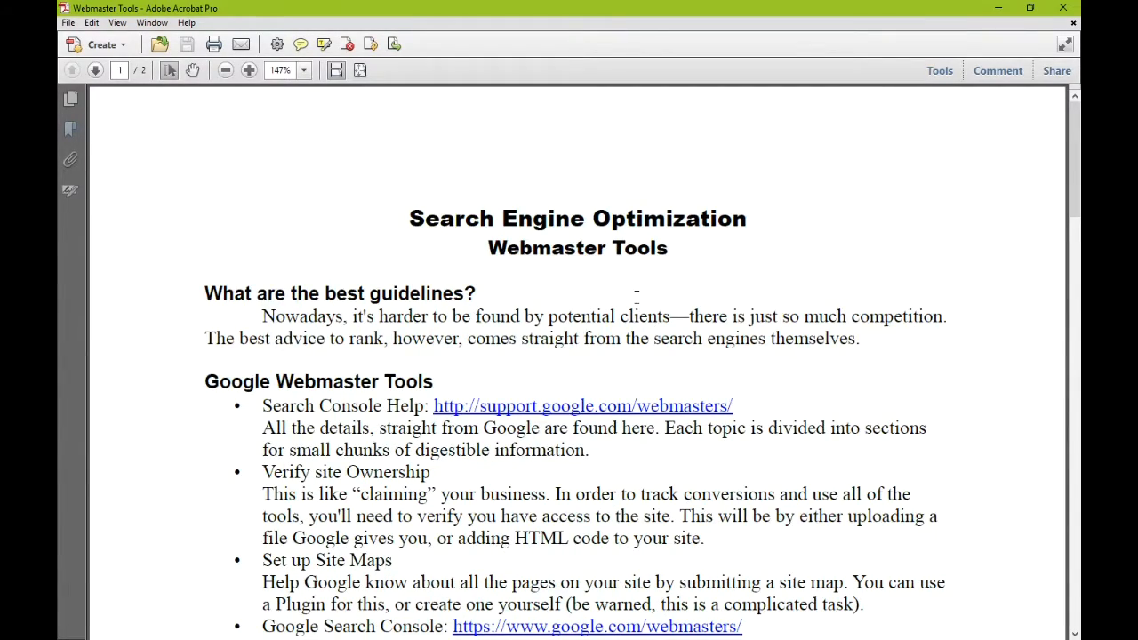
Step: Scroll the Acrobat PDF down to page 2's Conversion Goals list
scroll("down", 3)
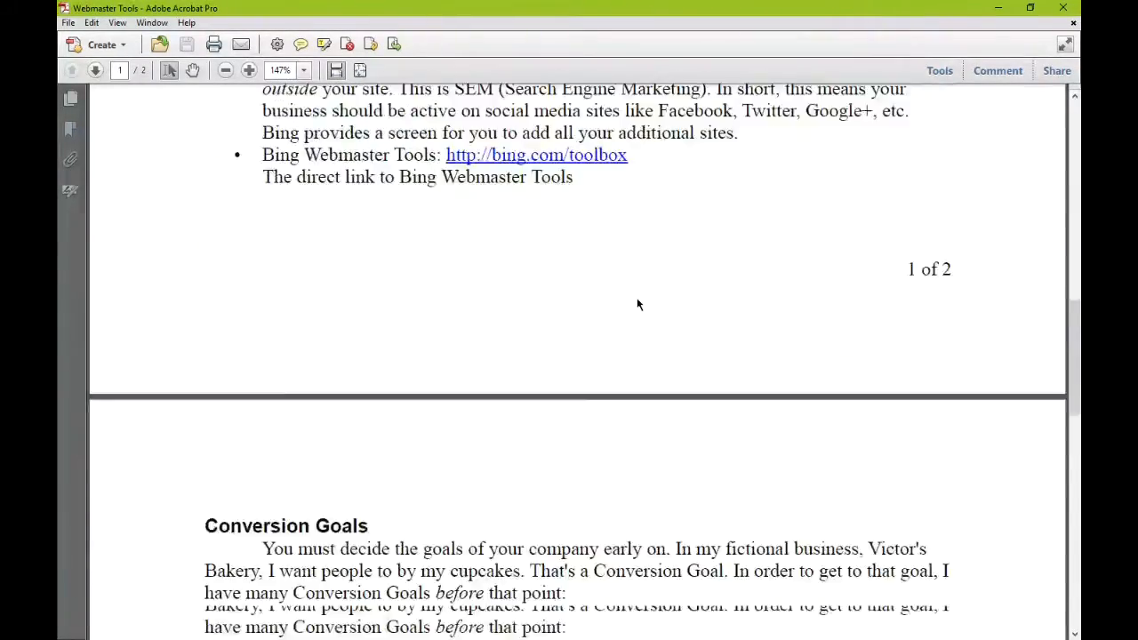
scroll("down", 3)
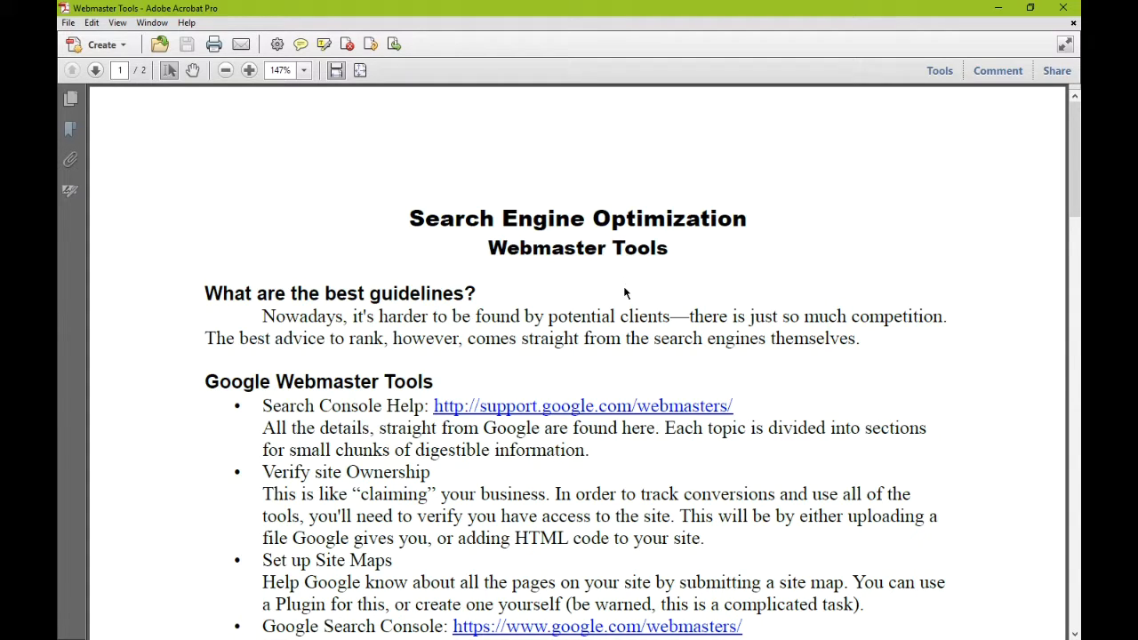
scroll("down", 3)
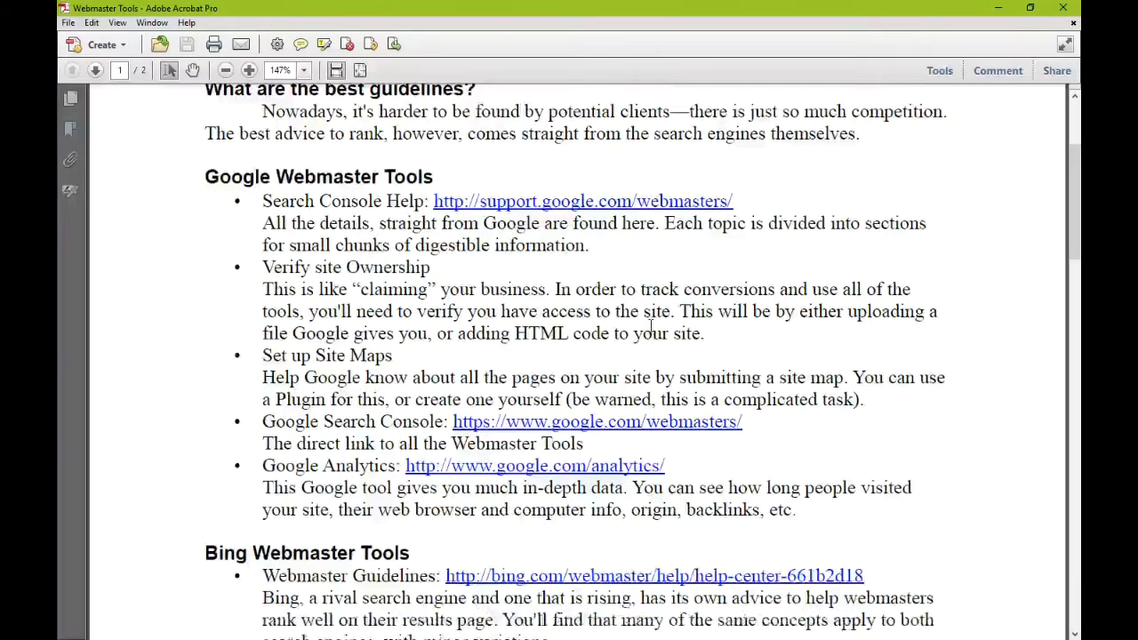
scroll("down", 3)
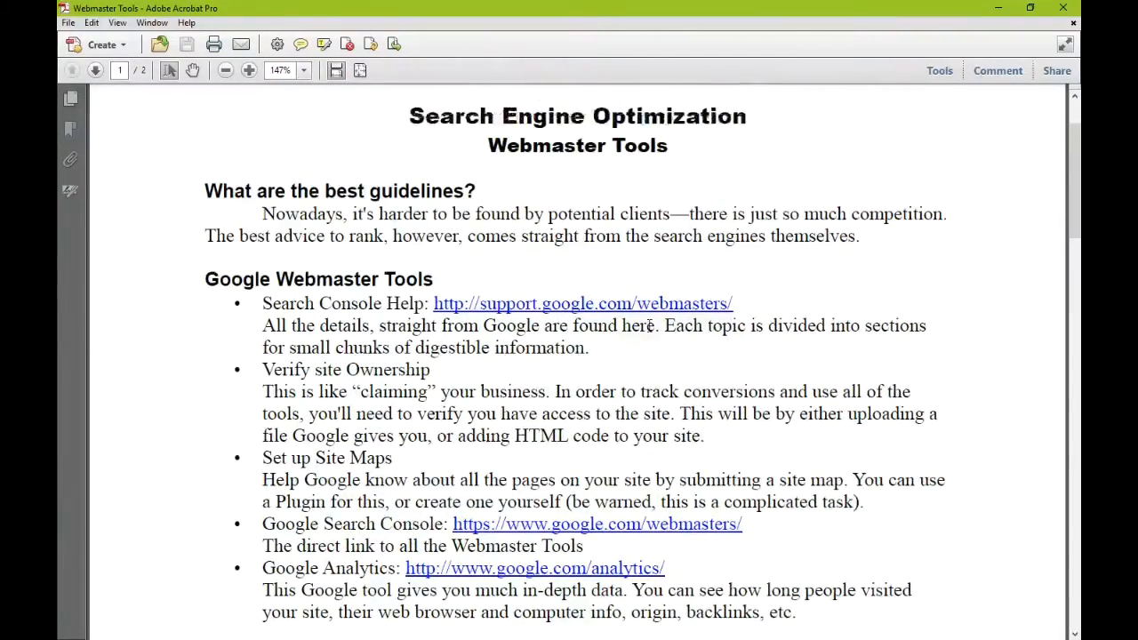
scroll("down", 3)
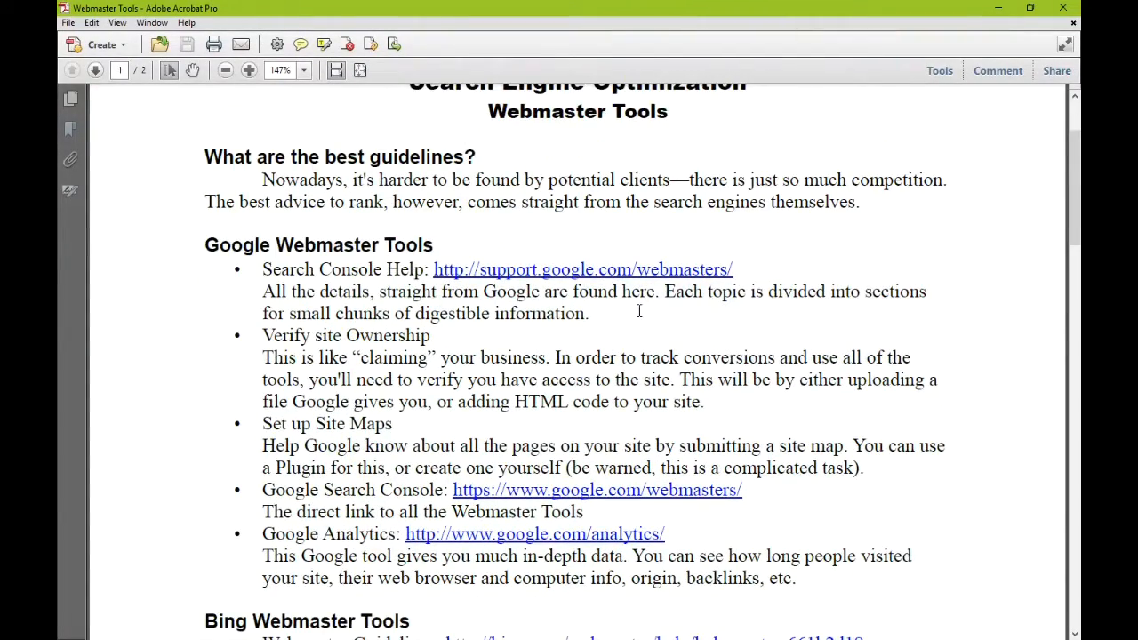
scroll("down", 3)
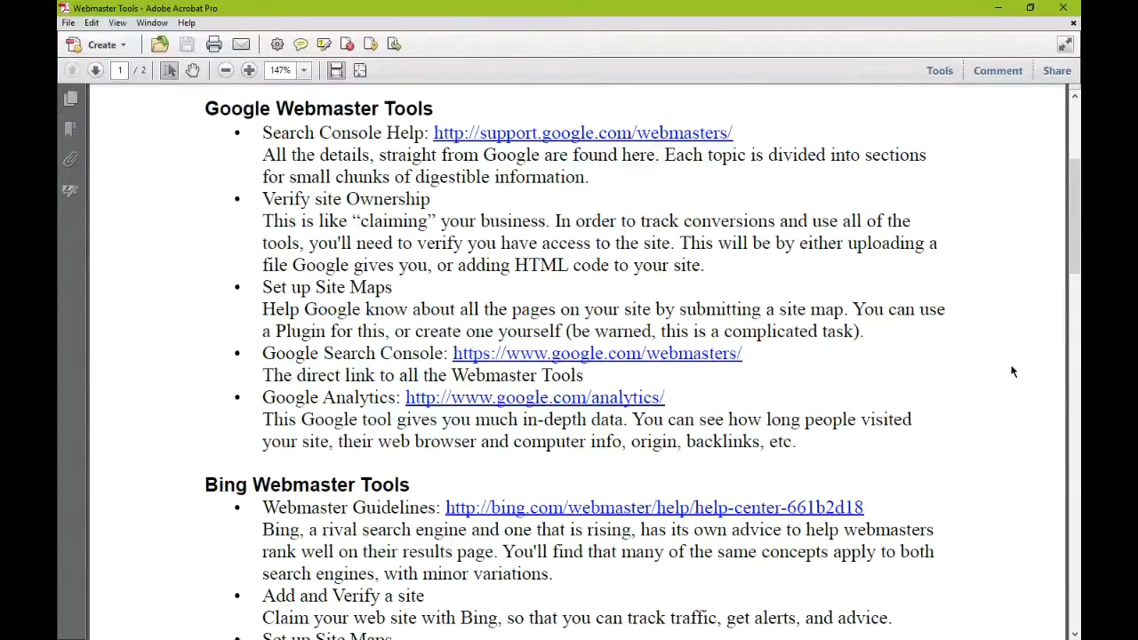
scroll("down", 3)
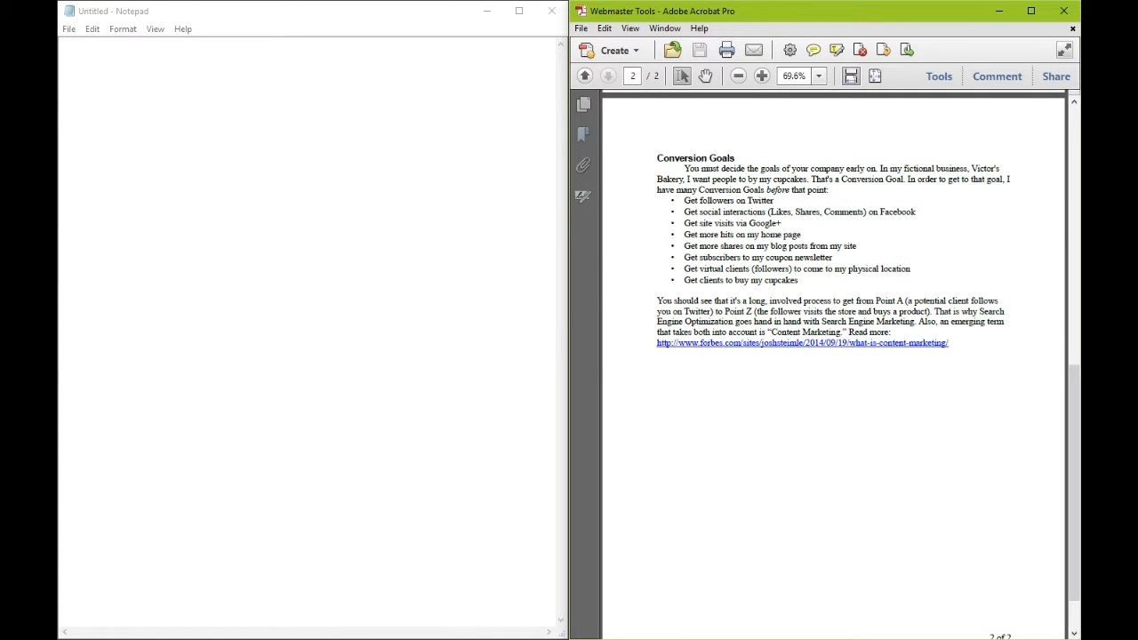
Step: Note that social media matters for modern SEO, correcting 'SOE' to 'SEO'
left_click(760, 74)
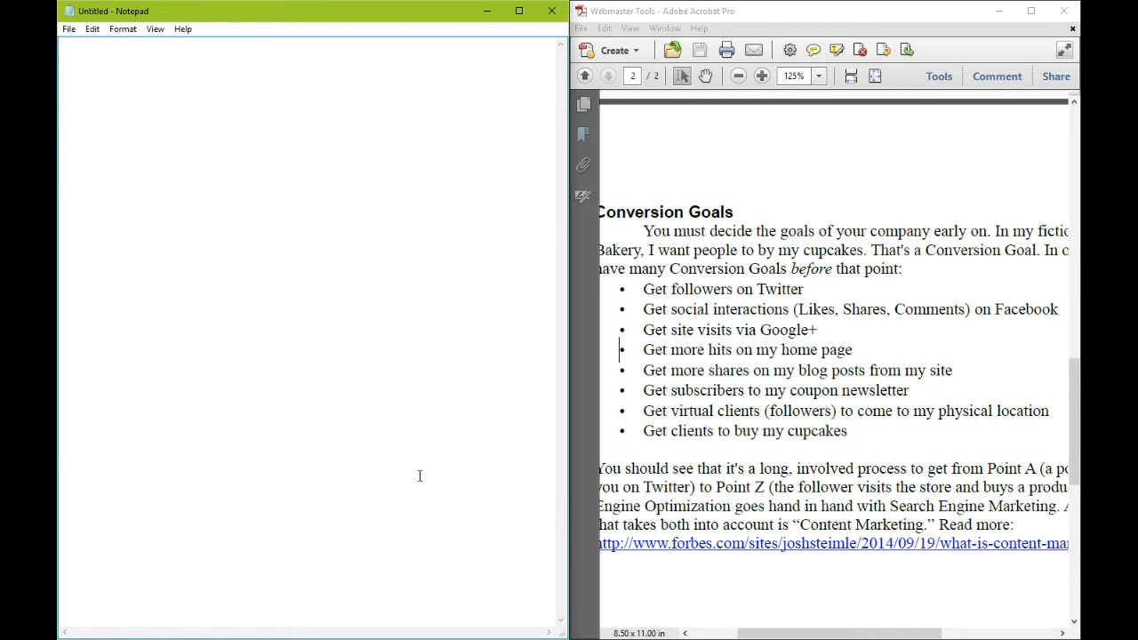
type("Social media is highly important for")
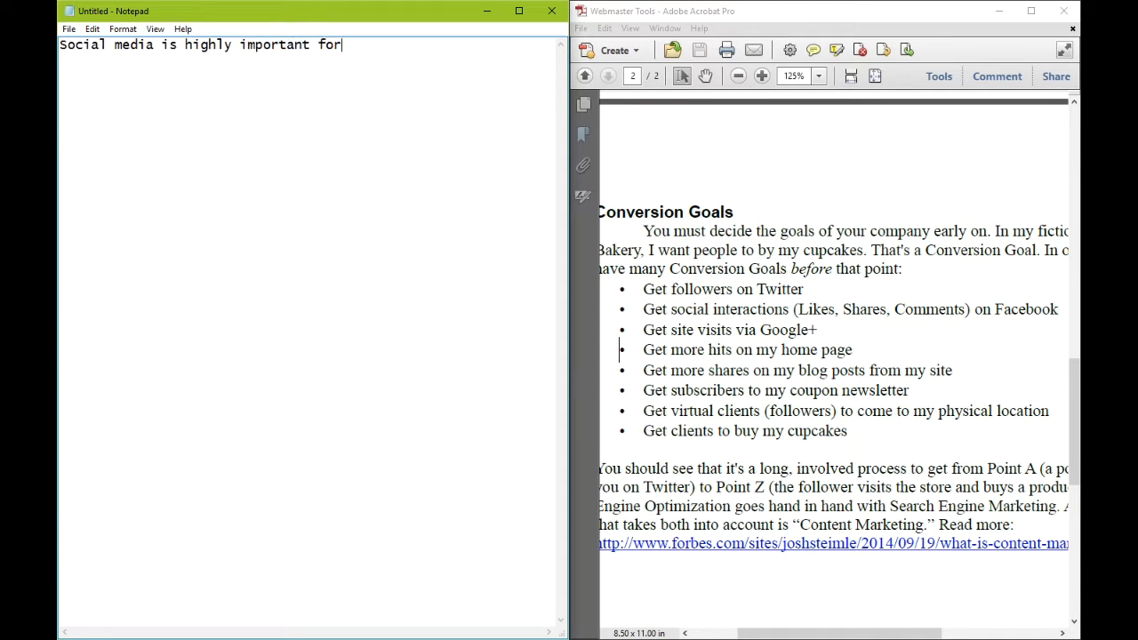
type("modern SOE")
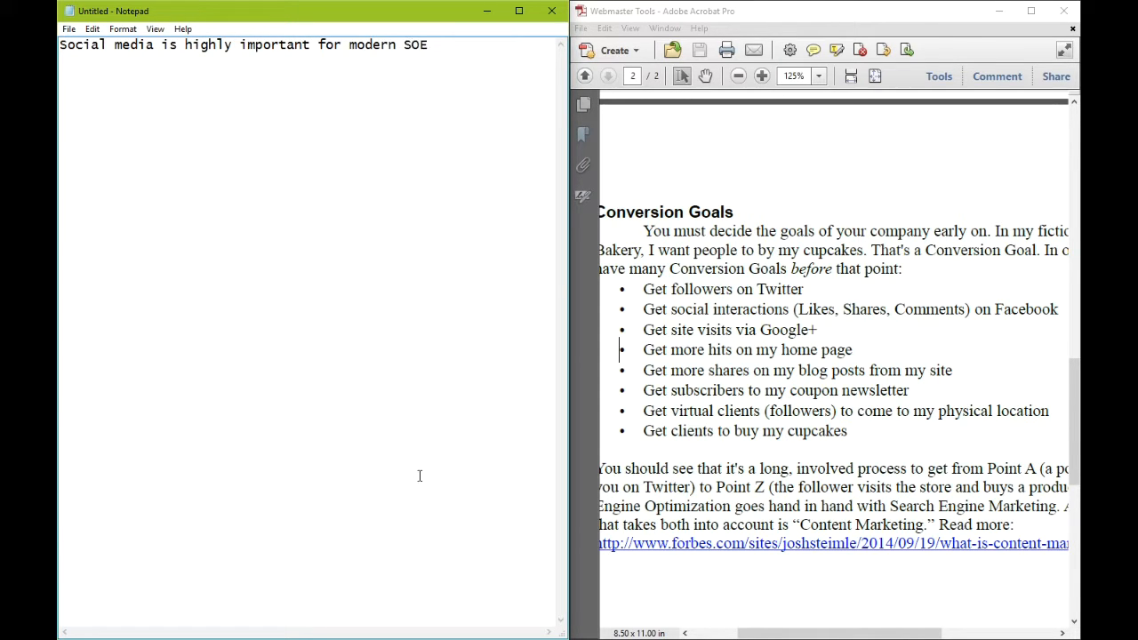
type("SEO")
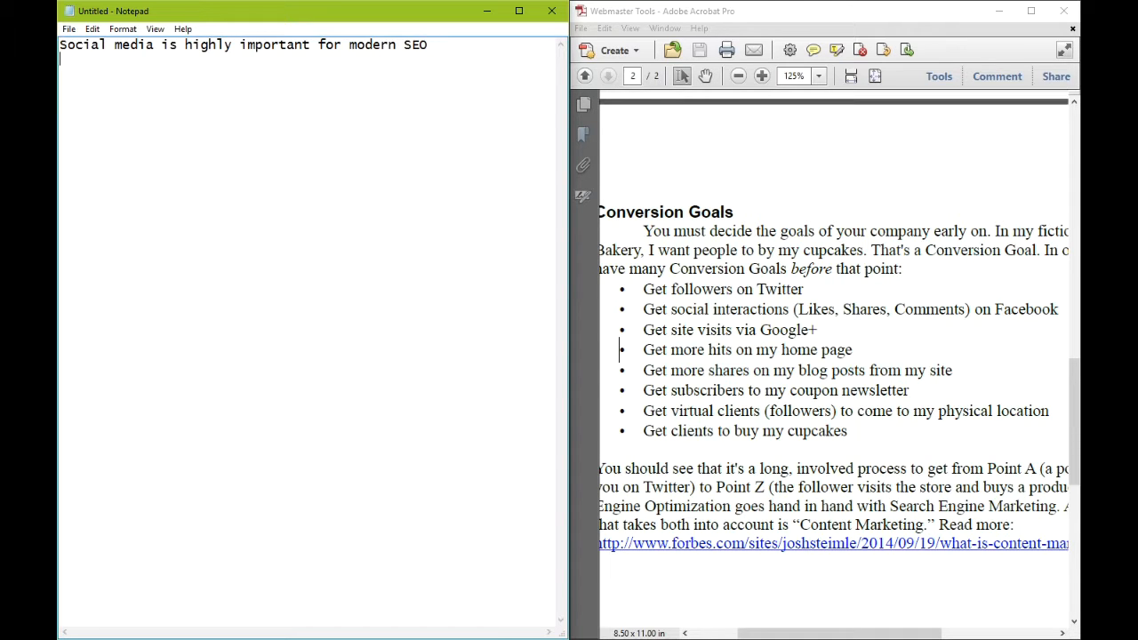
Step: Add that Followers are a captive audience who CHOSE to see your message
type("Followers")
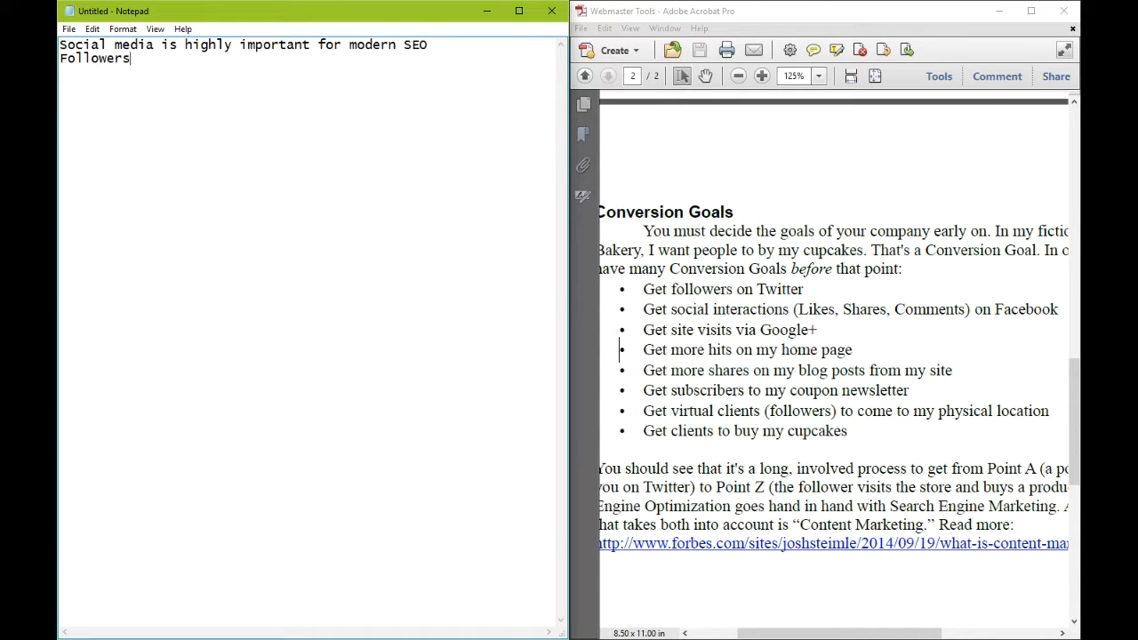
type("are a a cap")
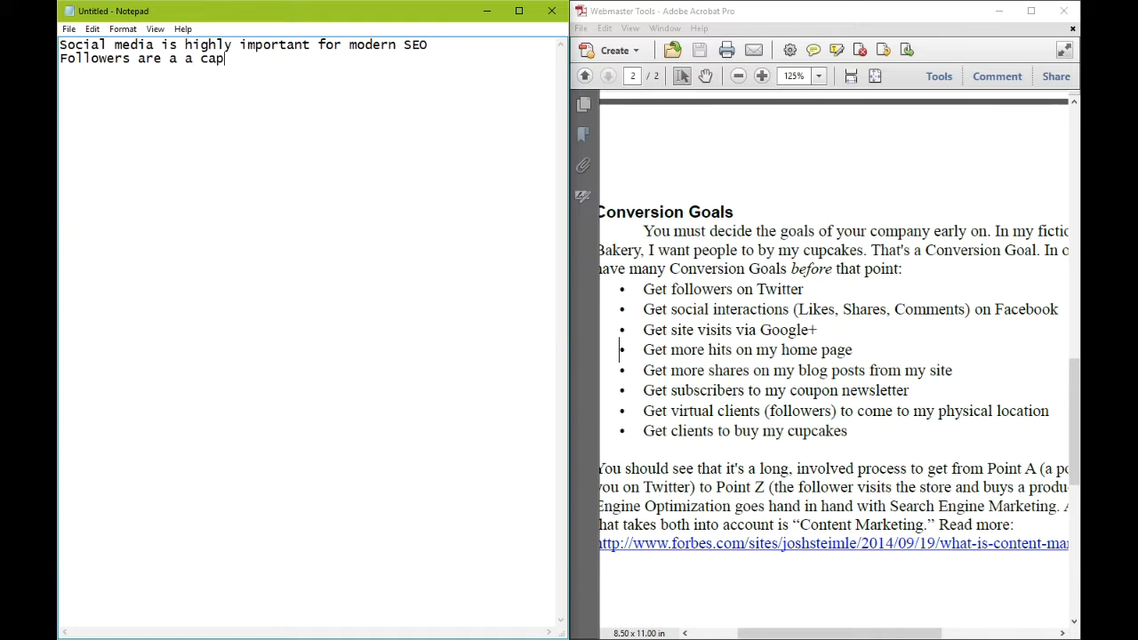
key("backspace")
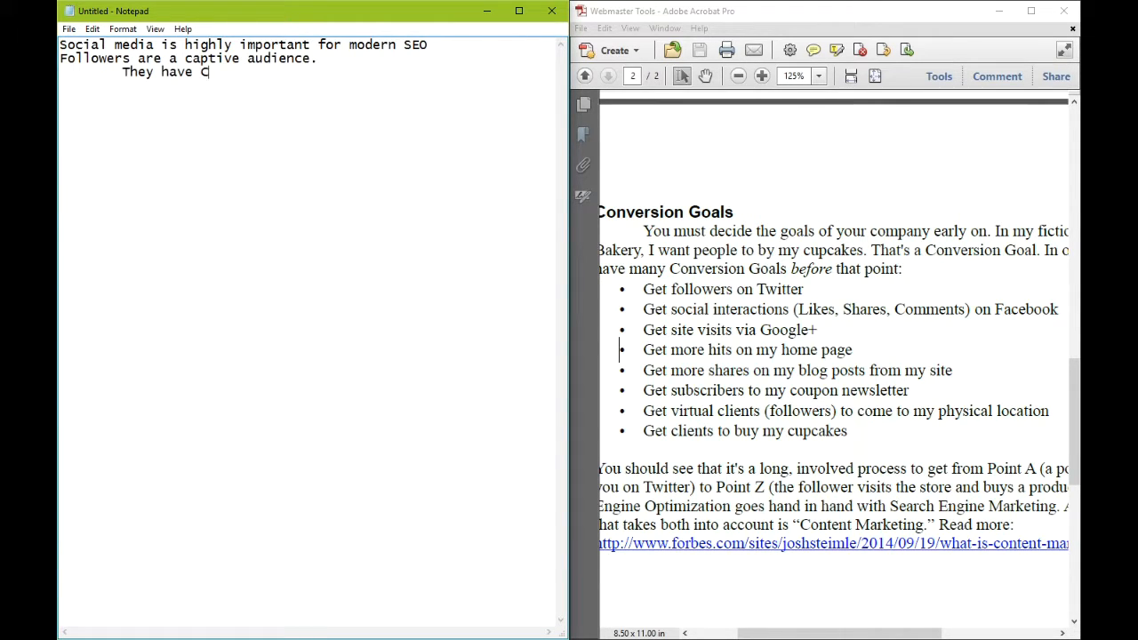
type("HOSEN to se")
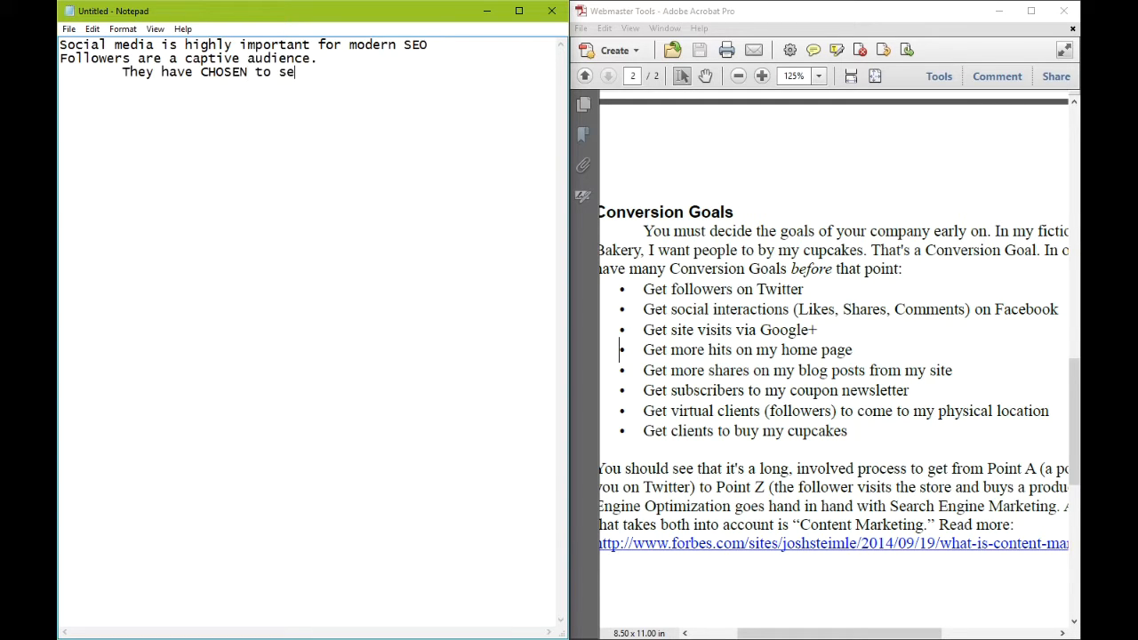
type("e your message")
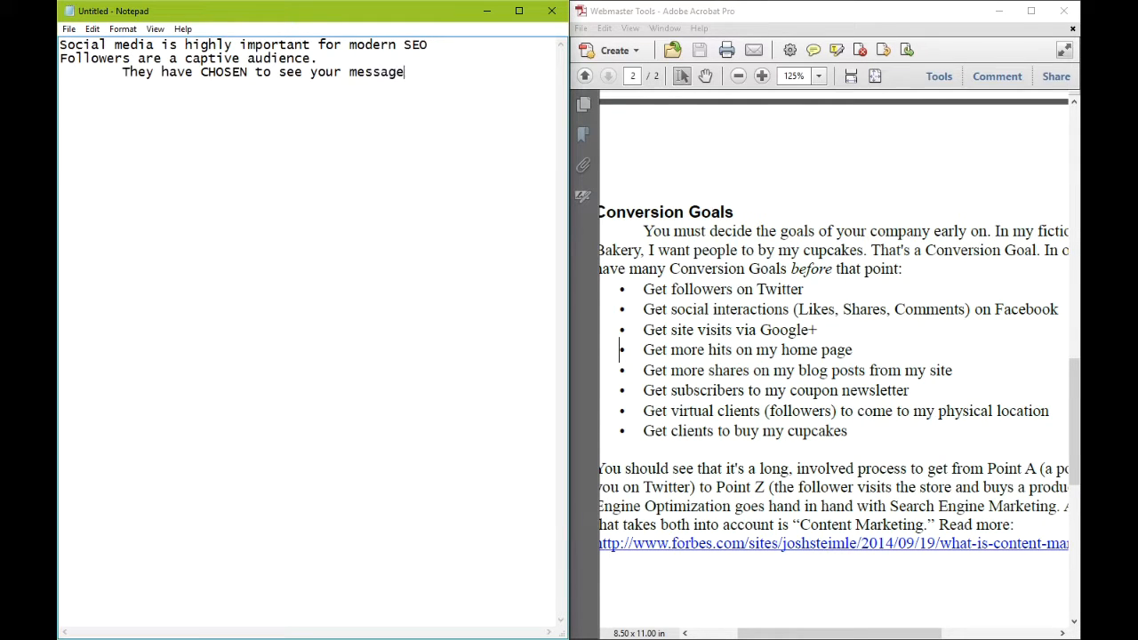
type(".")
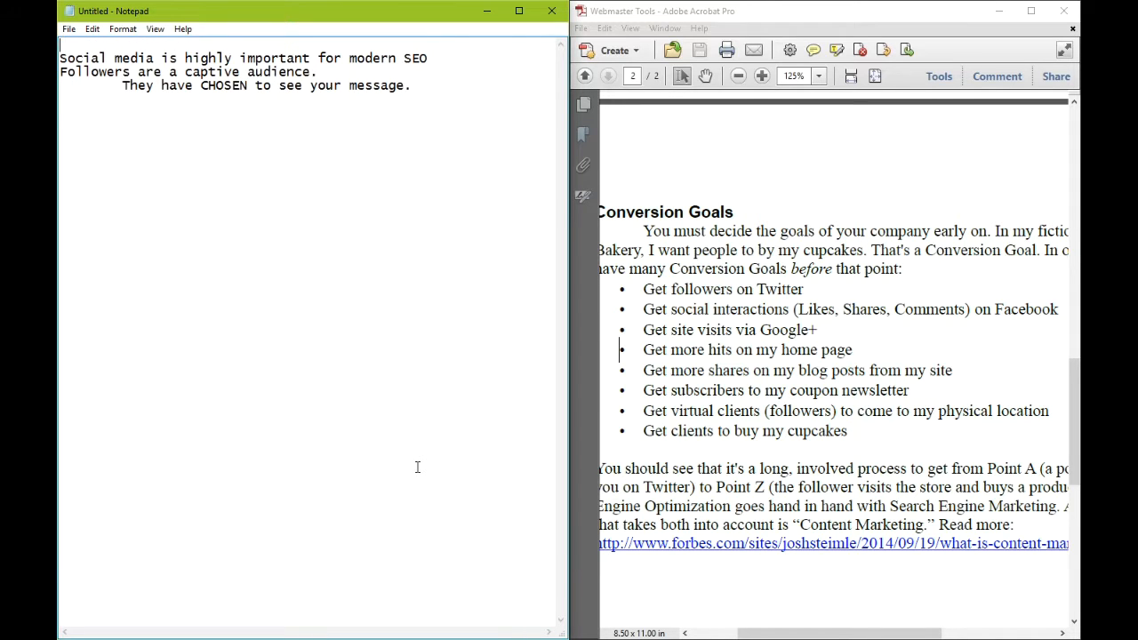
Step: Add Impression, Conversion and CTR headings at the top of the notes
type("Impression")
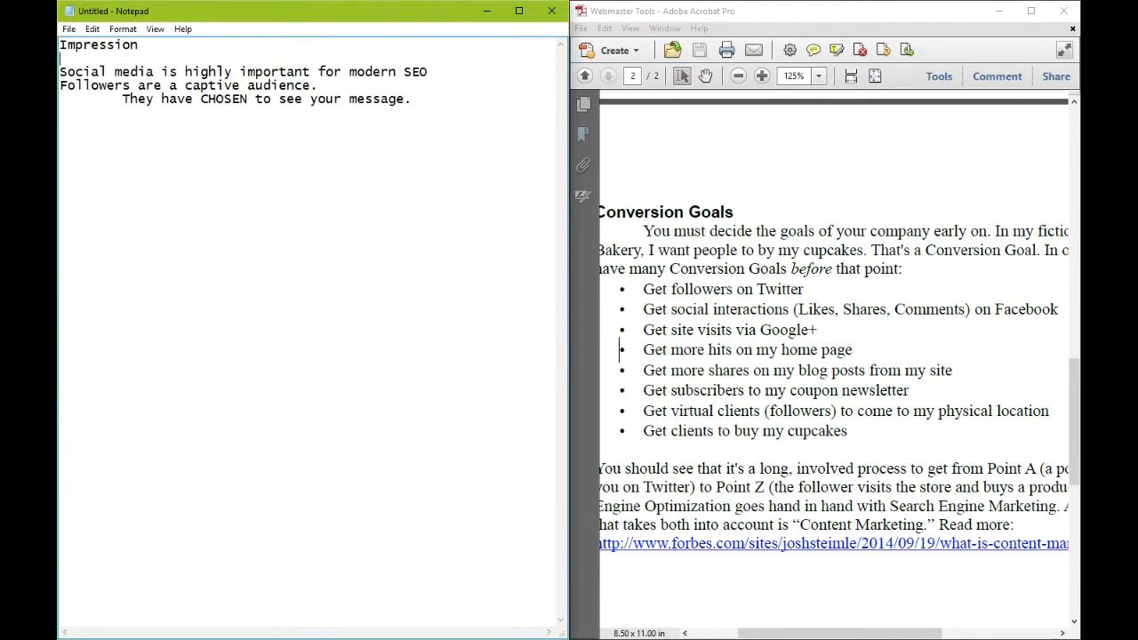
type("Conversion")
type("CT")
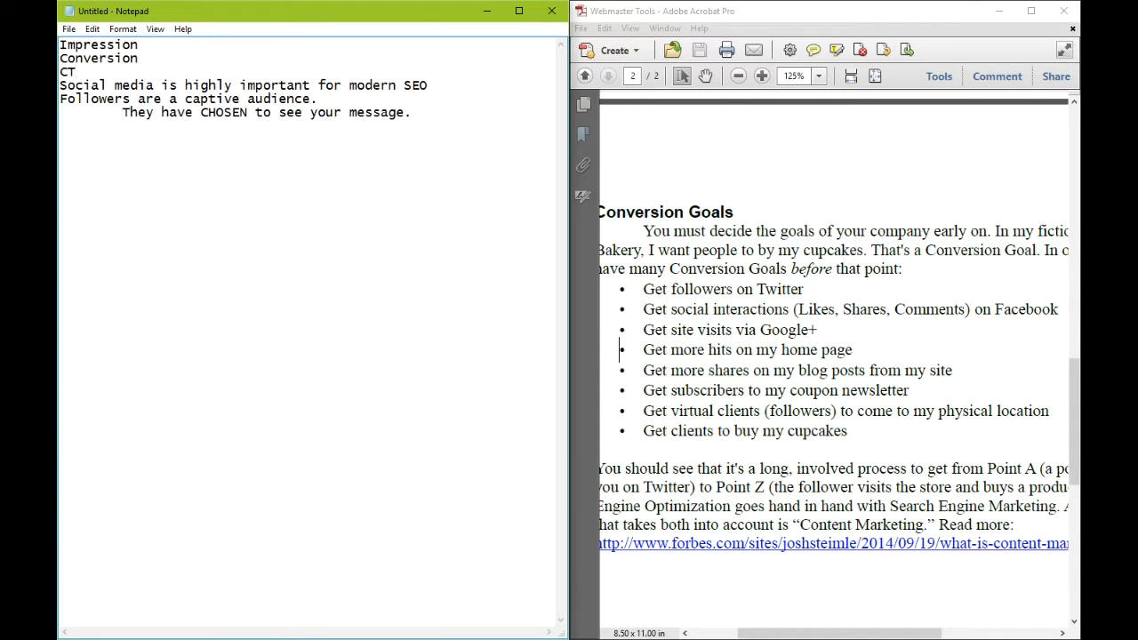
type("R")
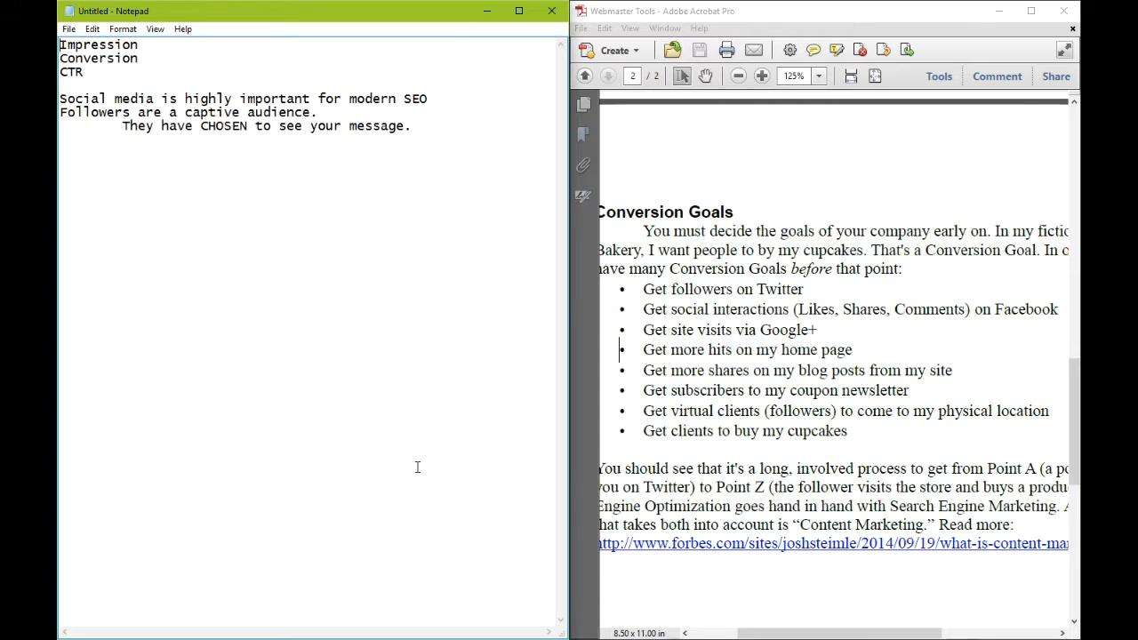
Step: Define Impression as who saw your message and Conversion as who ACTED on your message
type("- How many people SAW your m")
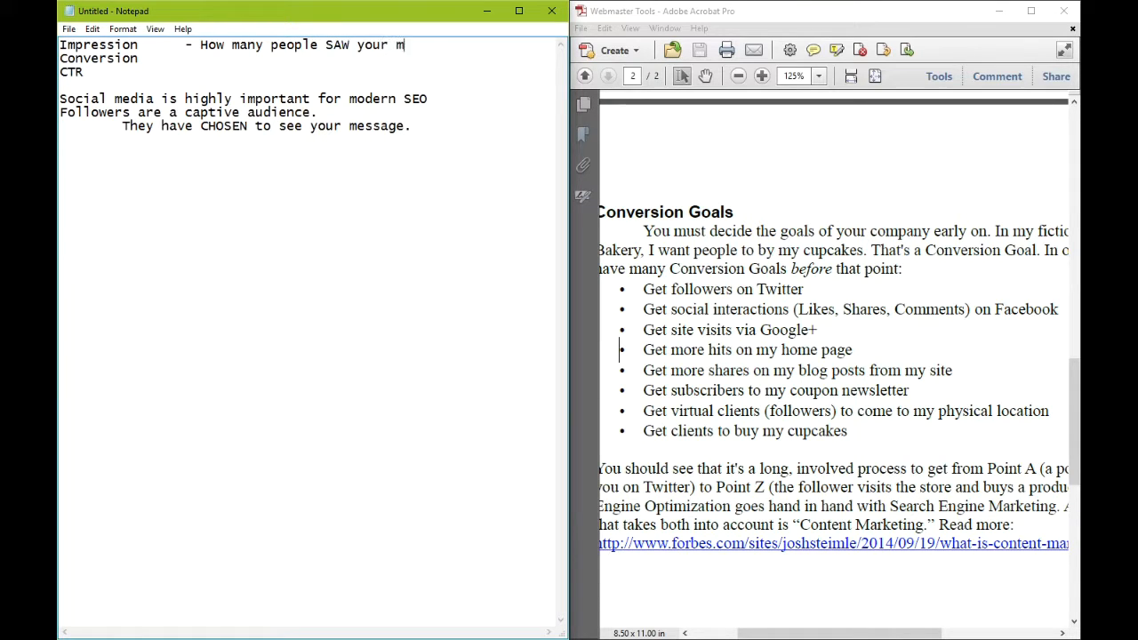
type("essage")
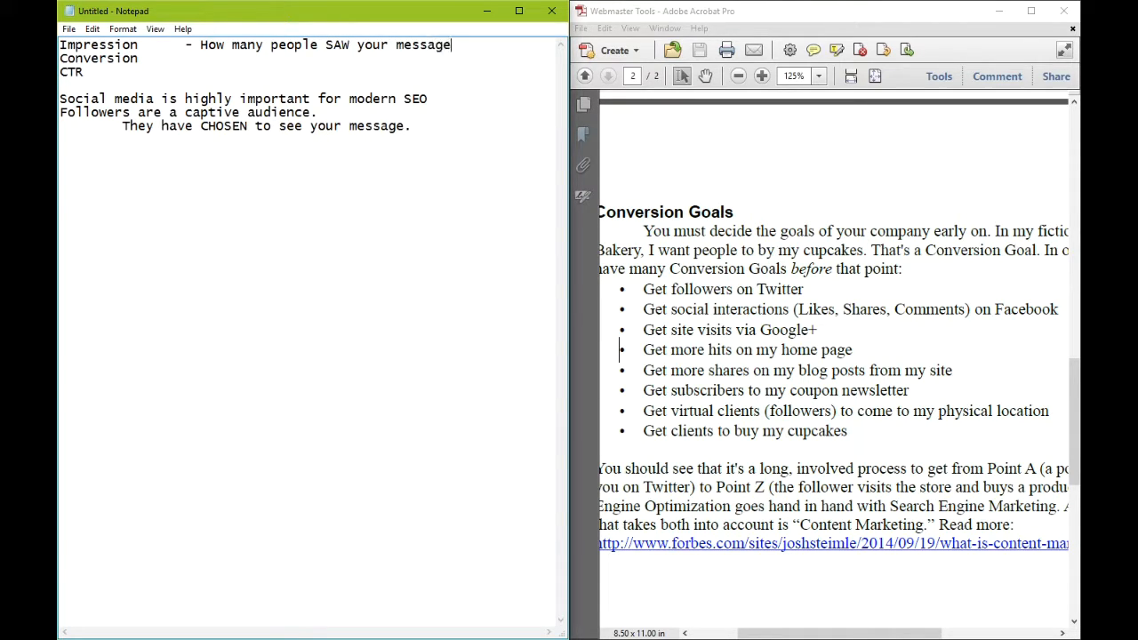
type("- How manypeople")
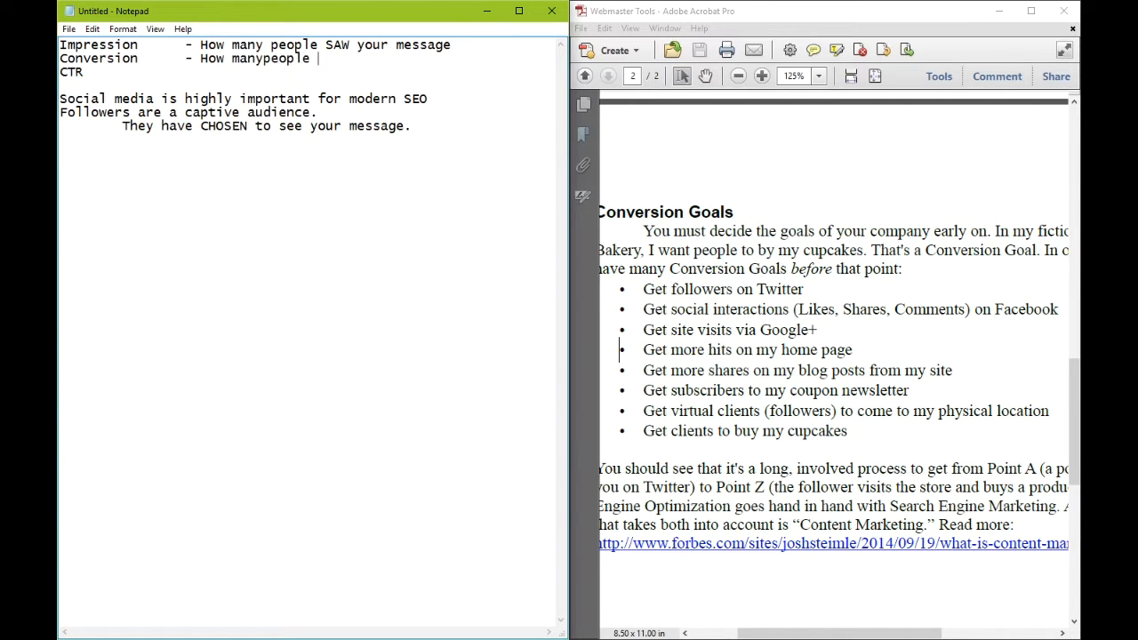
type("ACTED on y")
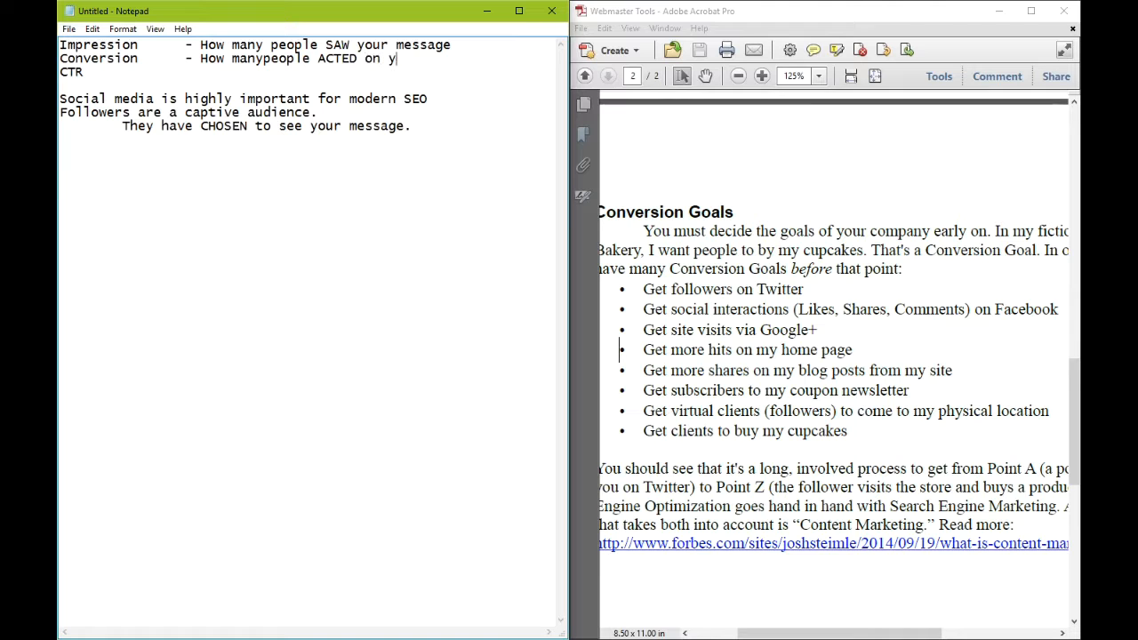
type("our message")
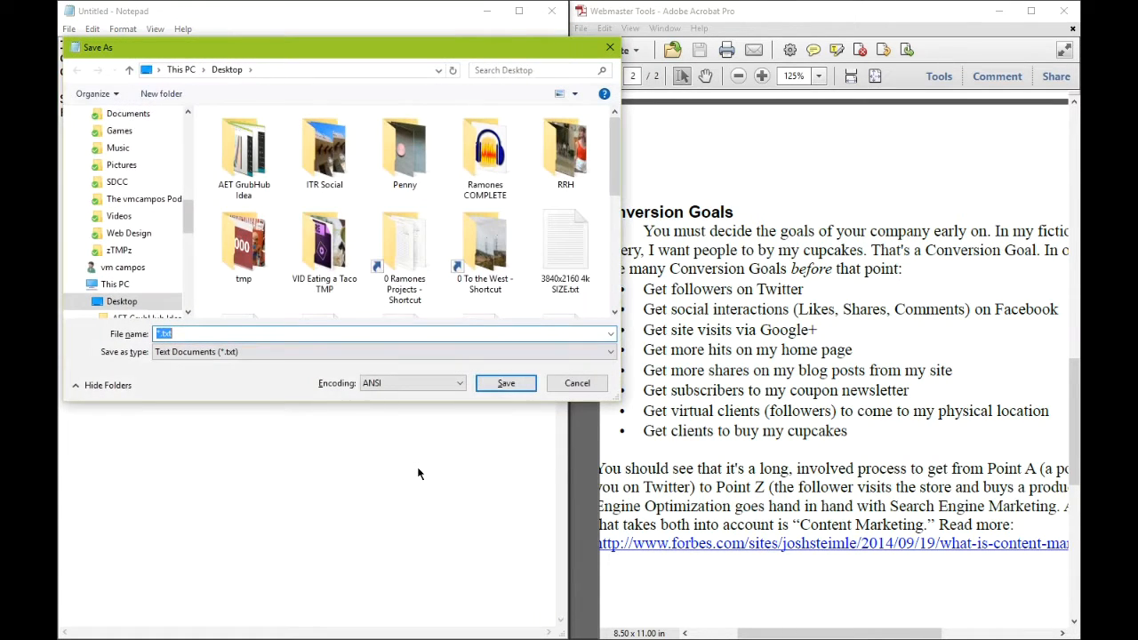
Step: Save the notes as notes.txt
type("not")
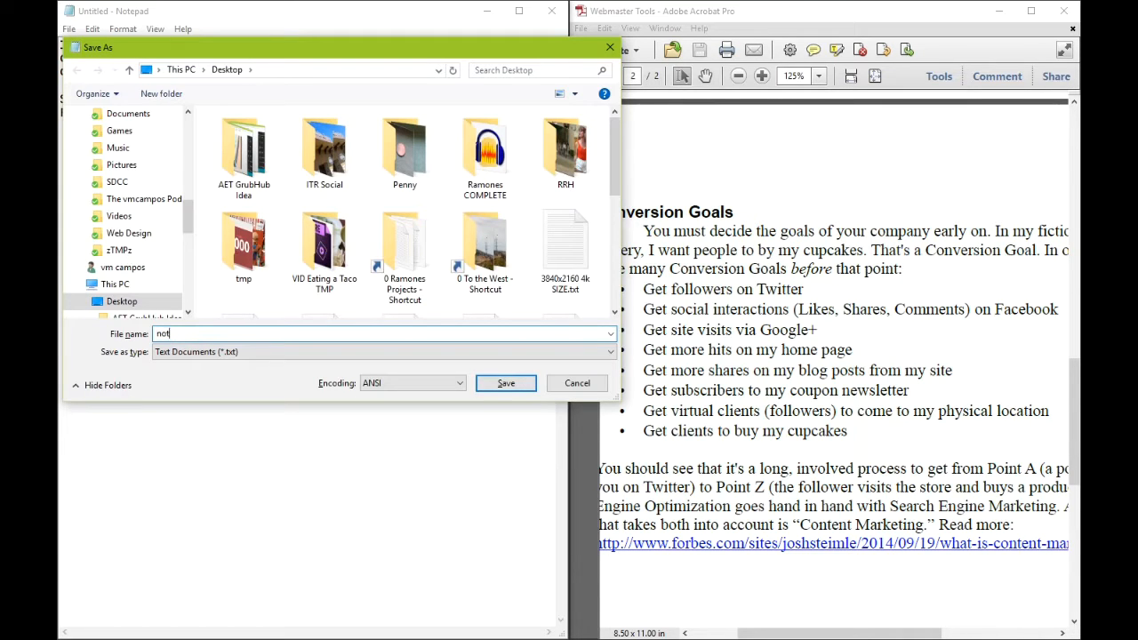
left_click(504, 384)
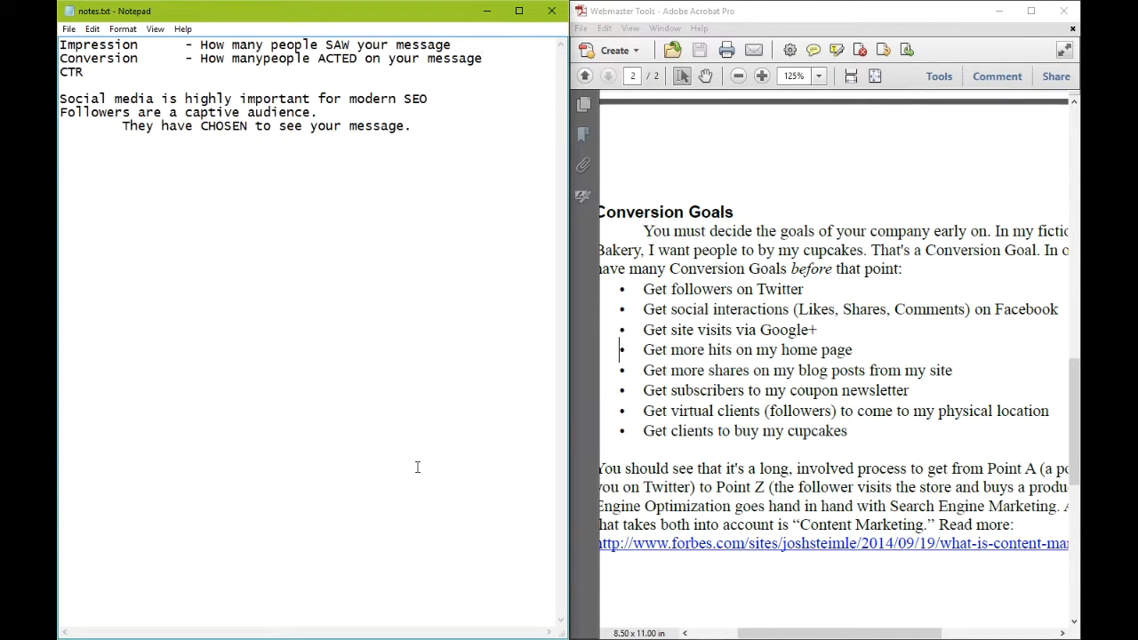
mouse_move(444, 455)
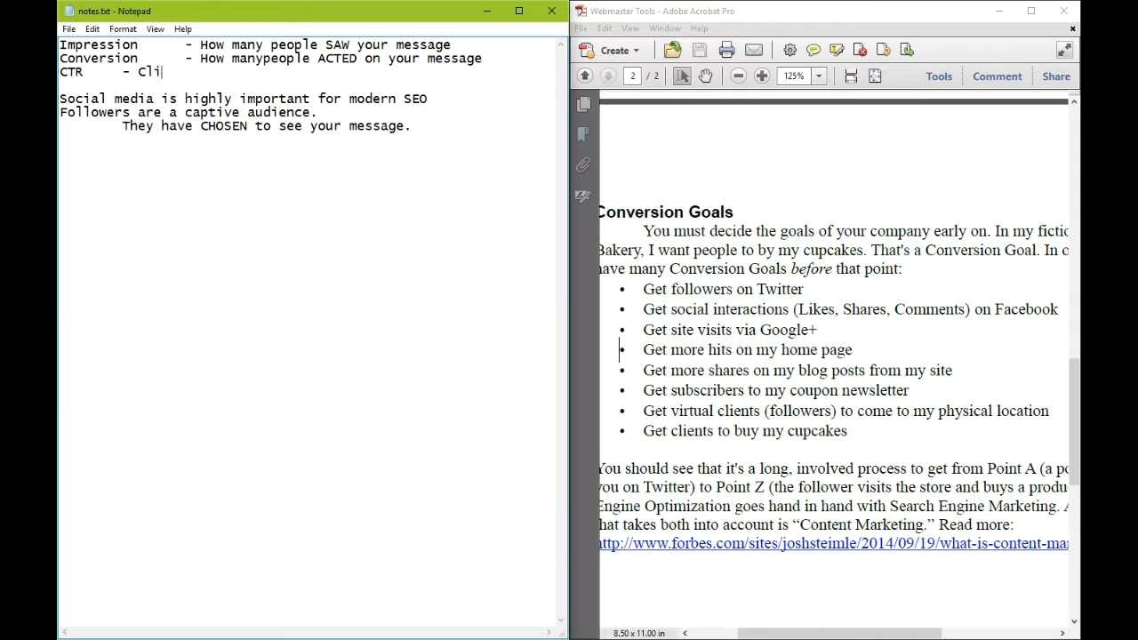
Step: Complete the line to read 'Click-through Rate: C/I = CTR'
type("ck-through Rate")
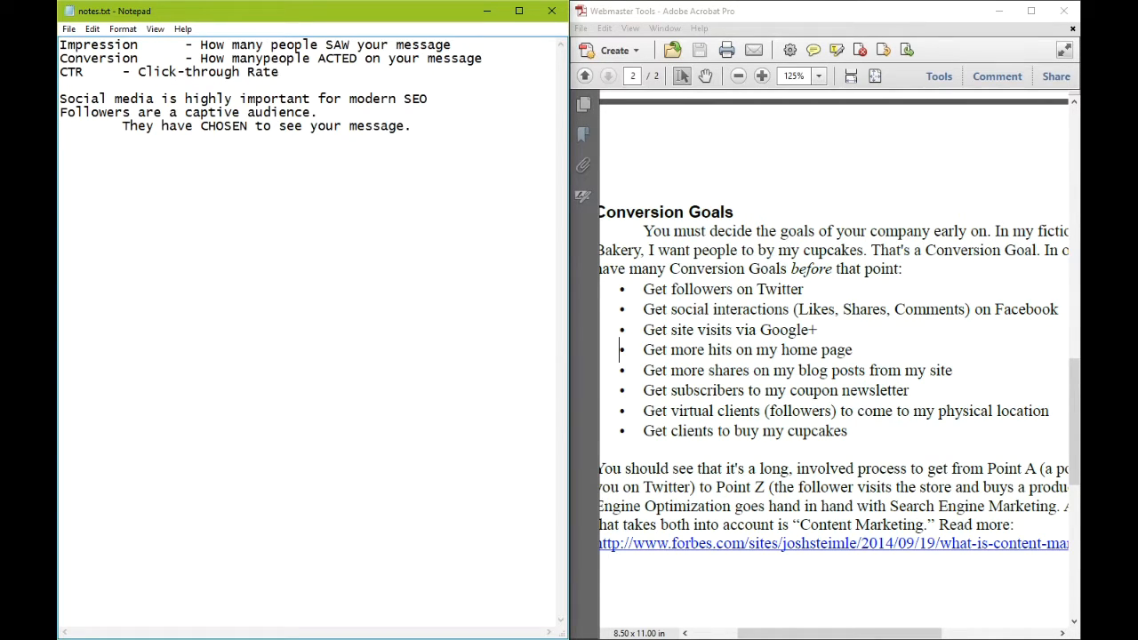
type("=")
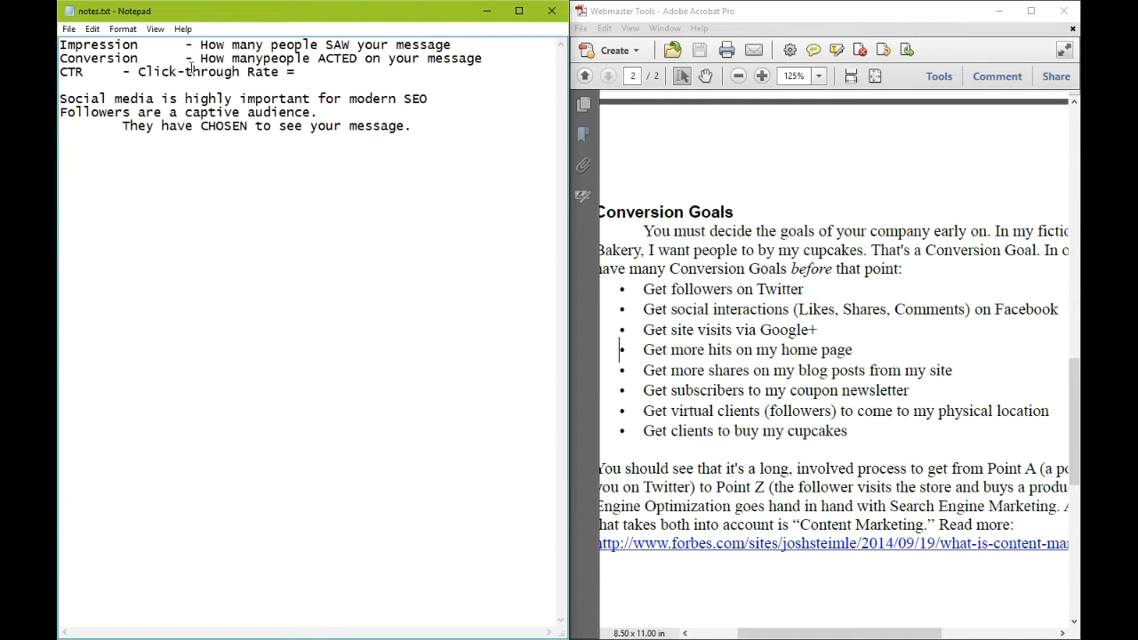
type("C/I")
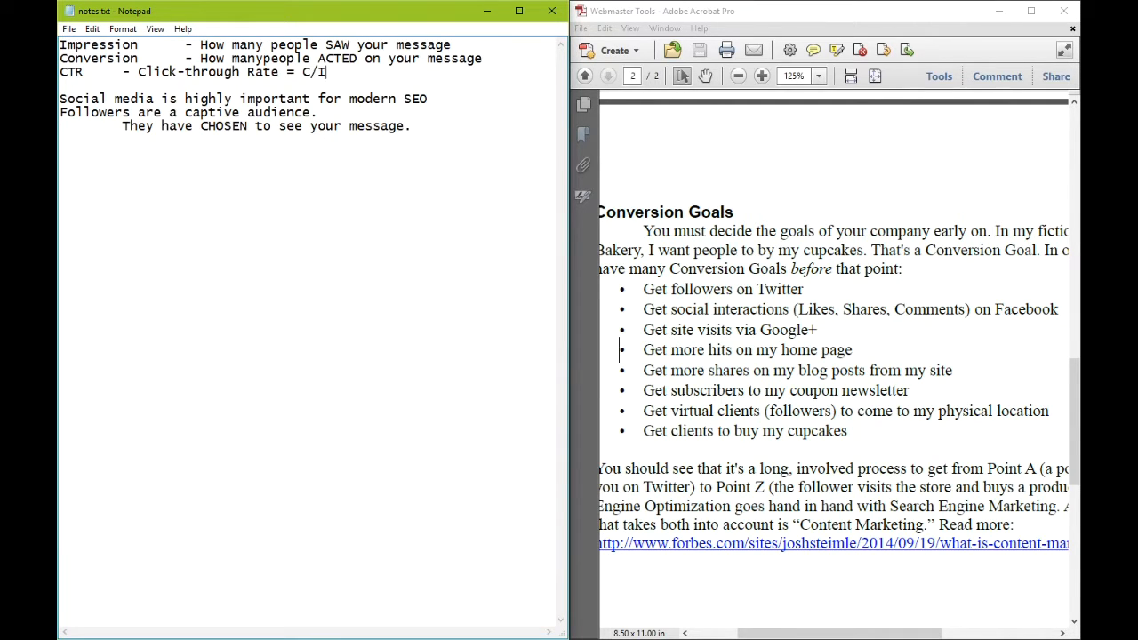
type("= CTR")
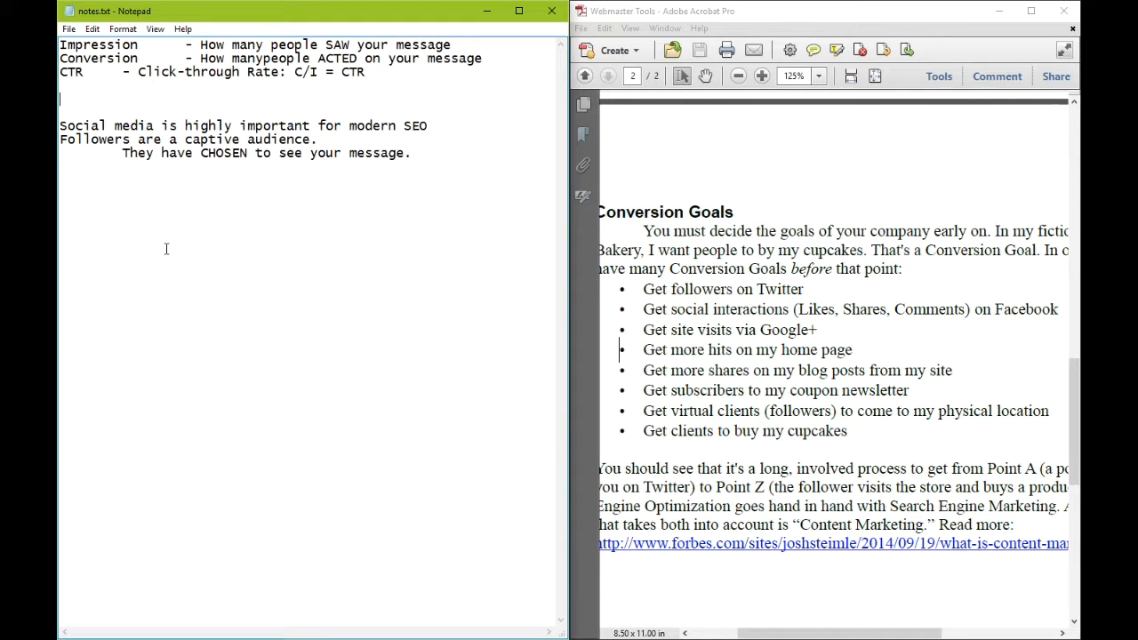
Step: Write 'Social Media is about the 1%:' with indented '1% of your audience is your True Audience'
type("Social Media is about the")
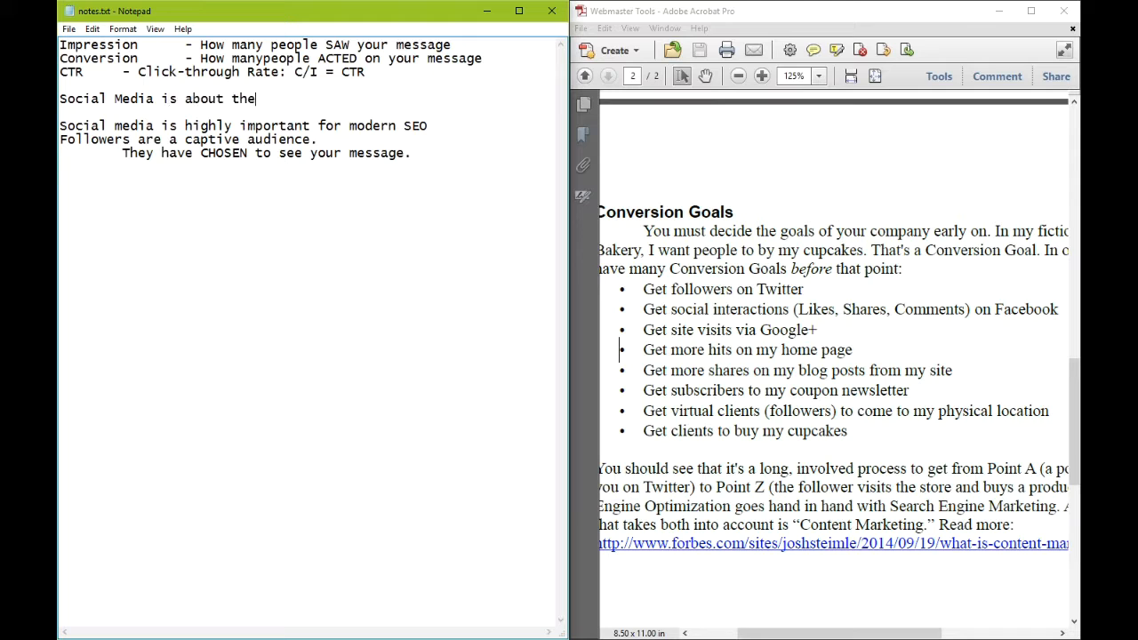
type("1%:")
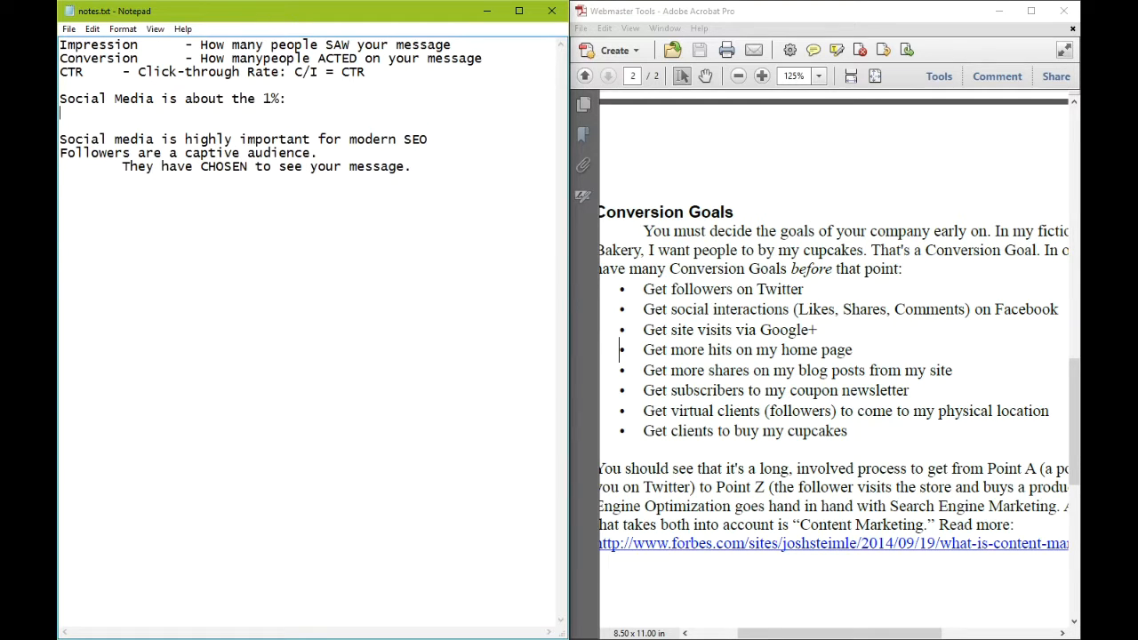
type("1% of")
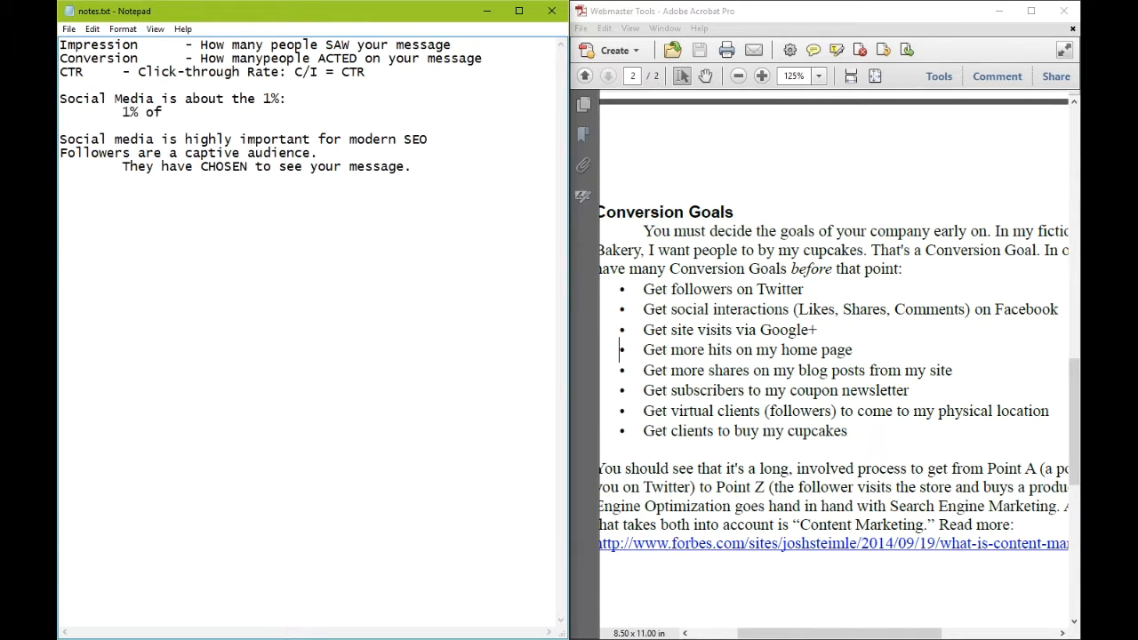
type("your audience is")
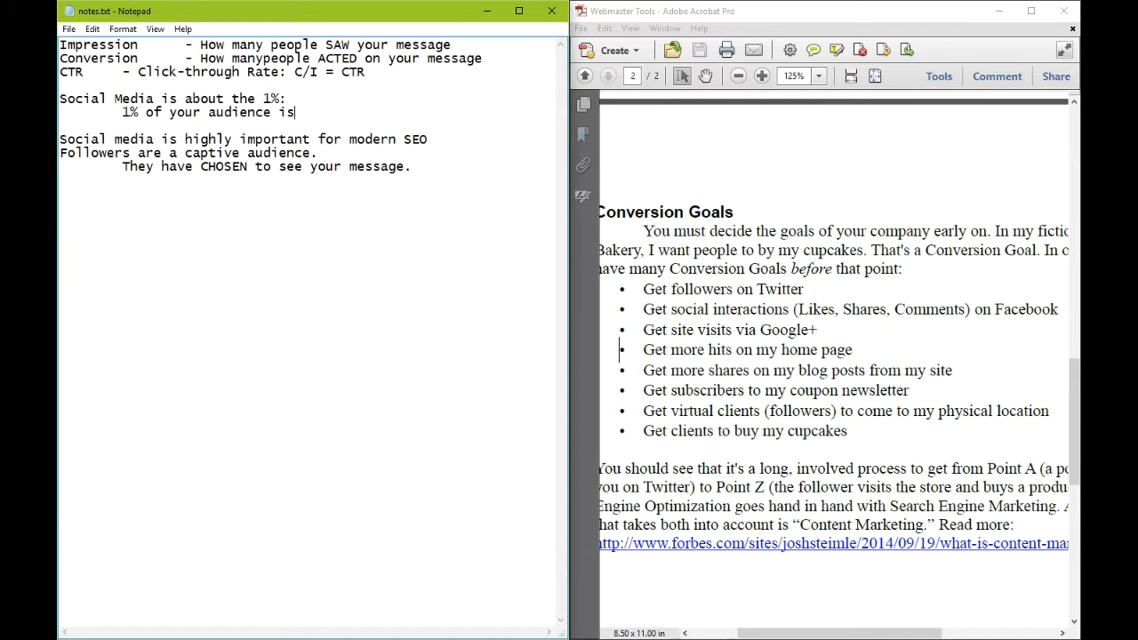
type("your True Audienc")
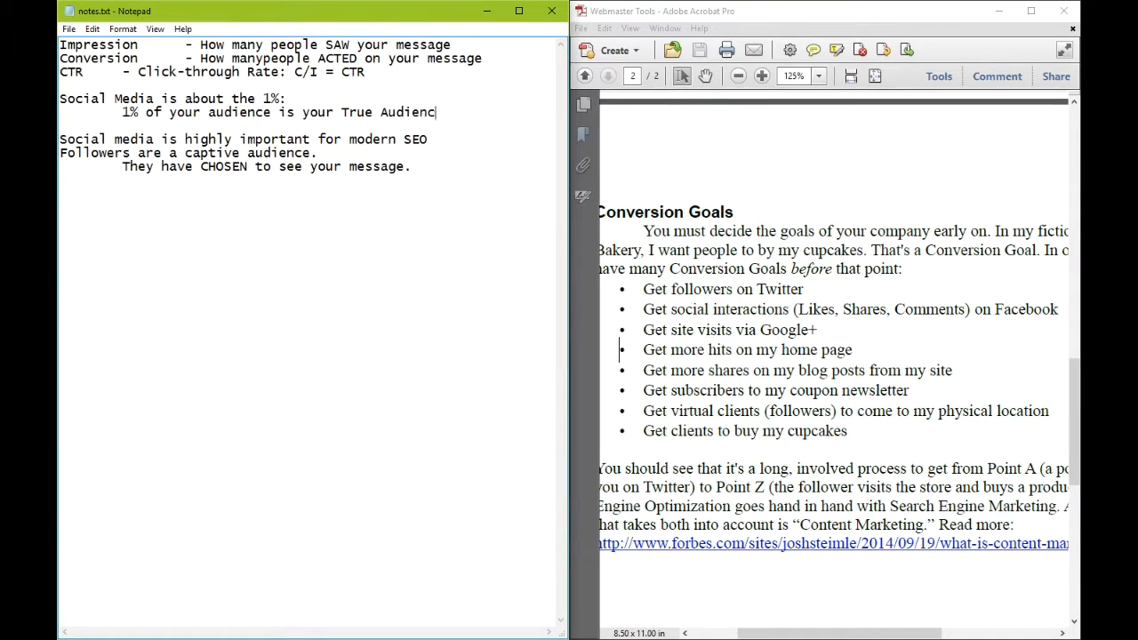
type("e")
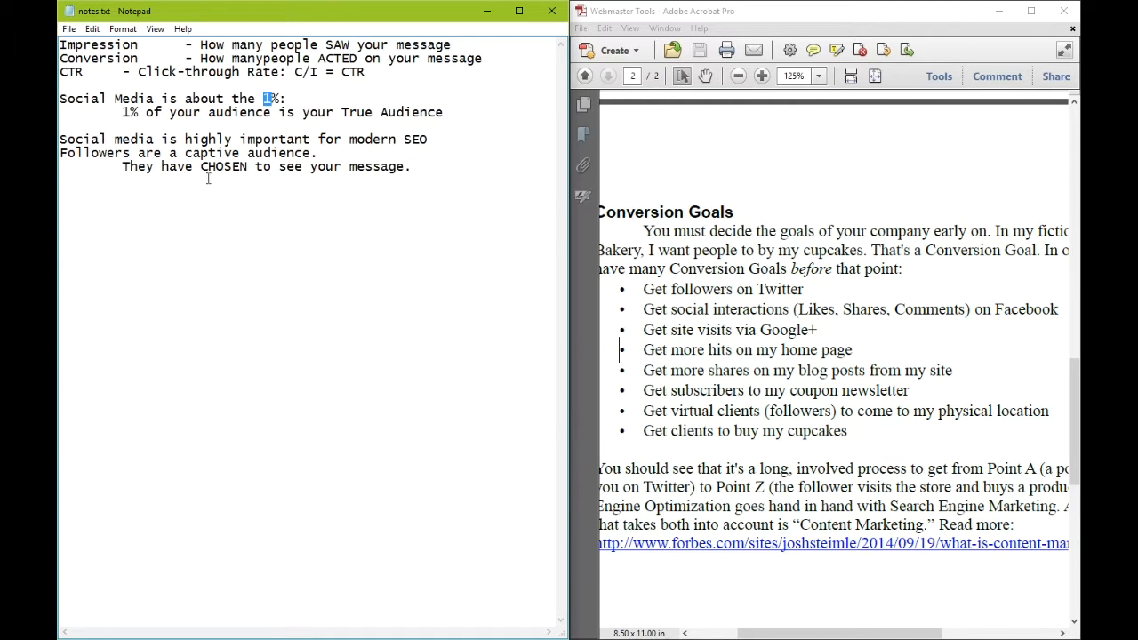
Step: Write 'Build Followers on Twitter because only 1% will be Real Followers' and start a new line
type("Build f")
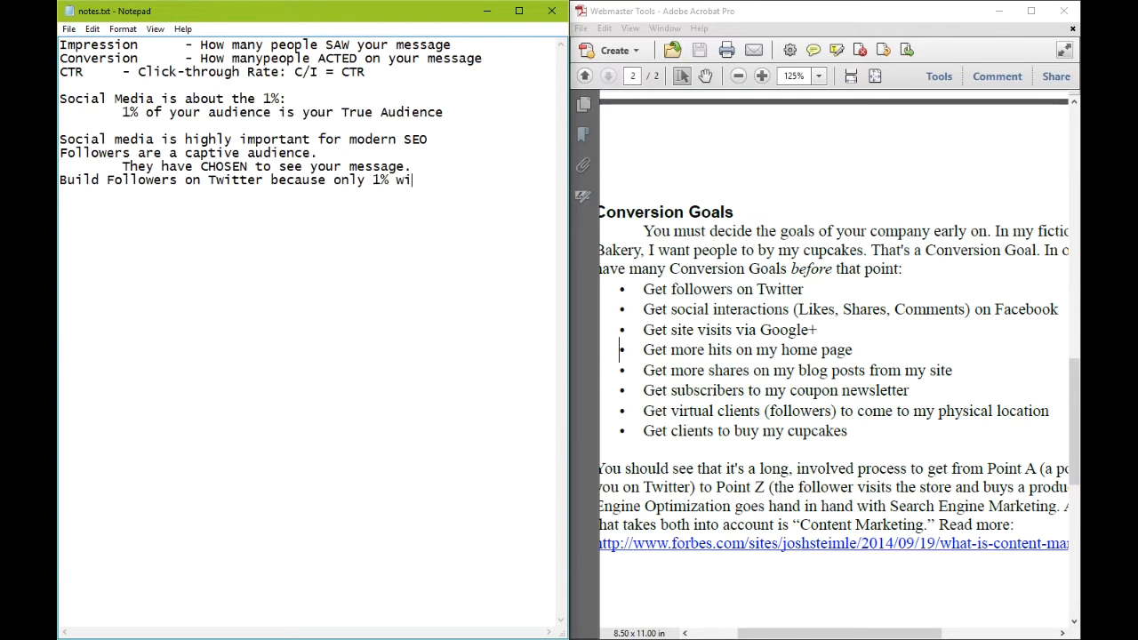
type("ll be")
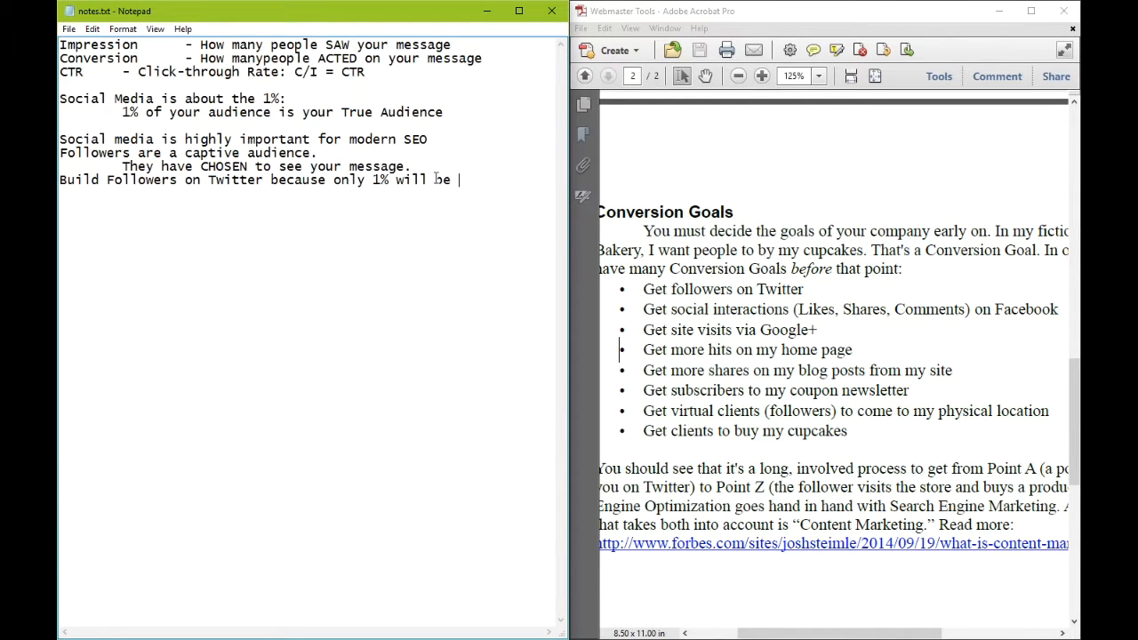
type("Real Followe")
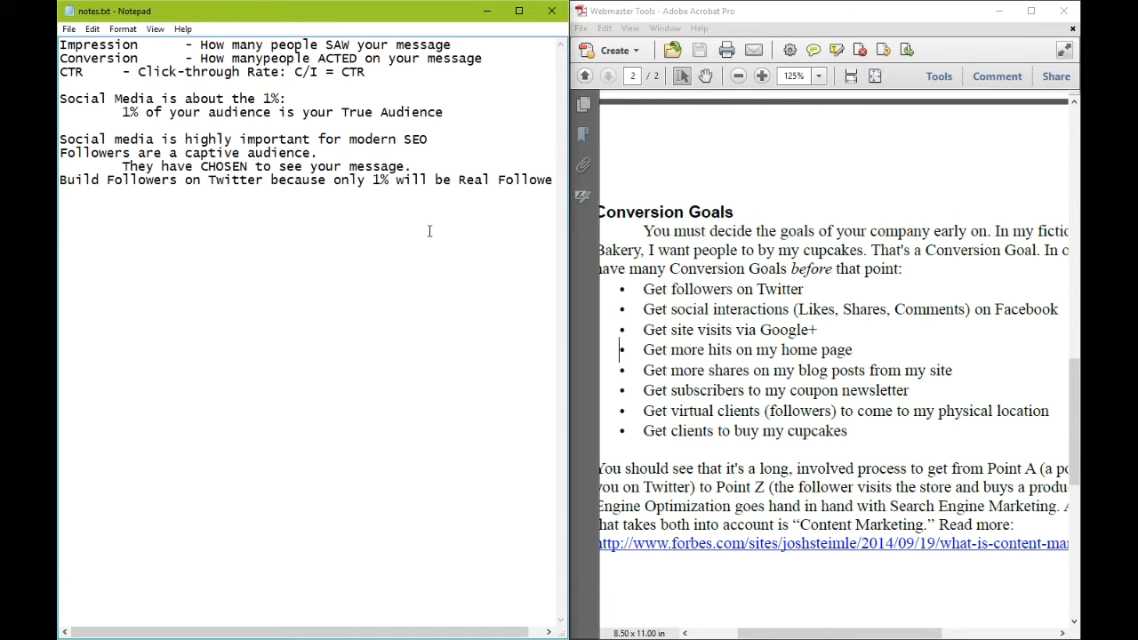
key("enter")
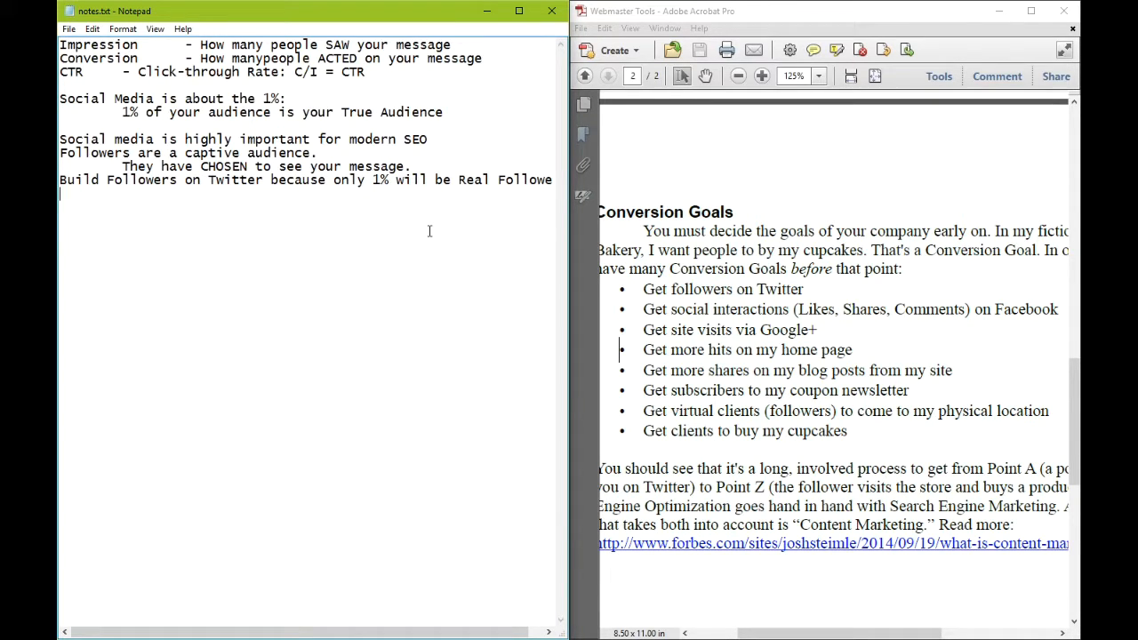
Step: Add a 'Social interactions:' heading with indented list 'Likes, Comments, Shares'
type("Social interac")
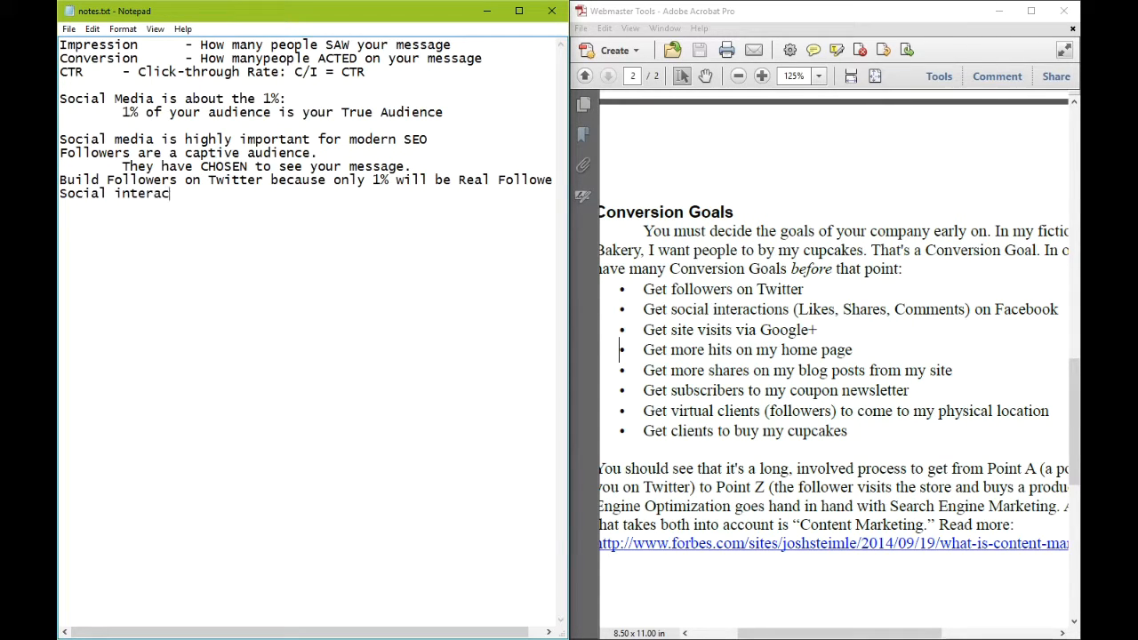
type("tions:")
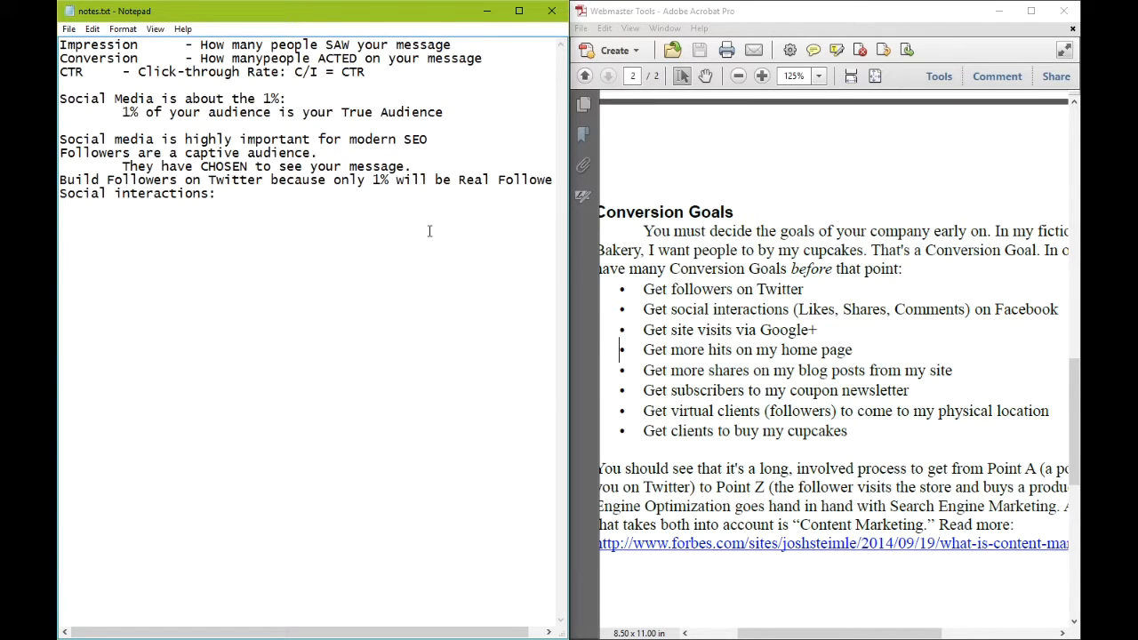
type("Like")
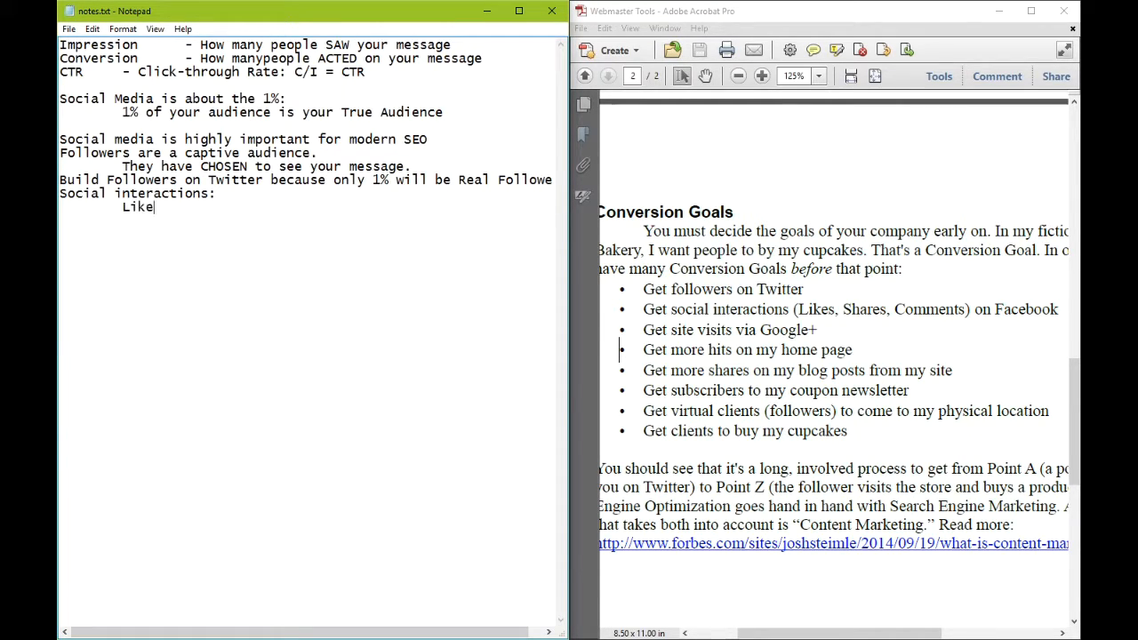
mouse_move(430, 232)
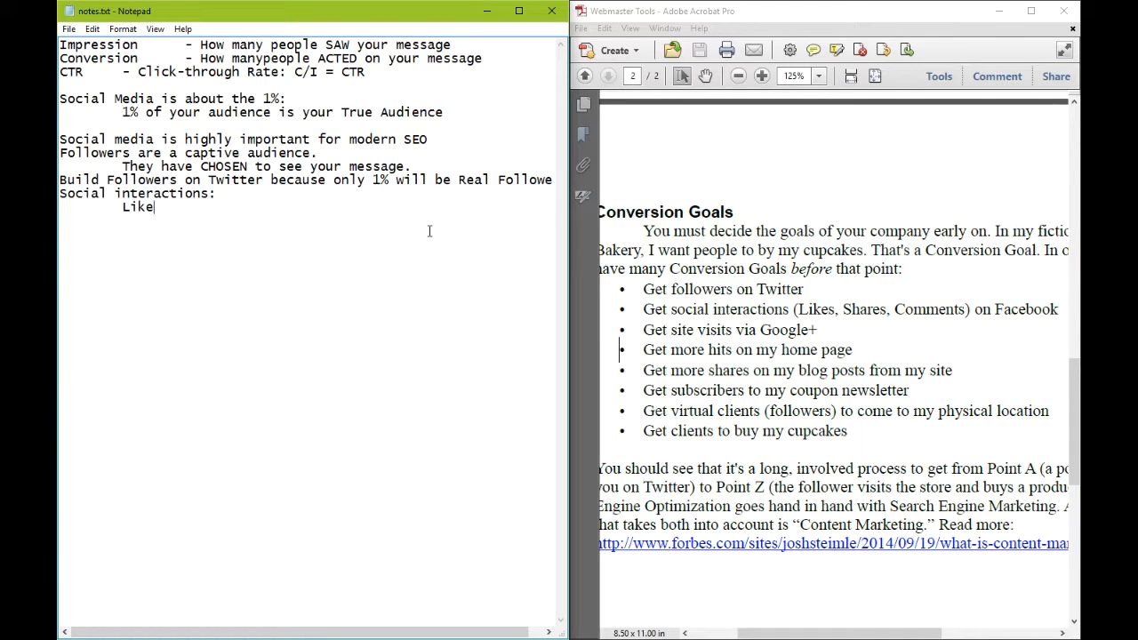
type("s, C")
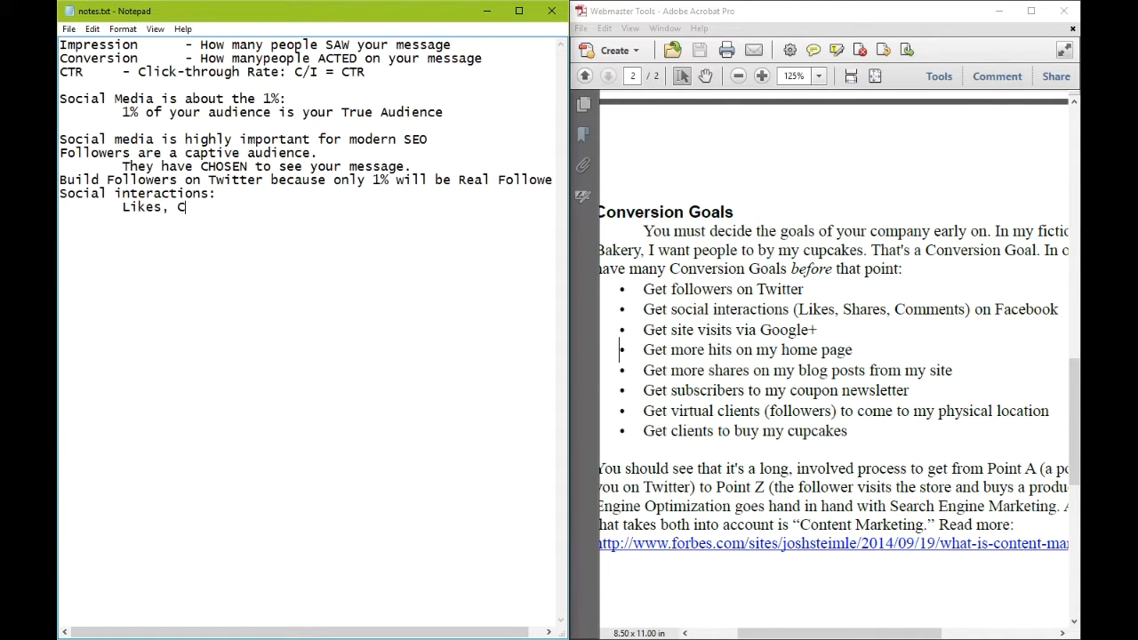
type("omments, Shares")
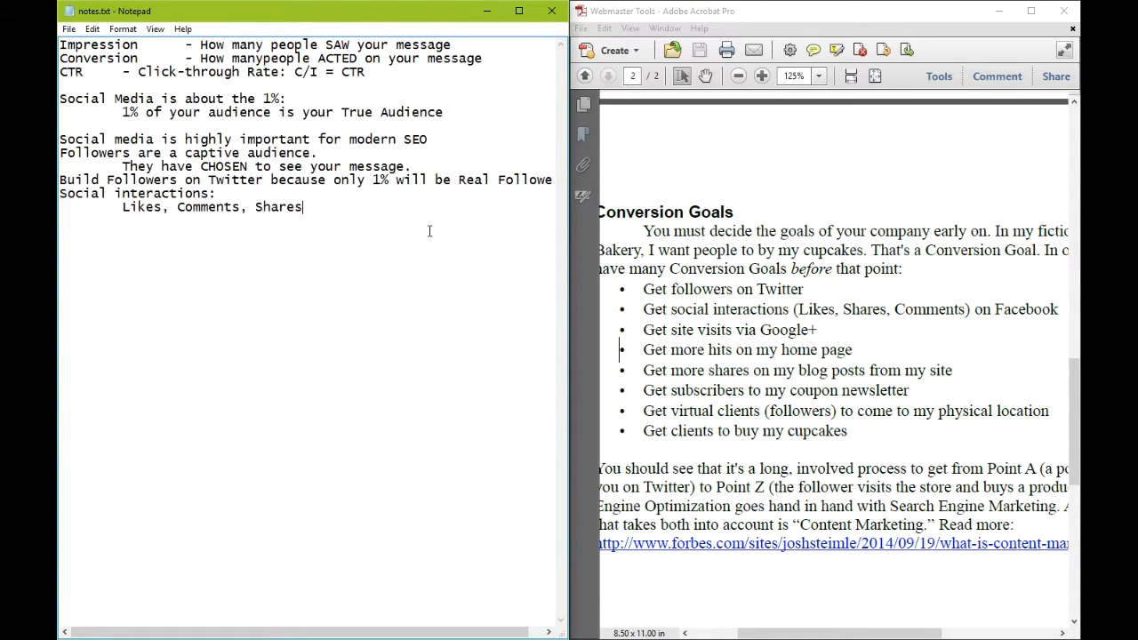
Step: Add indented 'I want each of these interactions' and append 'Follow' to the list
type("I want each of these interactions")
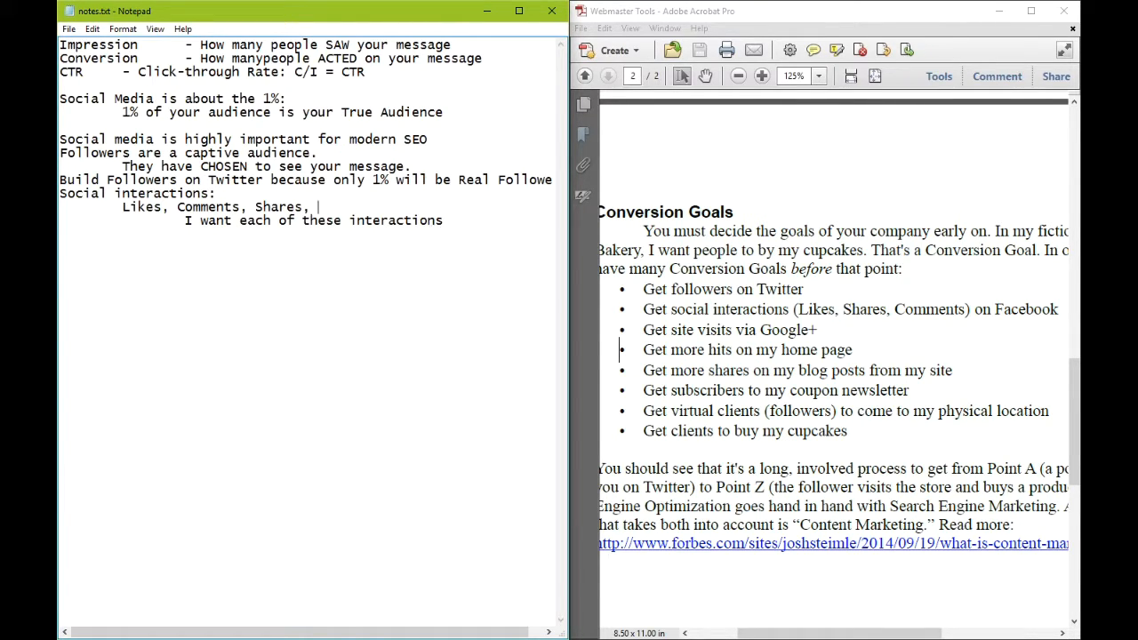
type("Follow")
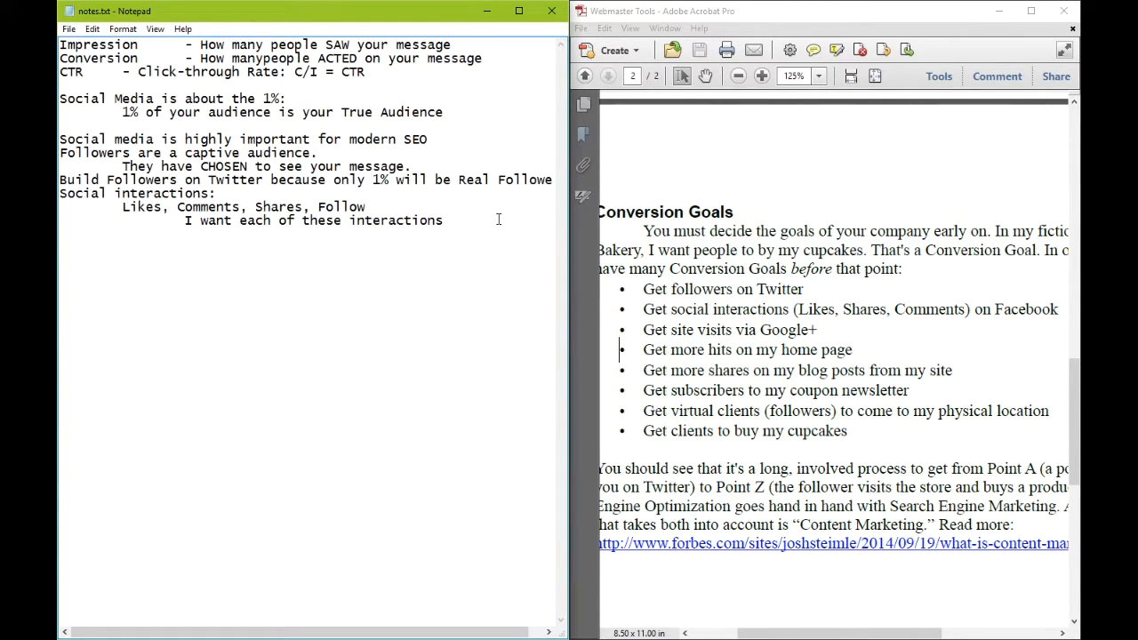
Step: Write 'Get Google+ ASAP because it's a headstart against your competitors; your Local competitors.'
type("Get G")
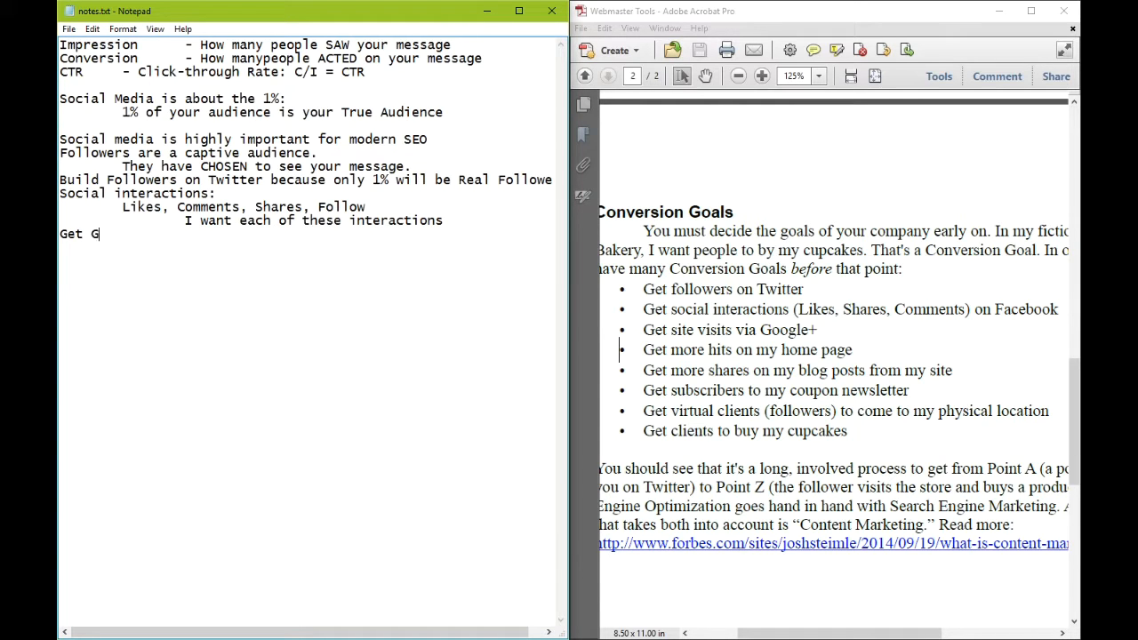
type("oogle+ ASAP because it's a head")
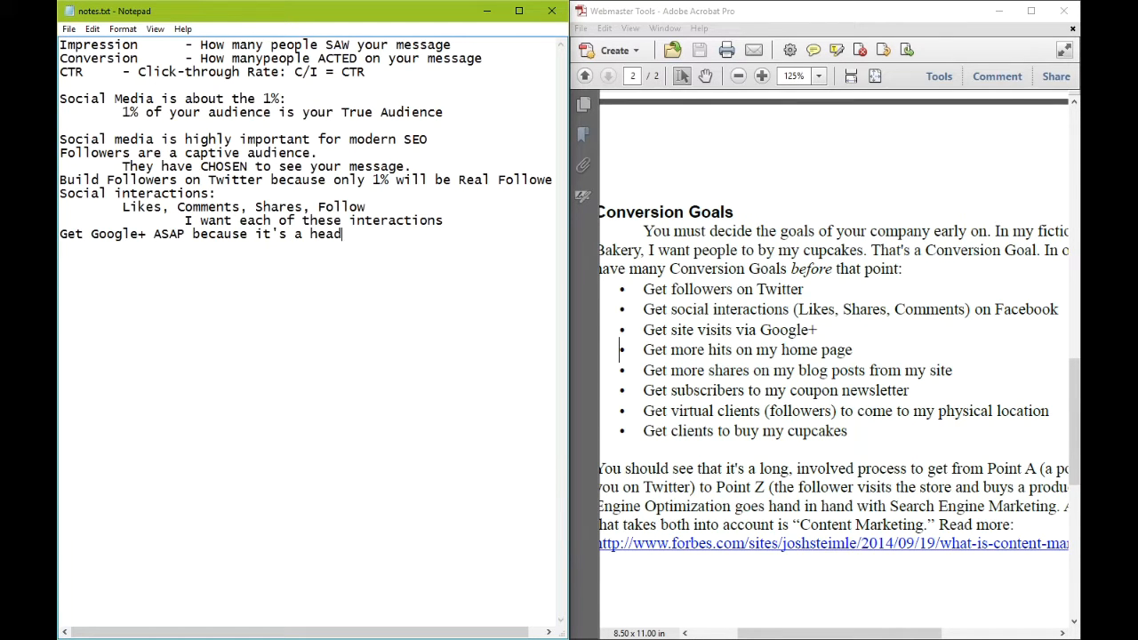
type("start against your")
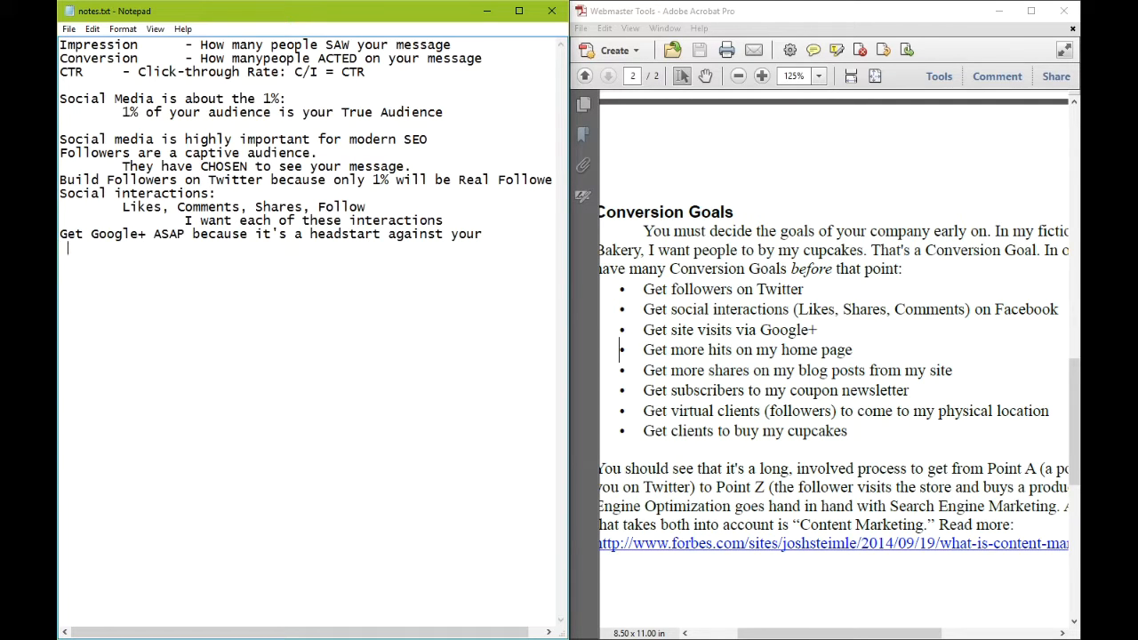
type("competitors; your Local")
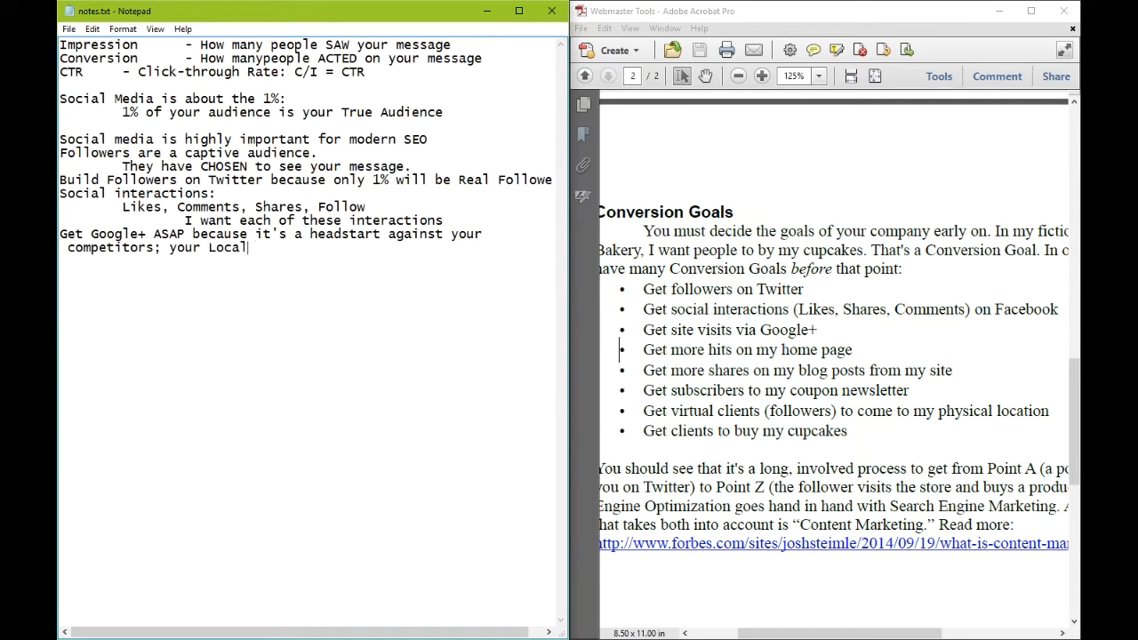
type("competiros")
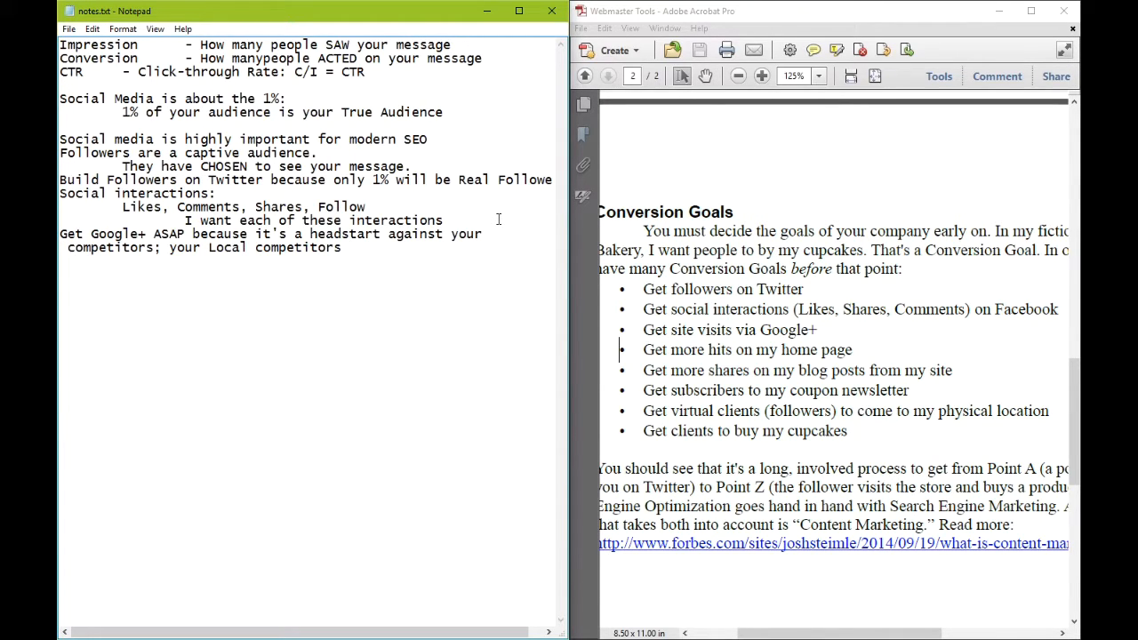
type("http:/")
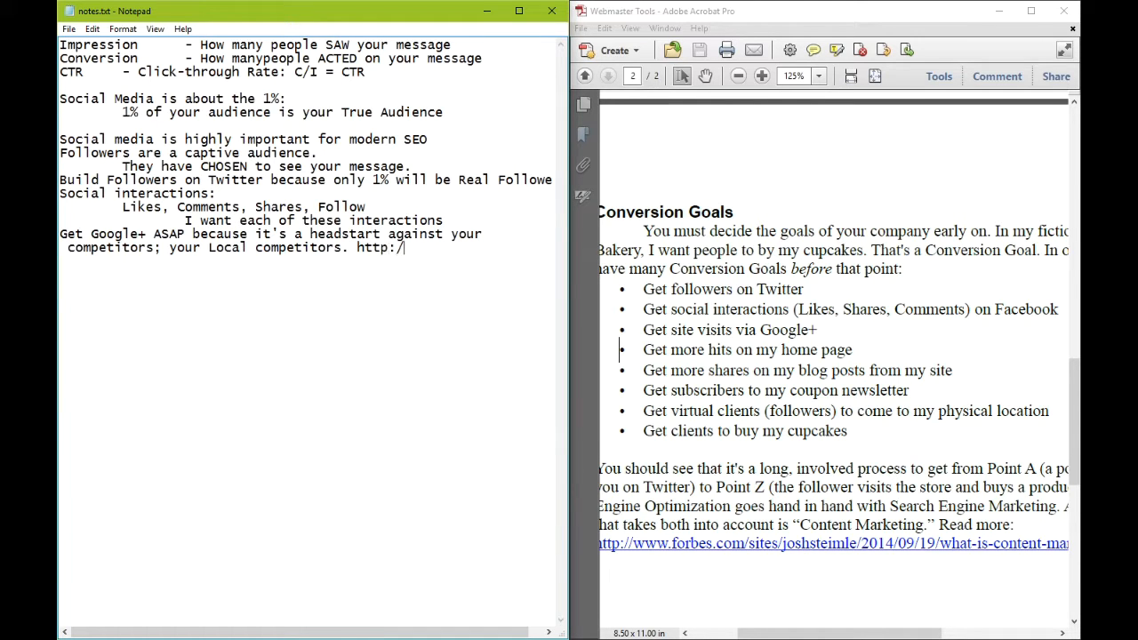
type("business.c")
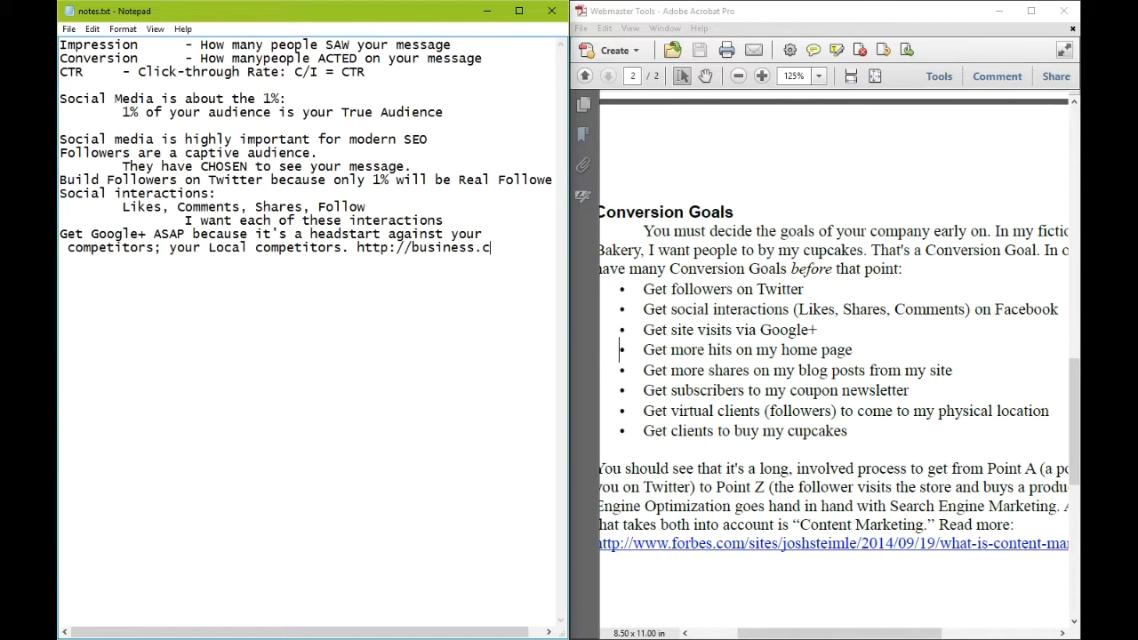
type("google.com")
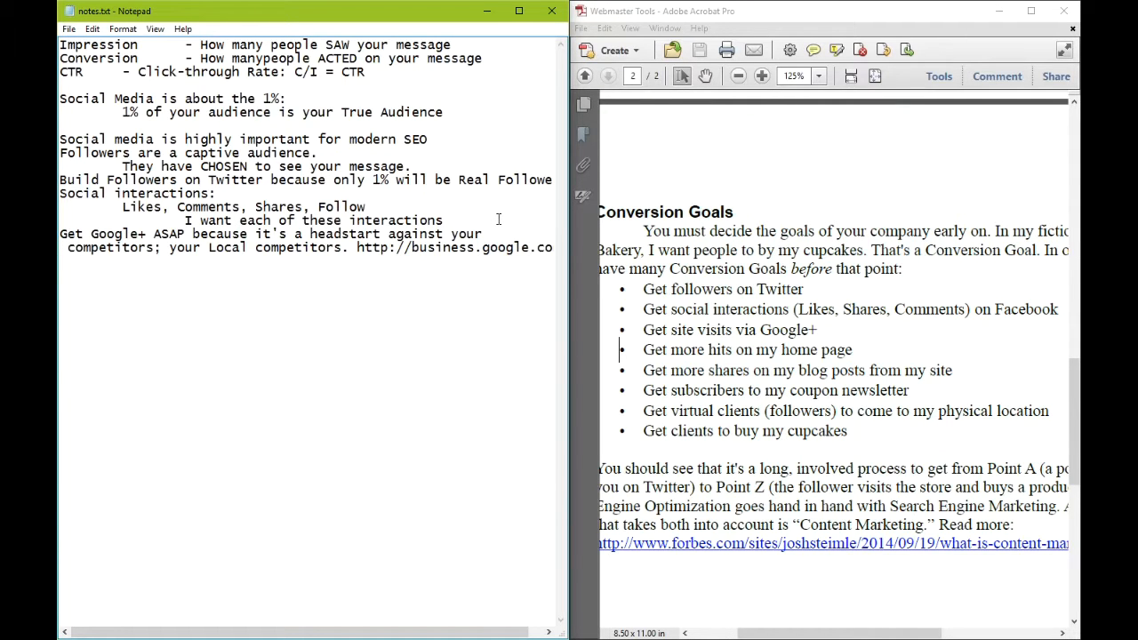
Step: Add 'Your website is where you can oftentimes complete your Ultimate Conversion the easiest.'
key("enter")
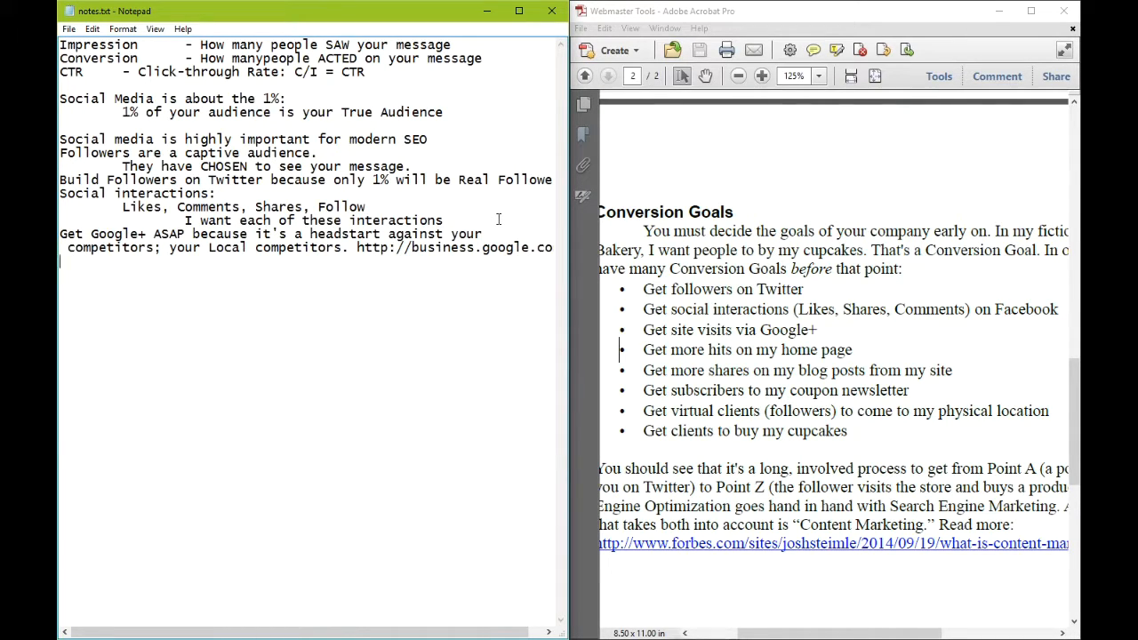
type("Your webs")
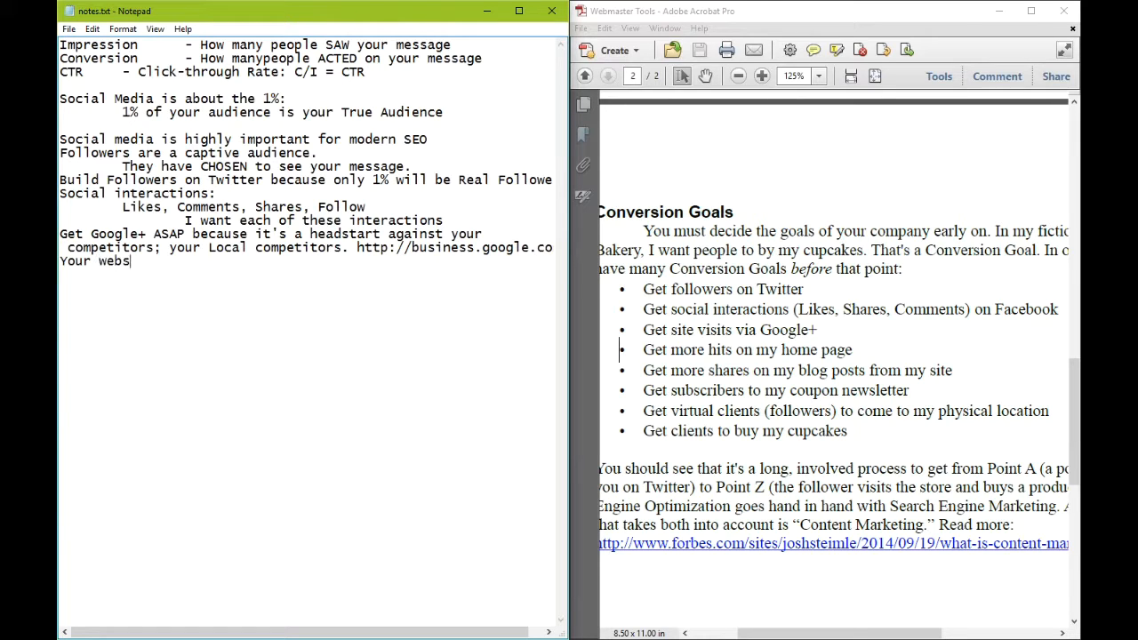
type("ite is where you can often")
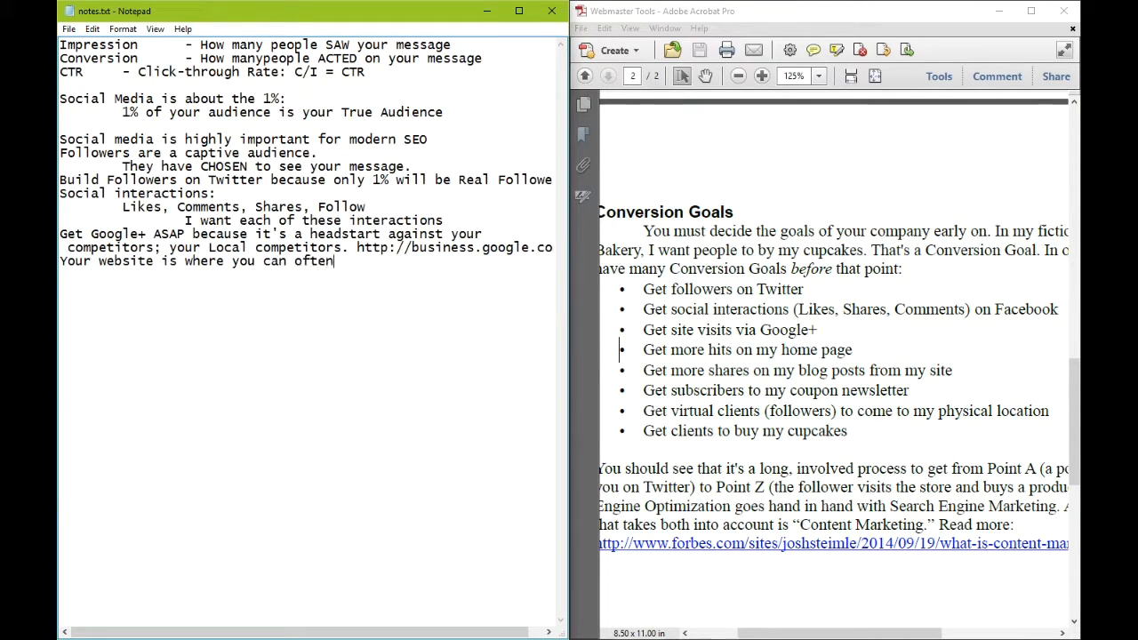
type("times complete your")
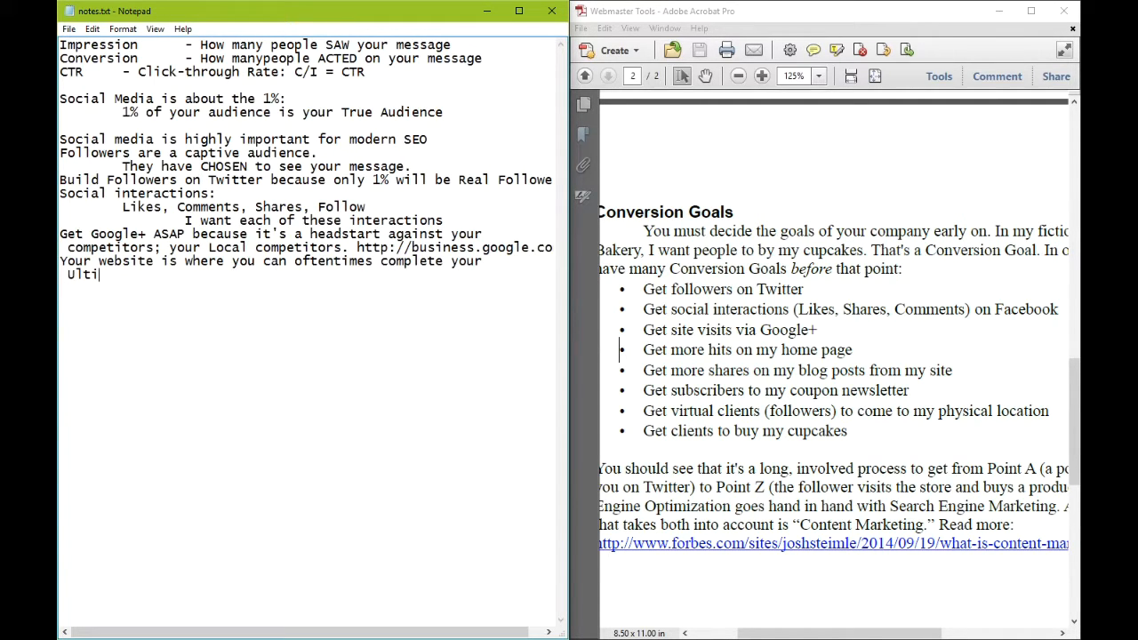
type("mate Convers")
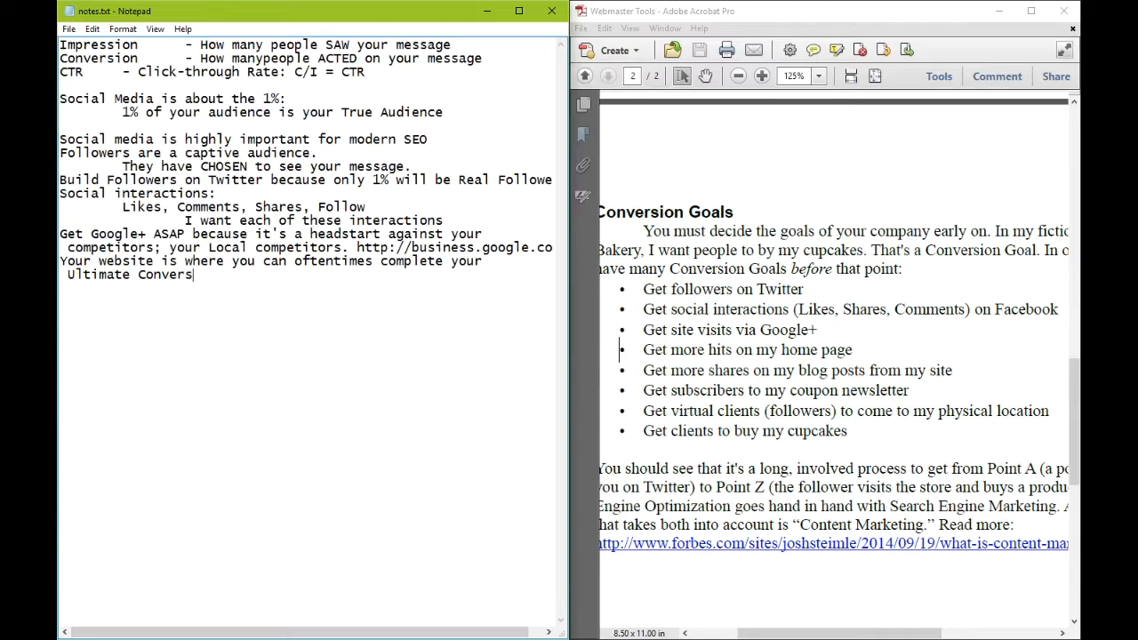
type("ion the easiest.")
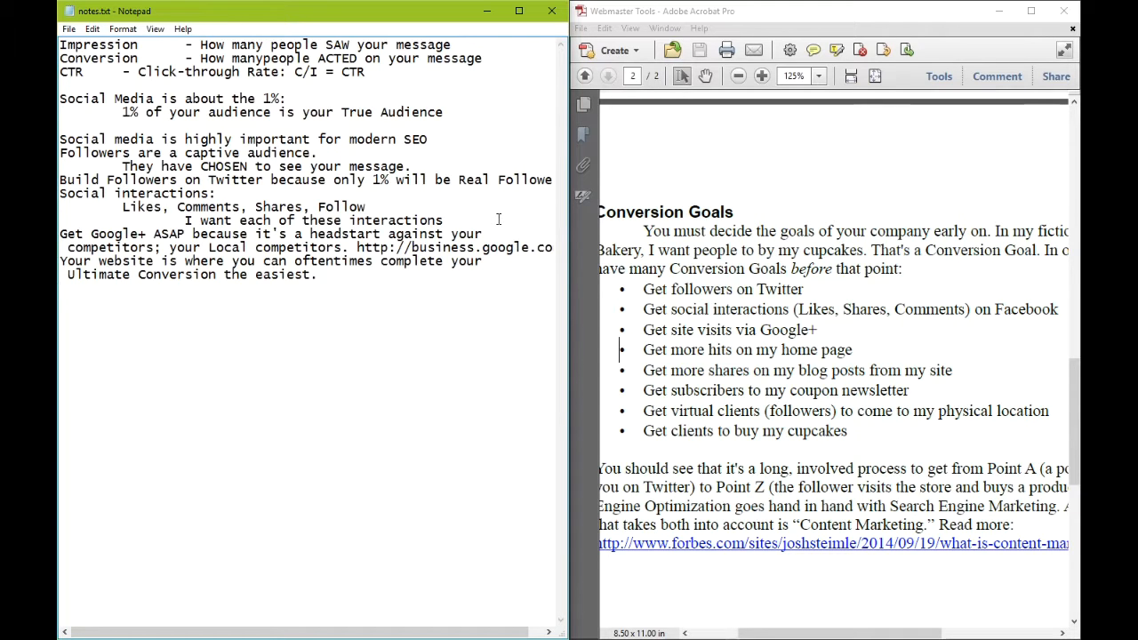
Step: Type the blog definition: a site (can be attached to your main site) publishing content on a regular basis, usually long-form
type("A blog is a")
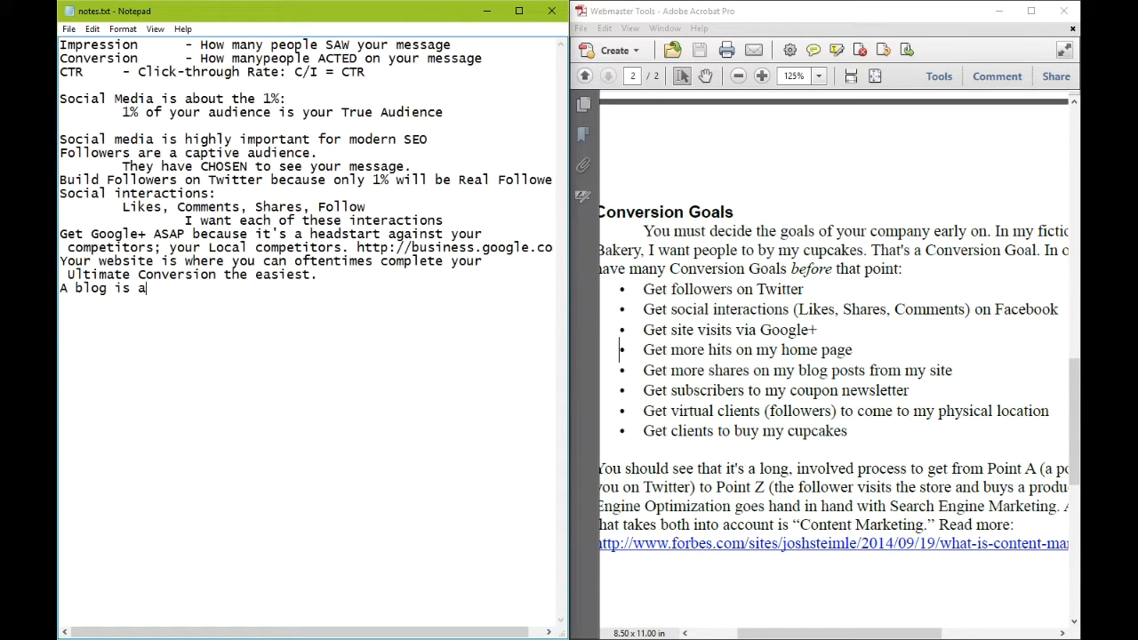
type("site (could")
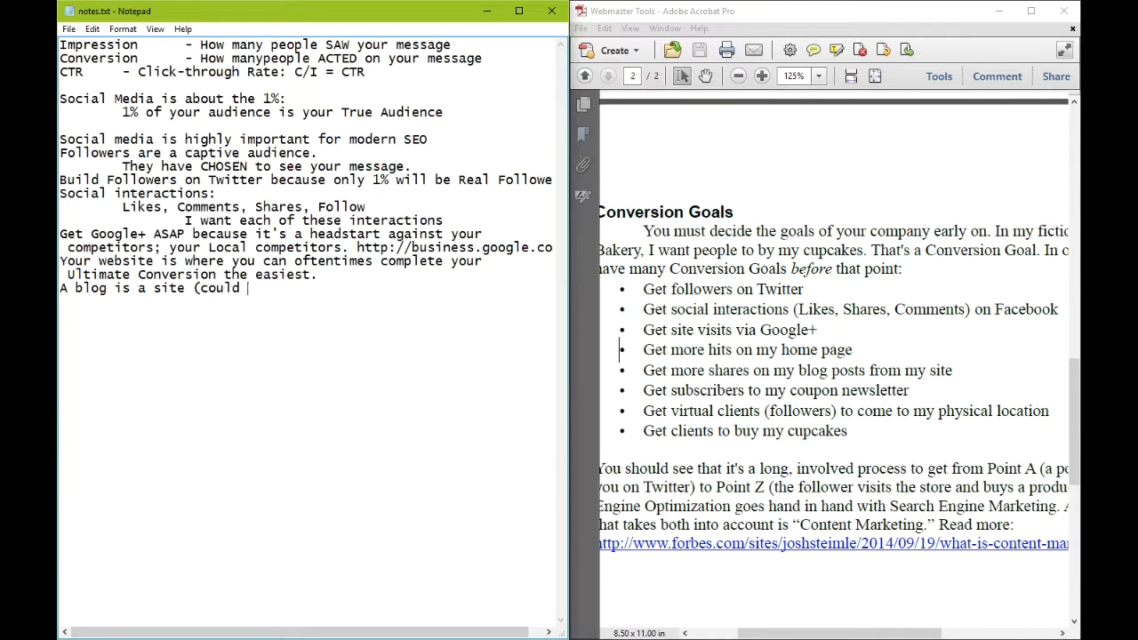
type("be attached to")
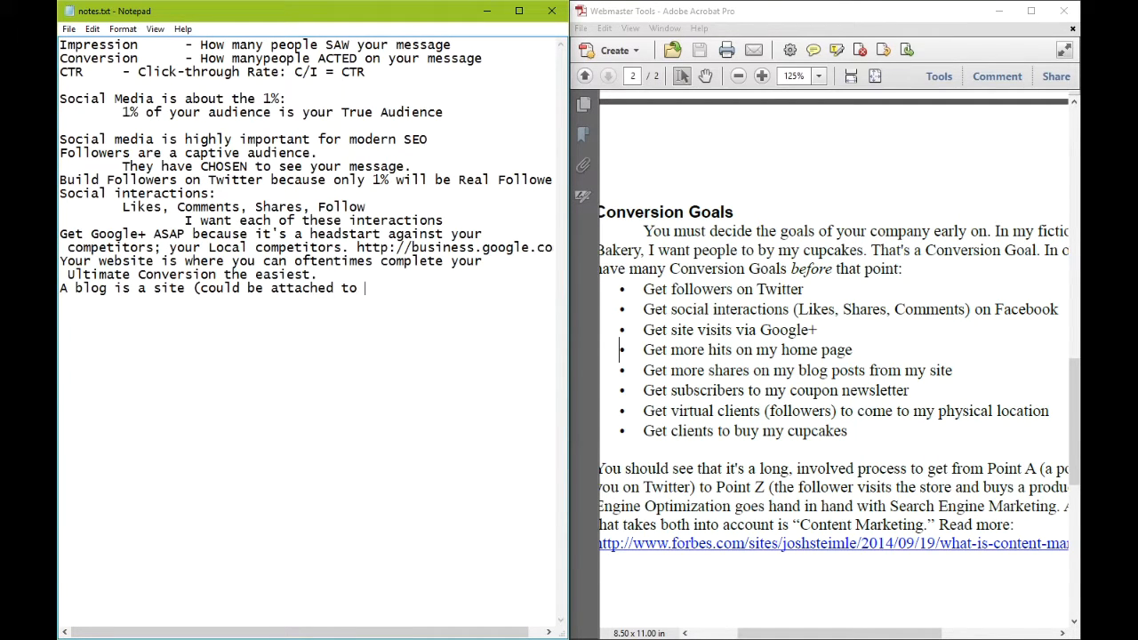
type("your main i")
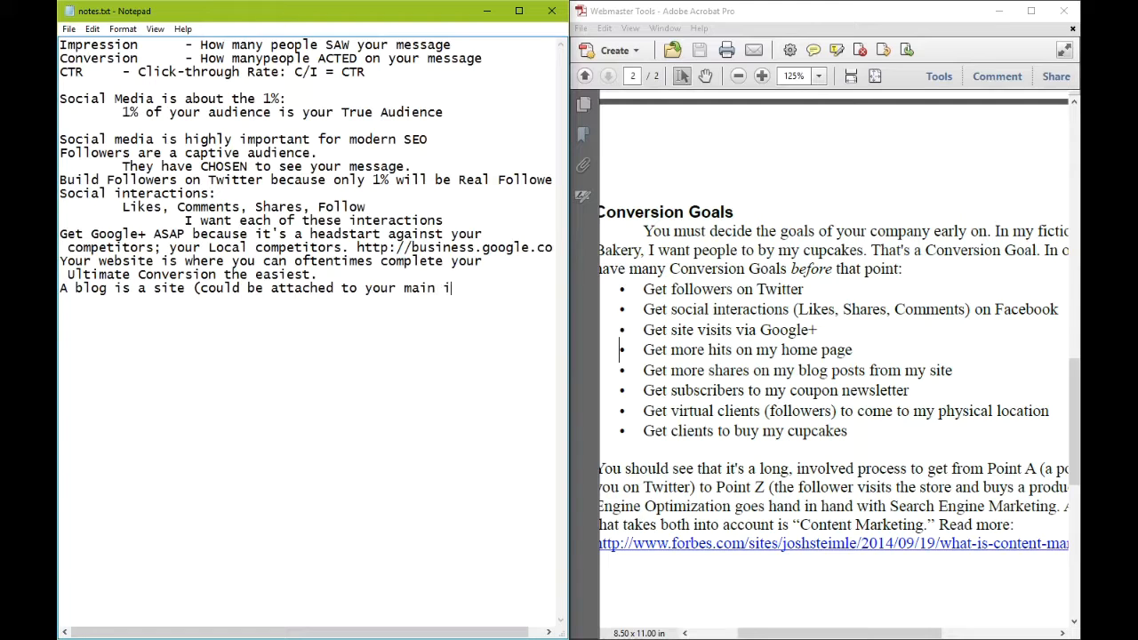
type("site")
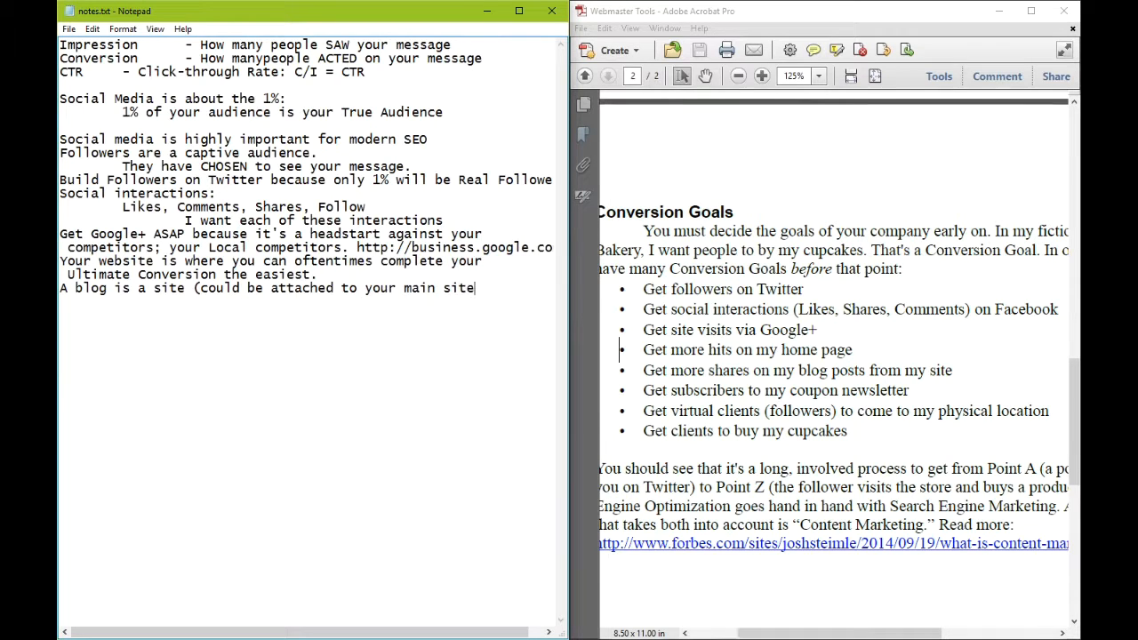
type(")")
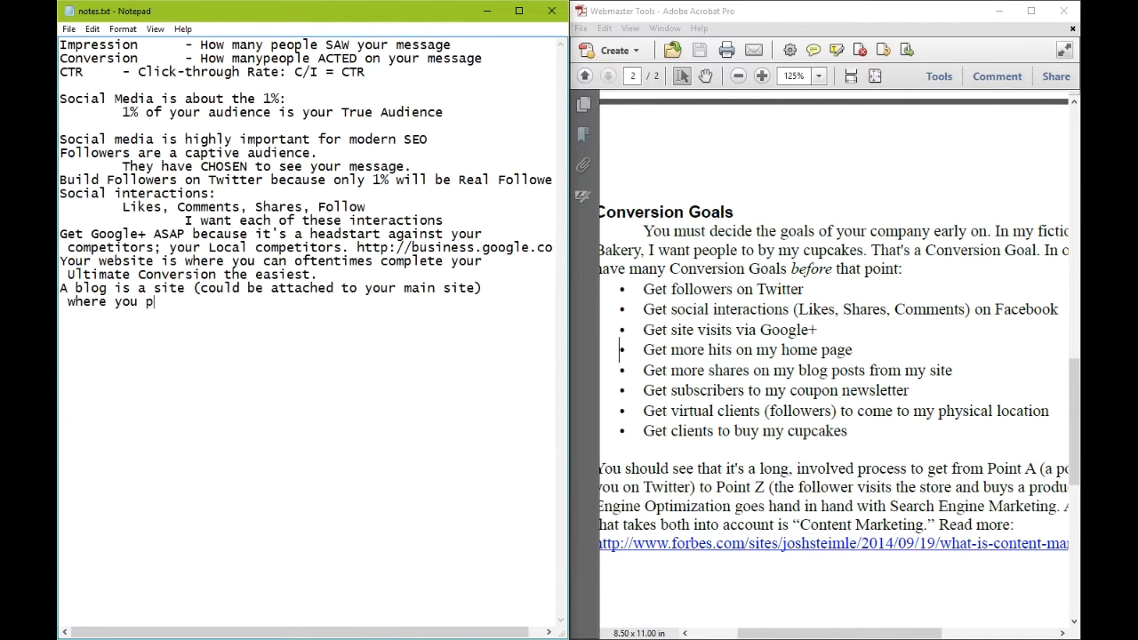
type("ublish content on a regula")
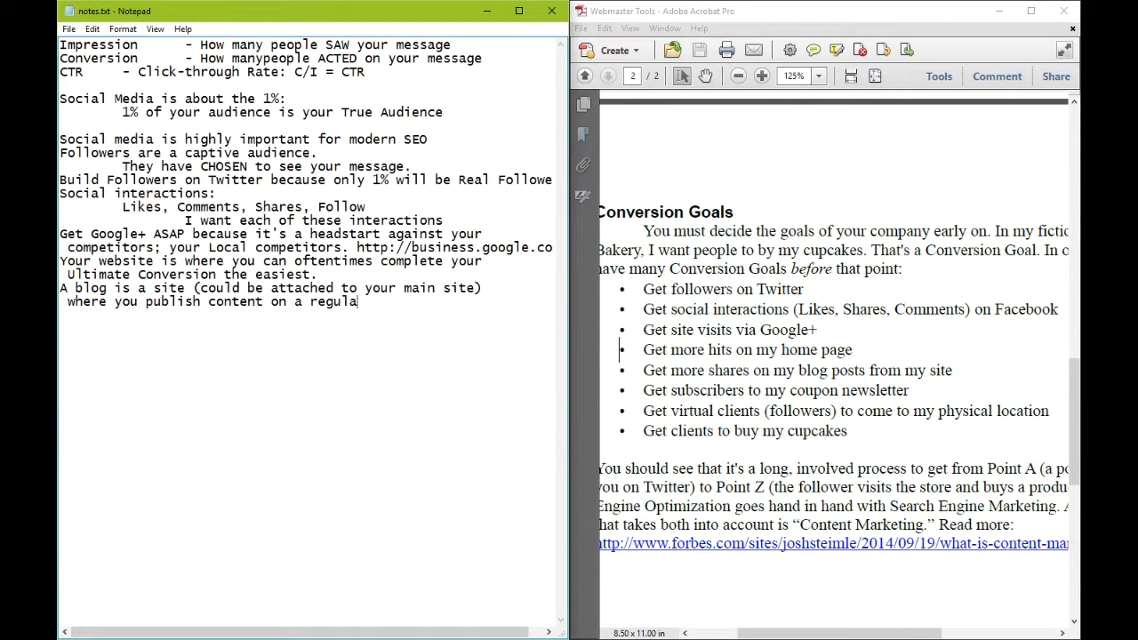
type("r basis.")
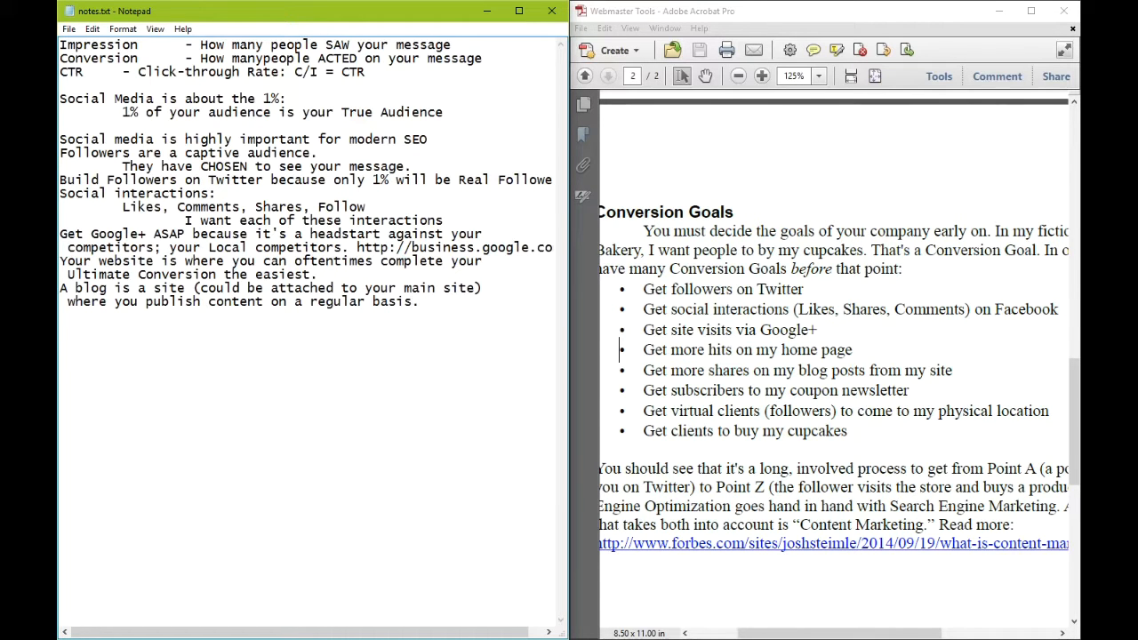
type("Usually, lo")
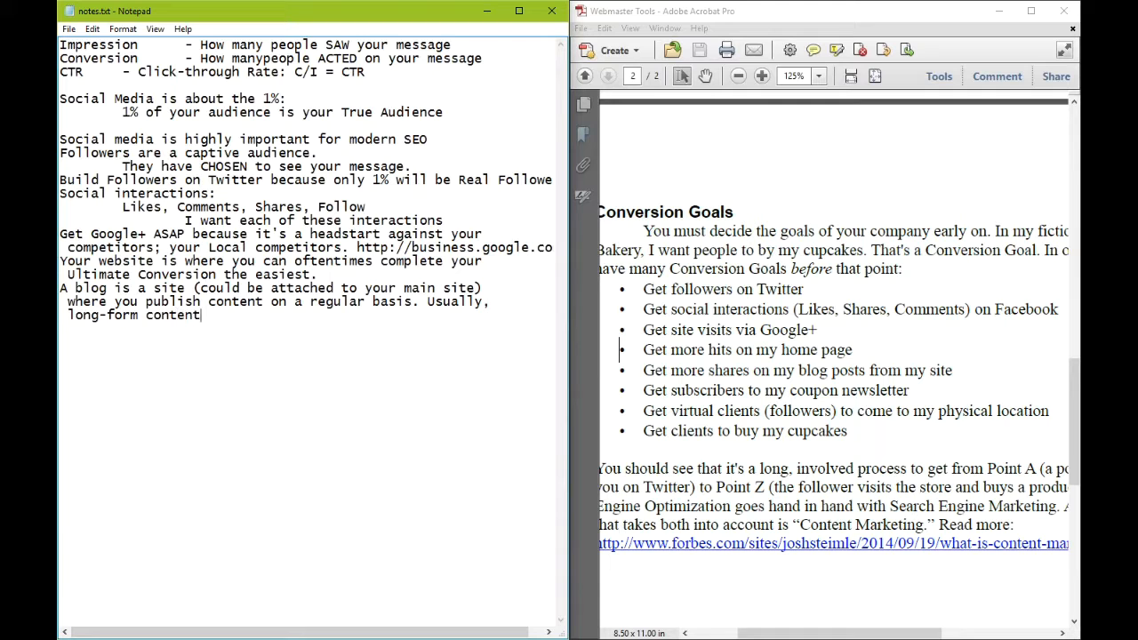
type(".")
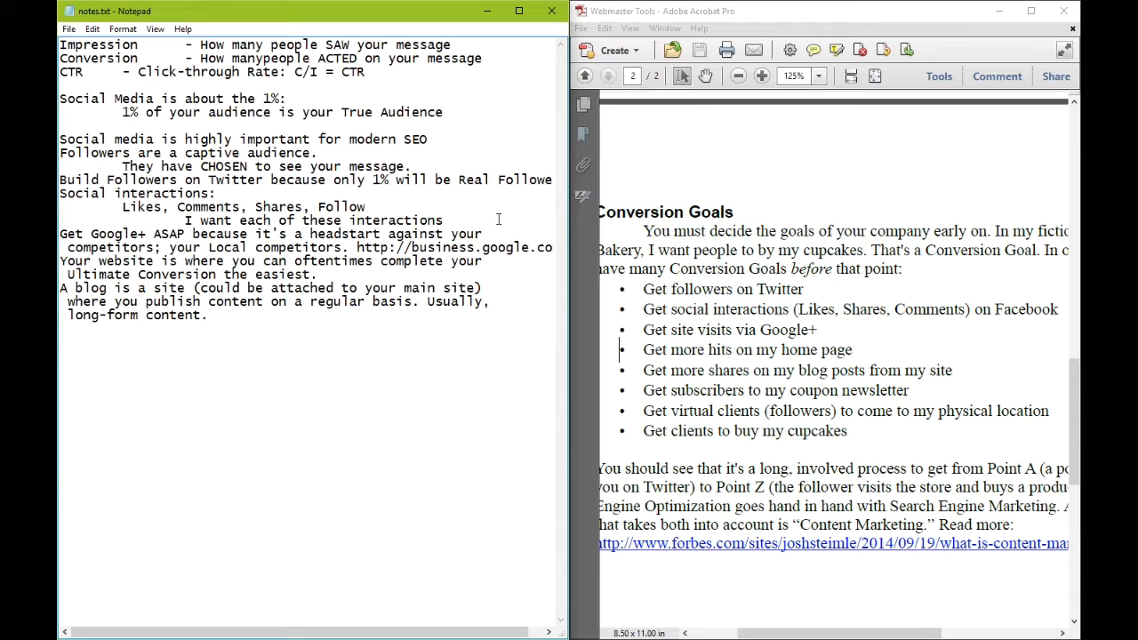
left_click(217, 315)
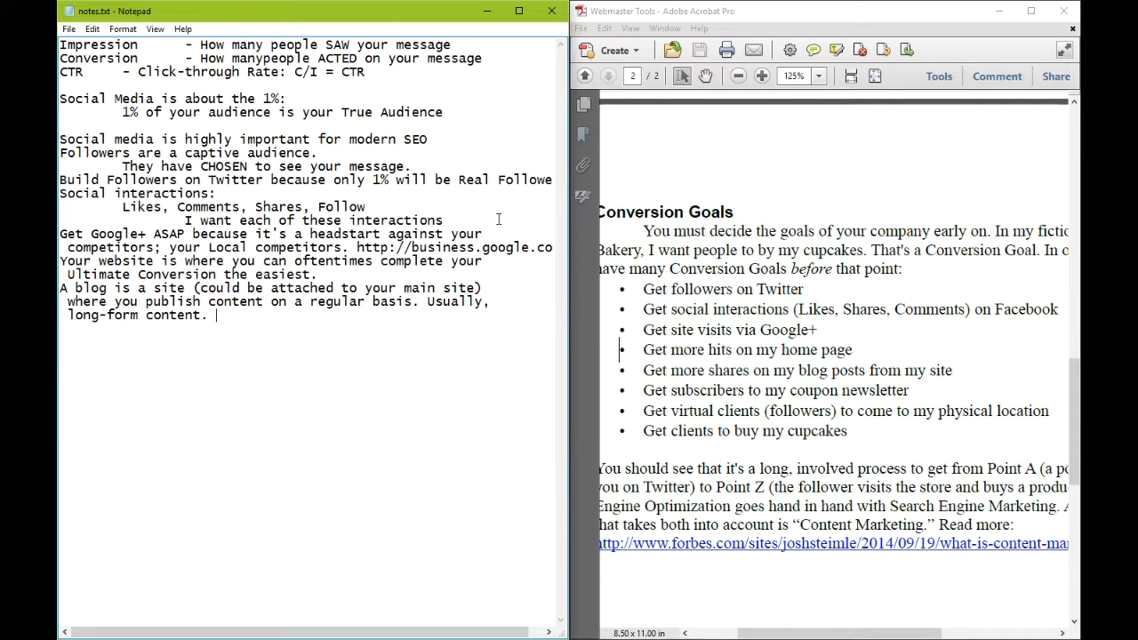
Step: Type 'Blog Goals: As a beginner: 100 words per month' and 'Your Blog posts are articles full of keywords'
type("Blog")
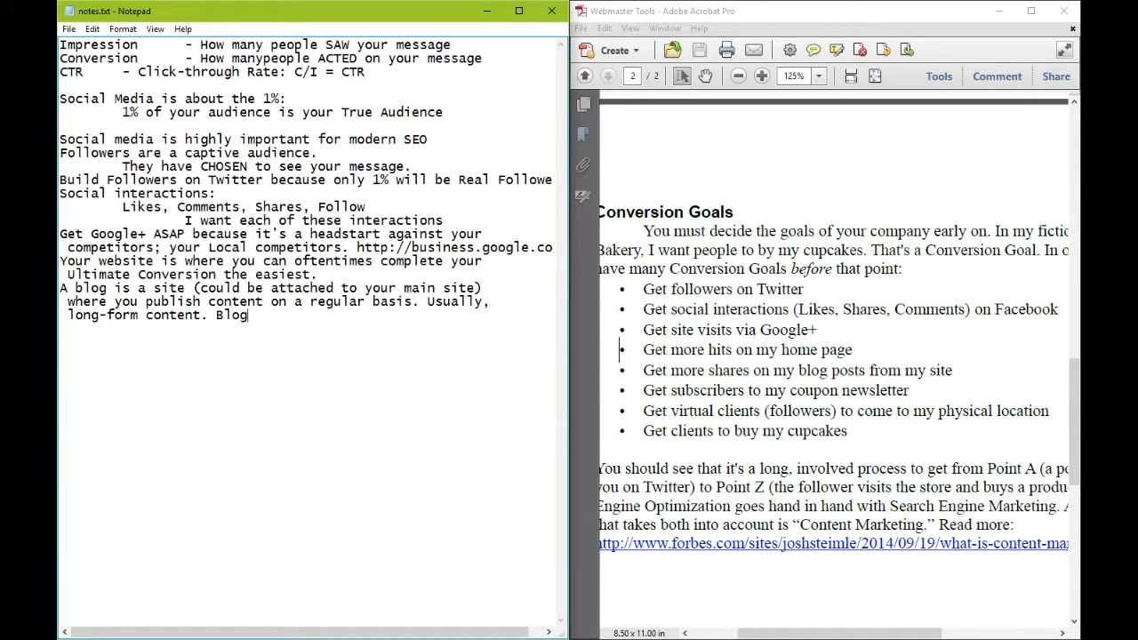
type("Goals: As a beginner:")
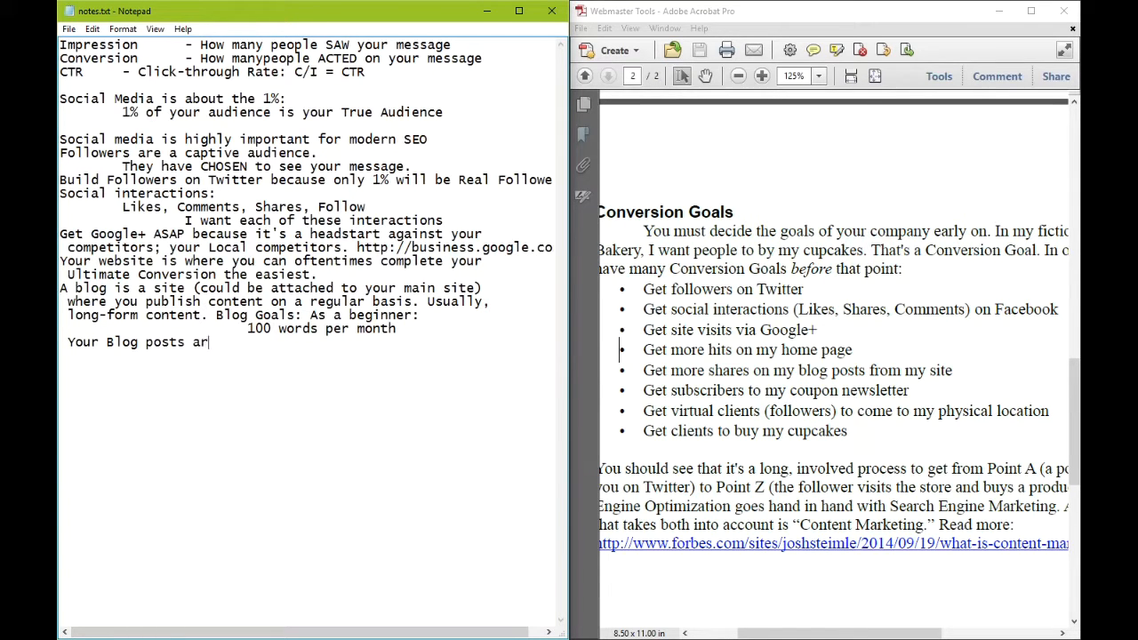
type("e article")
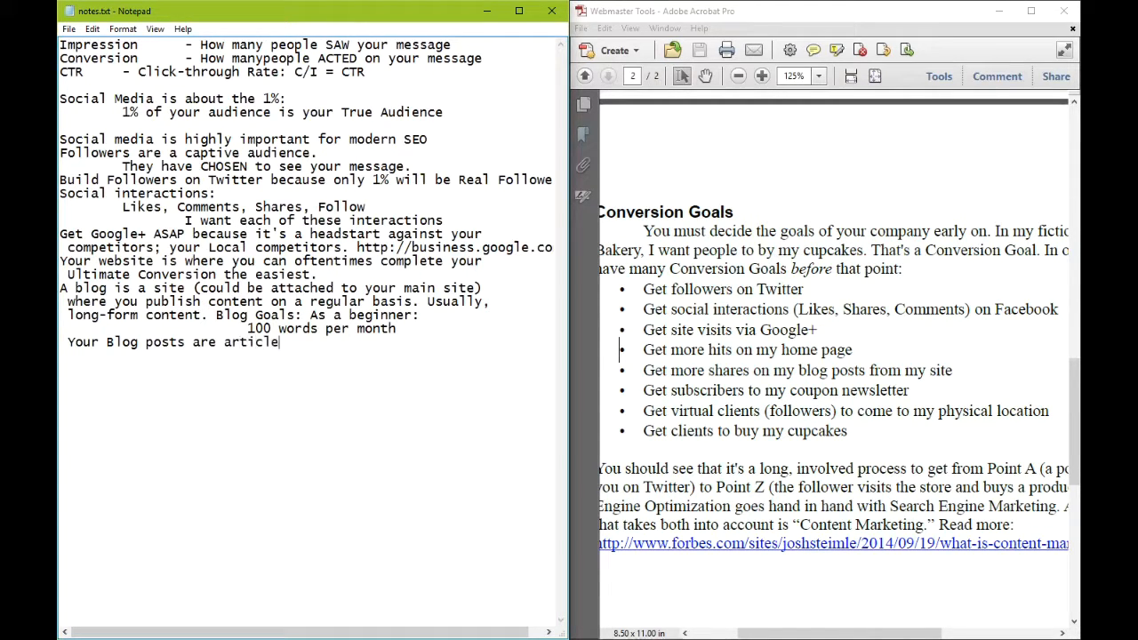
type("s full of kew")
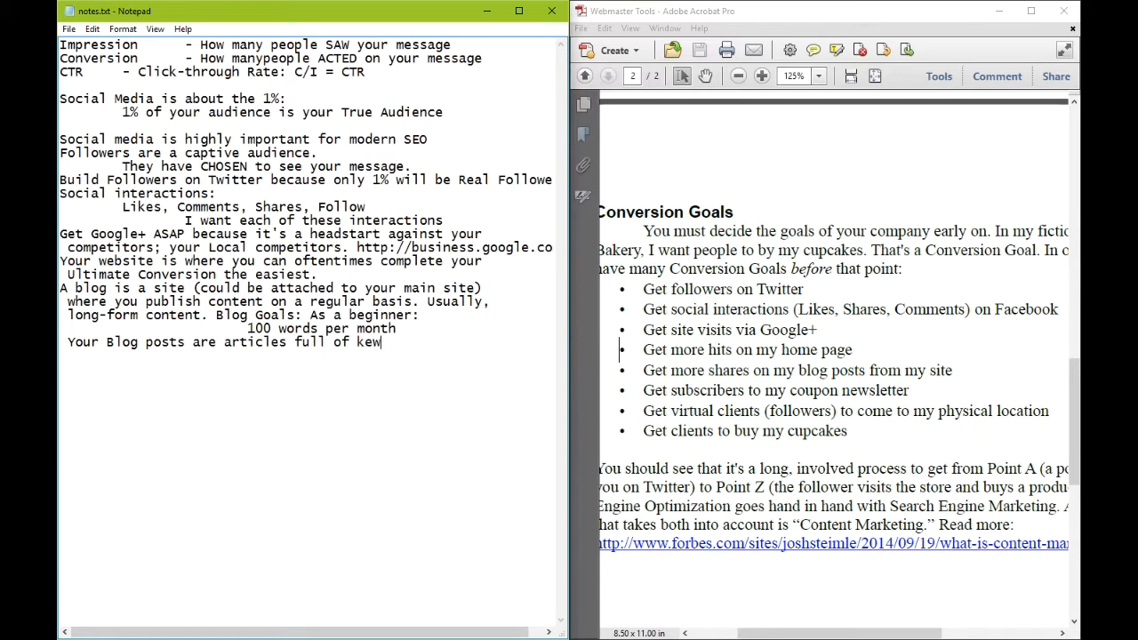
type("ywords")
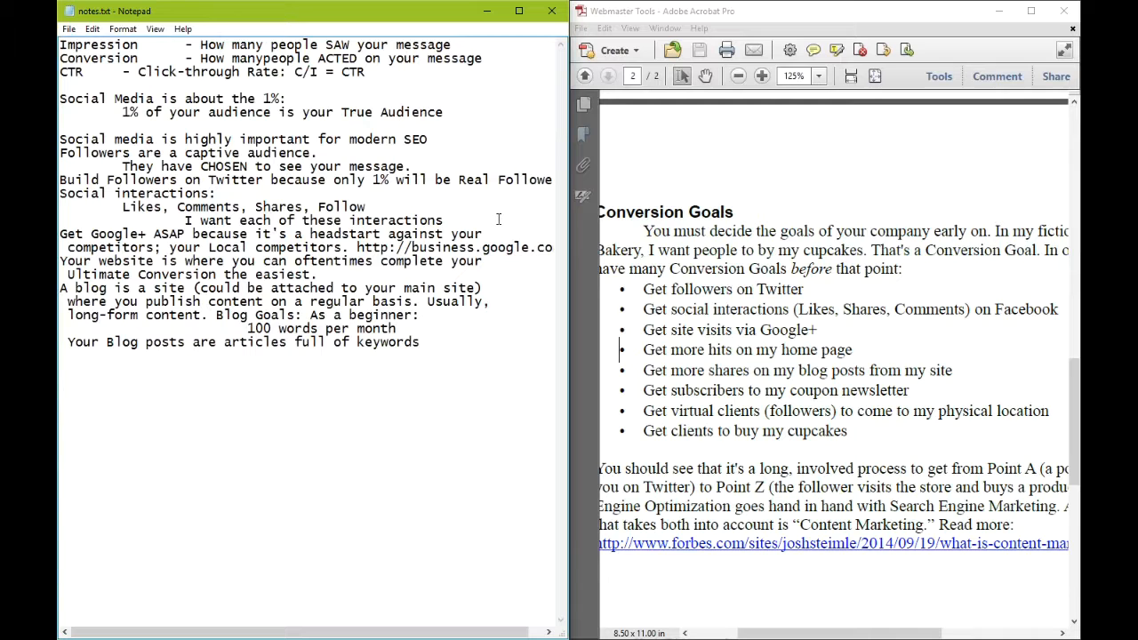
Step: Type that your newsletter is your database and the first idea: send your latest blog post
type("Your")
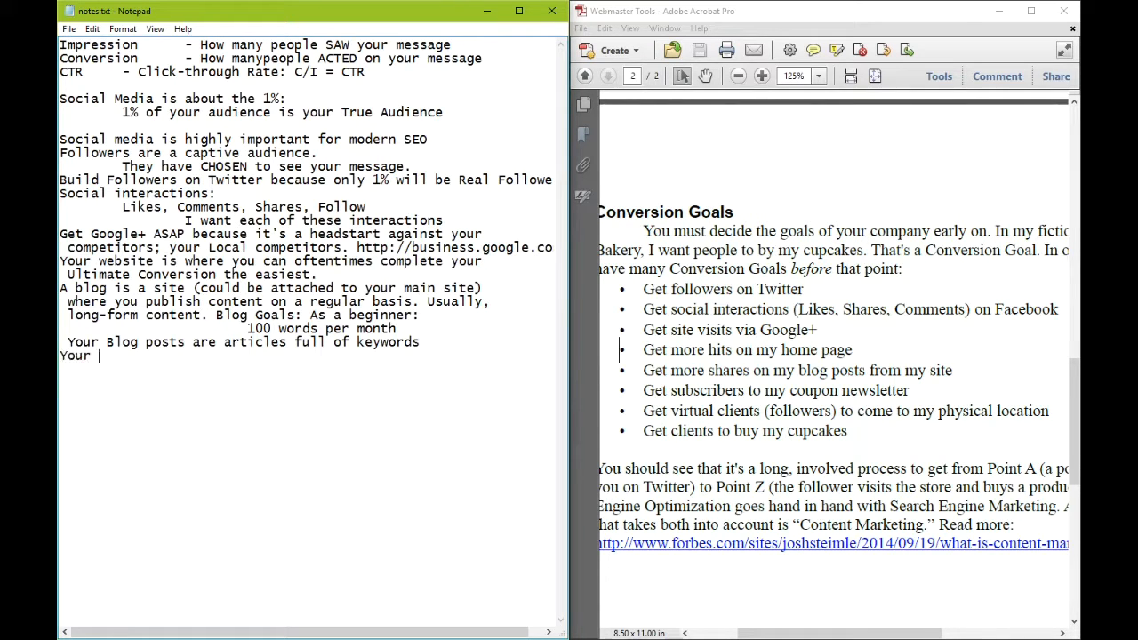
type("newsletter is y")
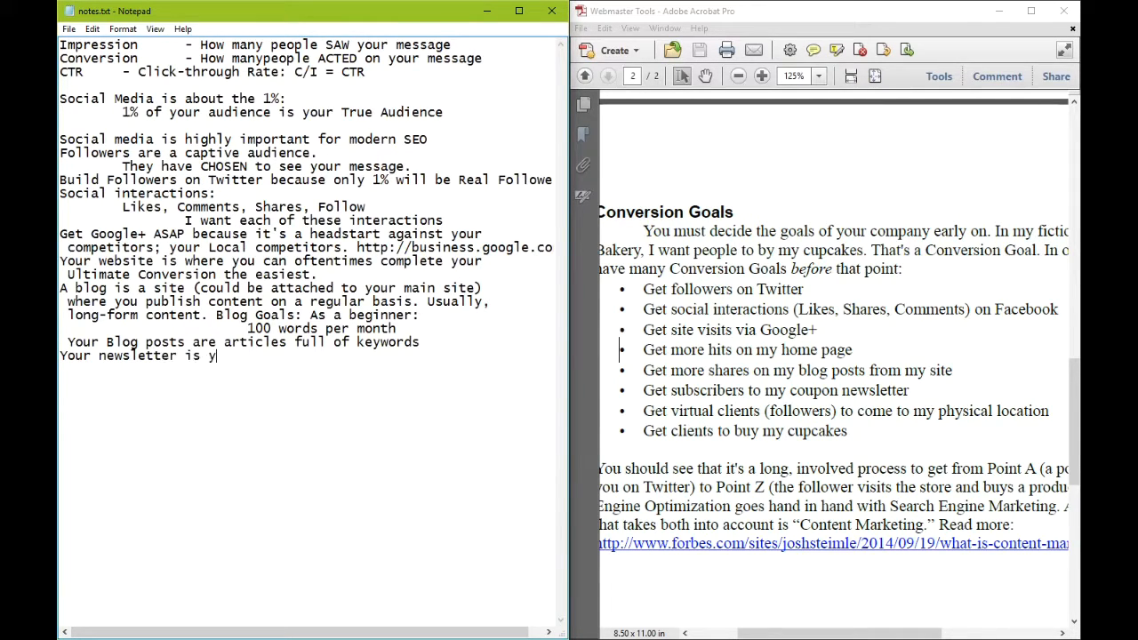
type("our database of contacts")
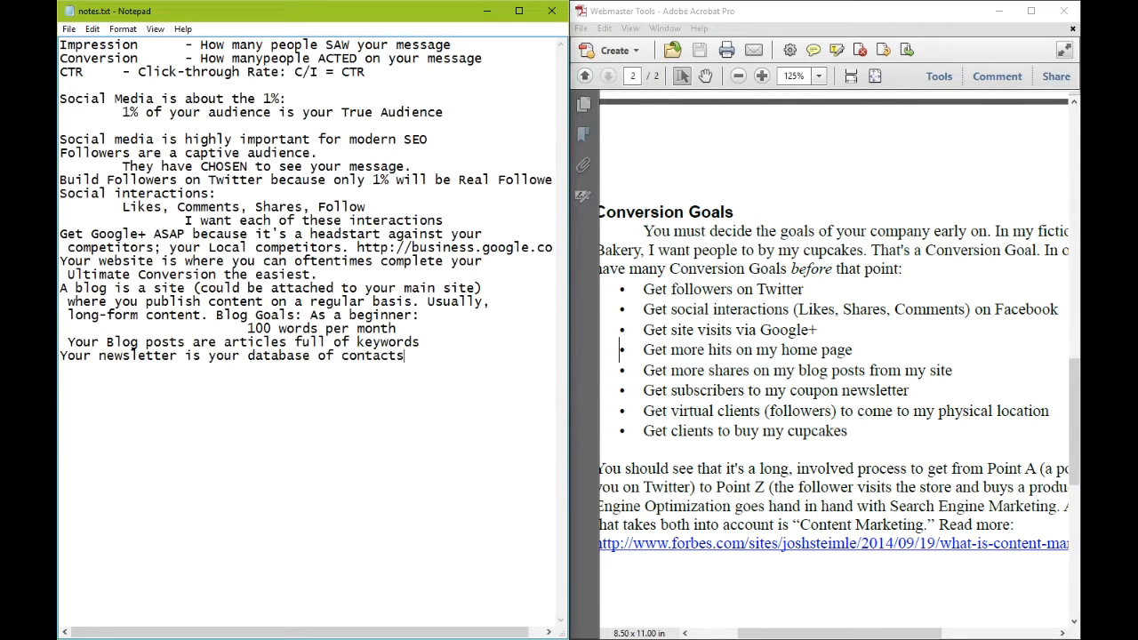
type("Peo")
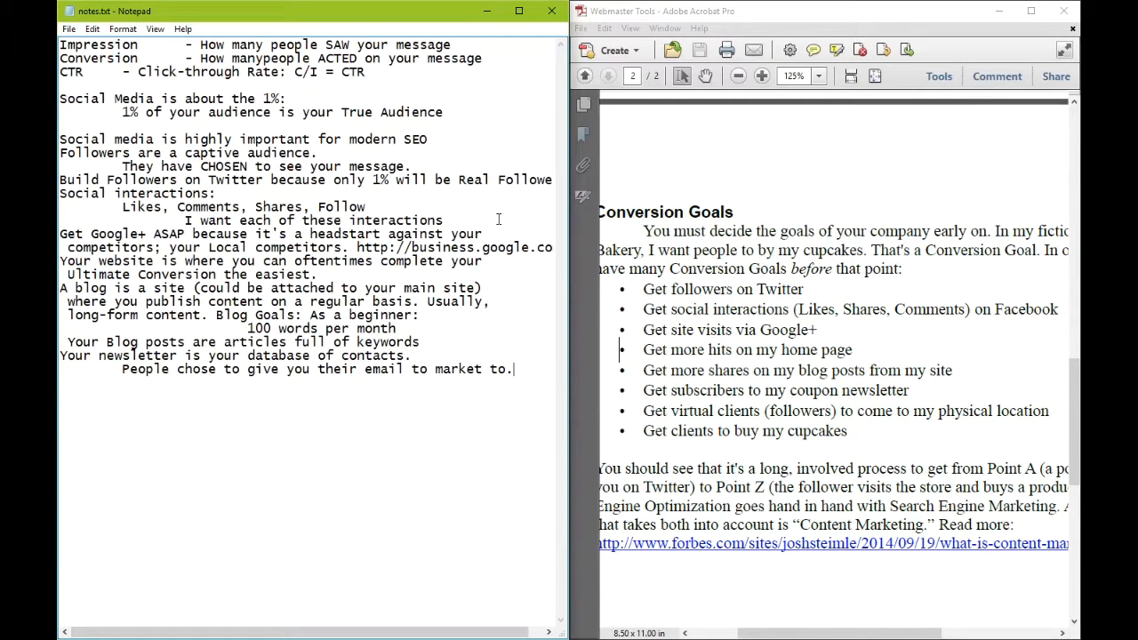
type("Newsletter ideas:")
type("Send your")
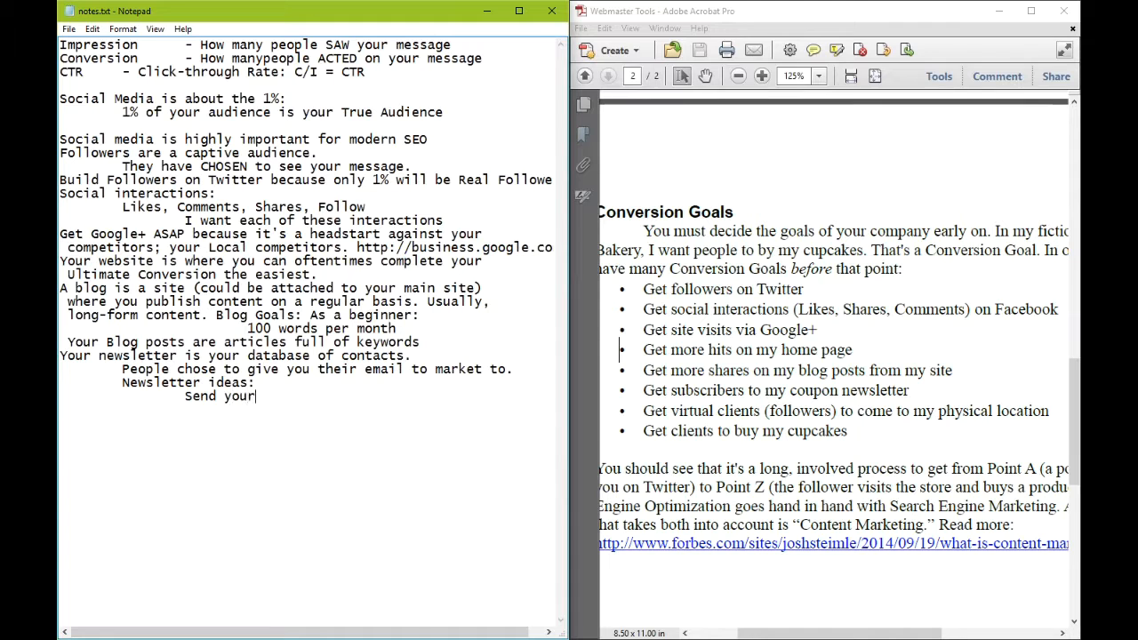
type("latest Blog post to their Inbox")
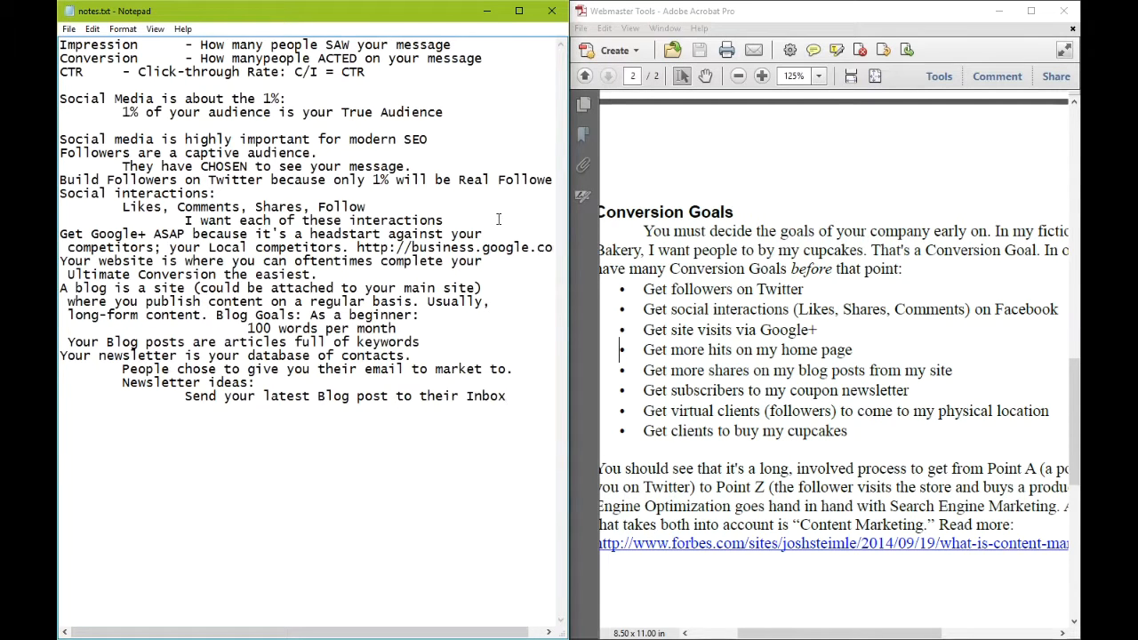
Step: Add the newsletter ideas 'Send exclusive VIP content' and 'Community-building'
type("Send")
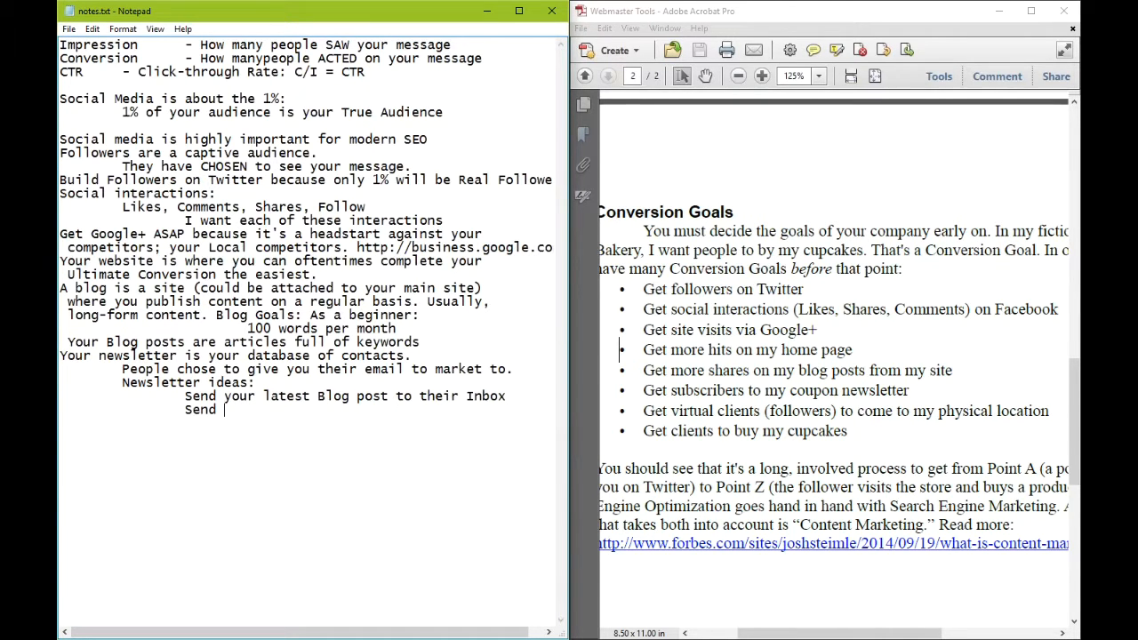
type("exclusive VI")
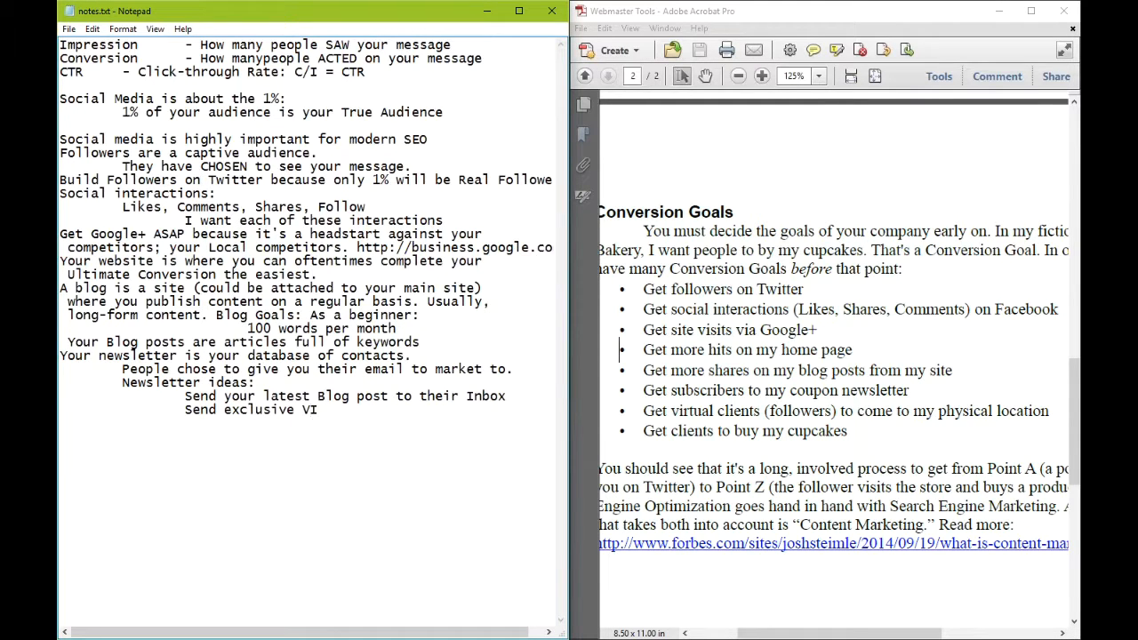
type("P content")
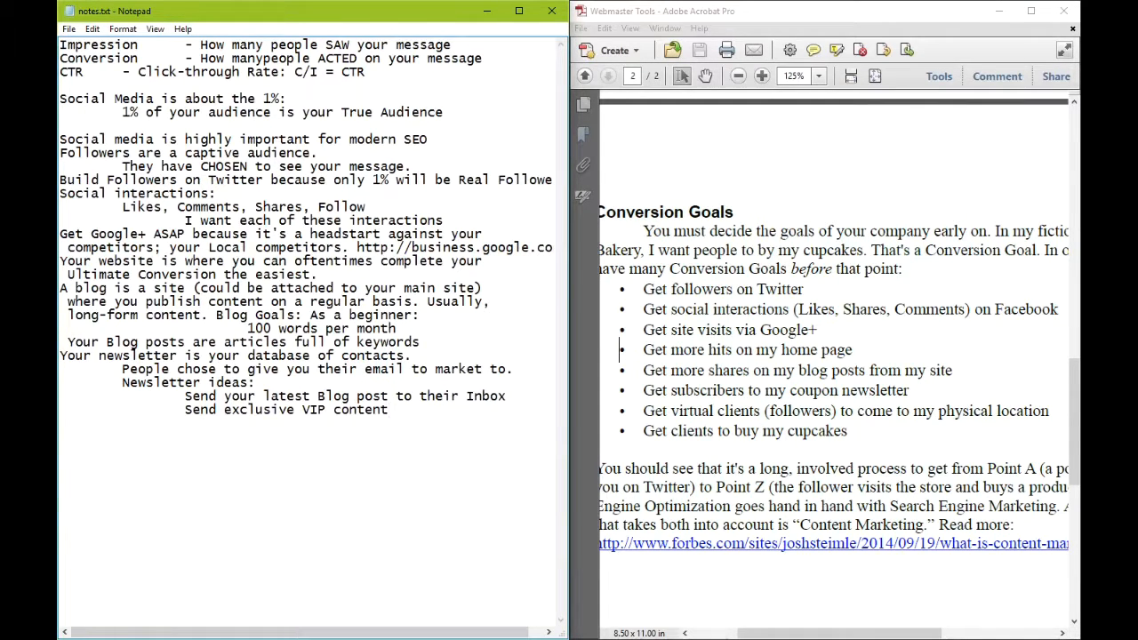
mouse_move(498, 220)
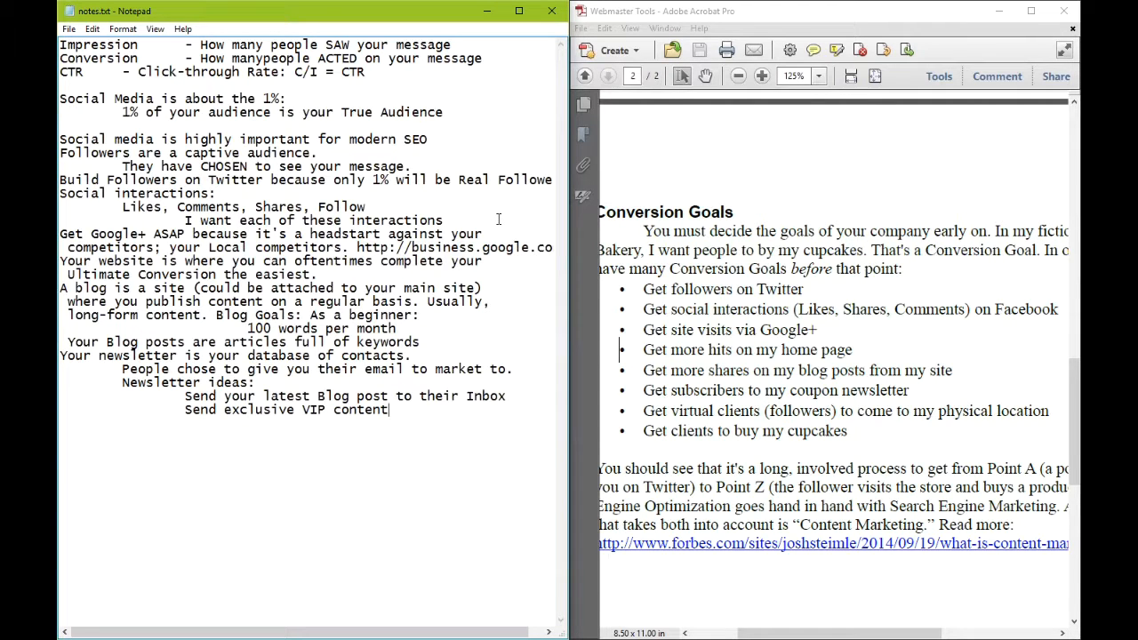
type("Comm")
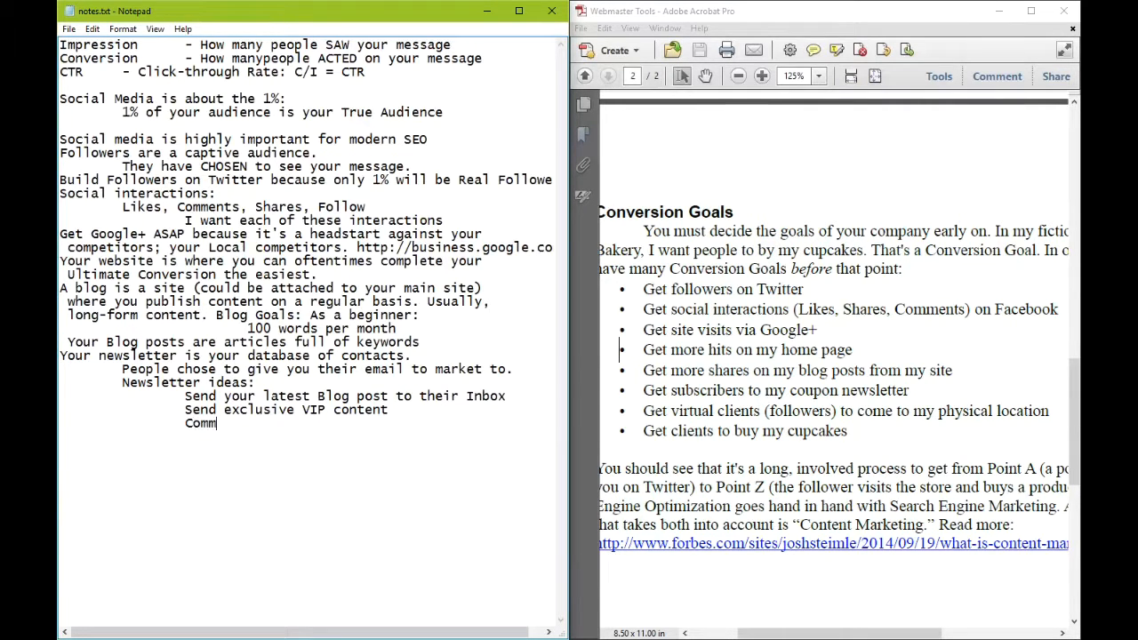
type("unity-buid")
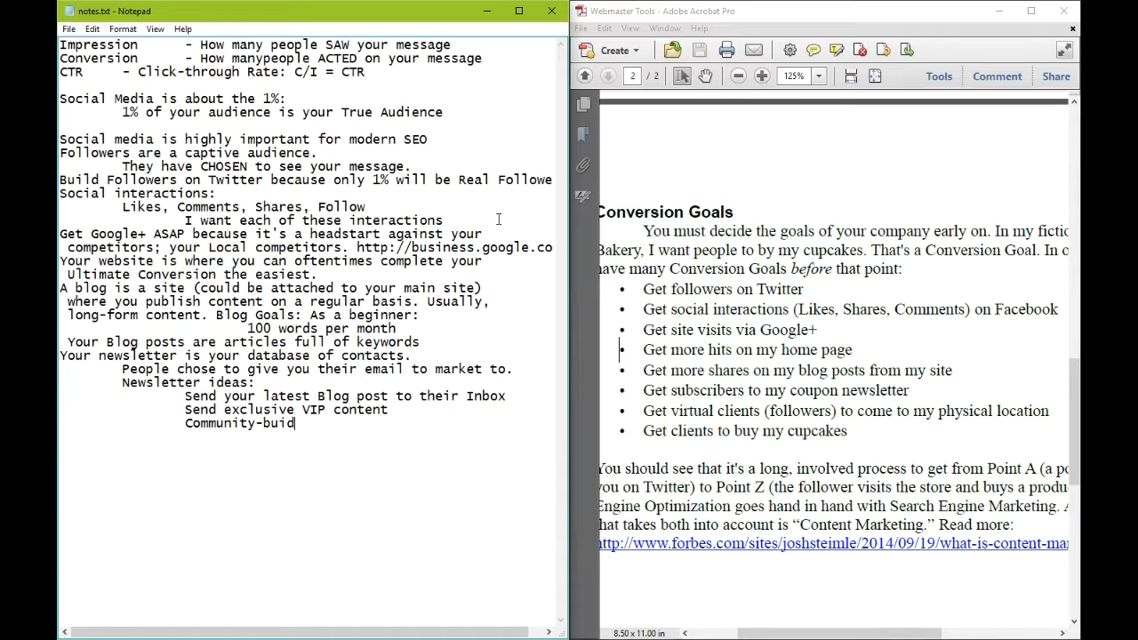
type("lding")
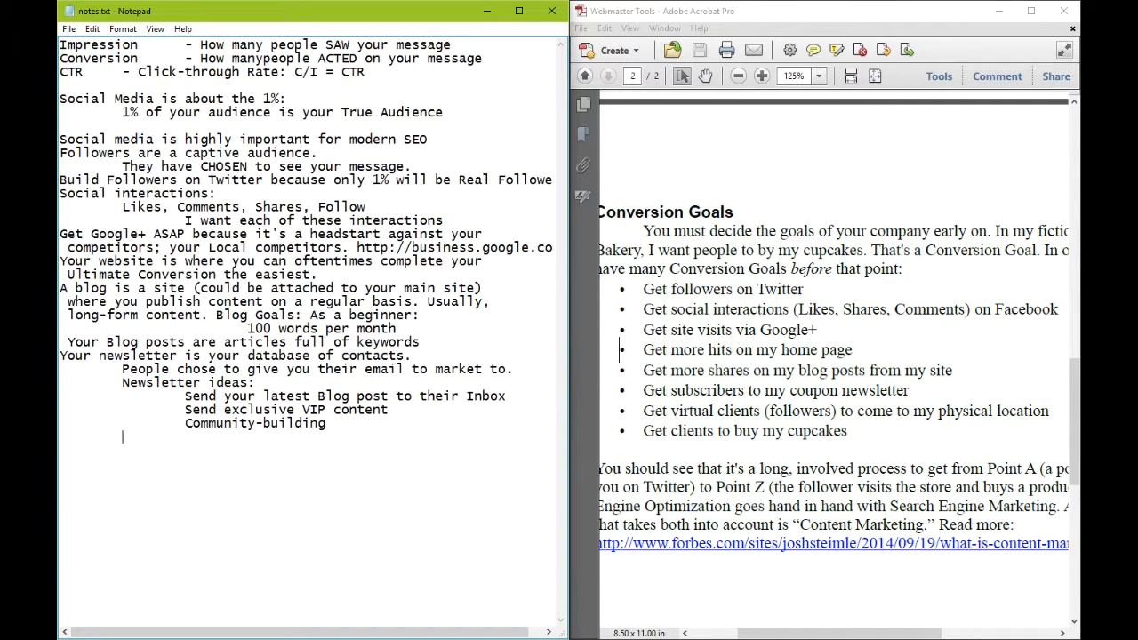
Step: Type Don't: 'Subscribe now' and Do phrasings like keep up to date, stay in the know, 'Our exclusive perks email'
type("Don't: 'Subscribe now'")
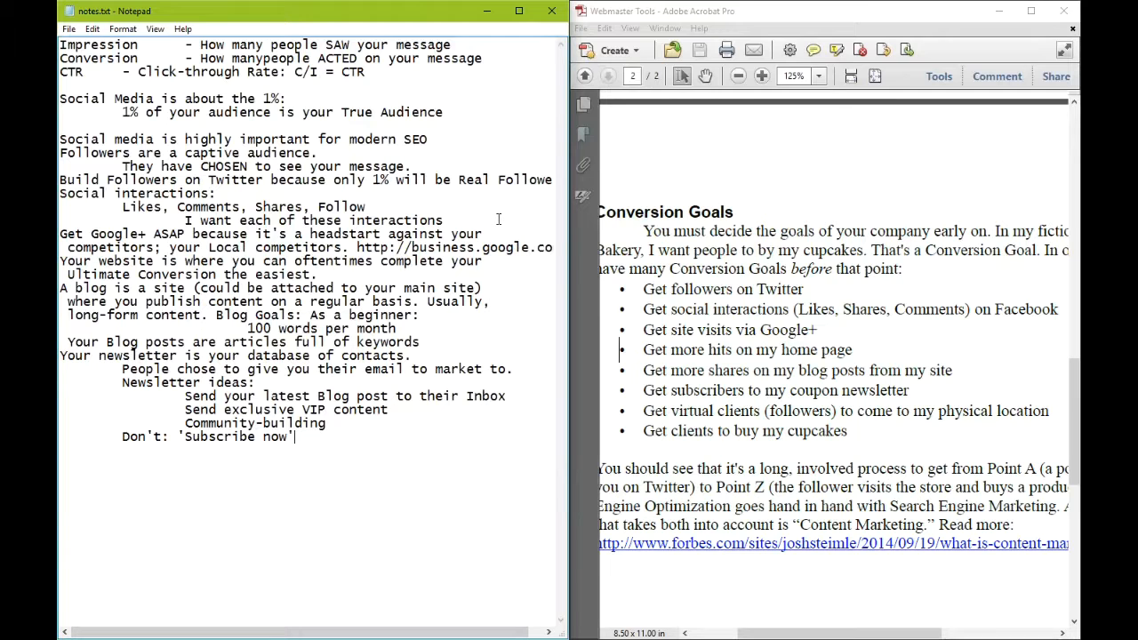
type("Do")
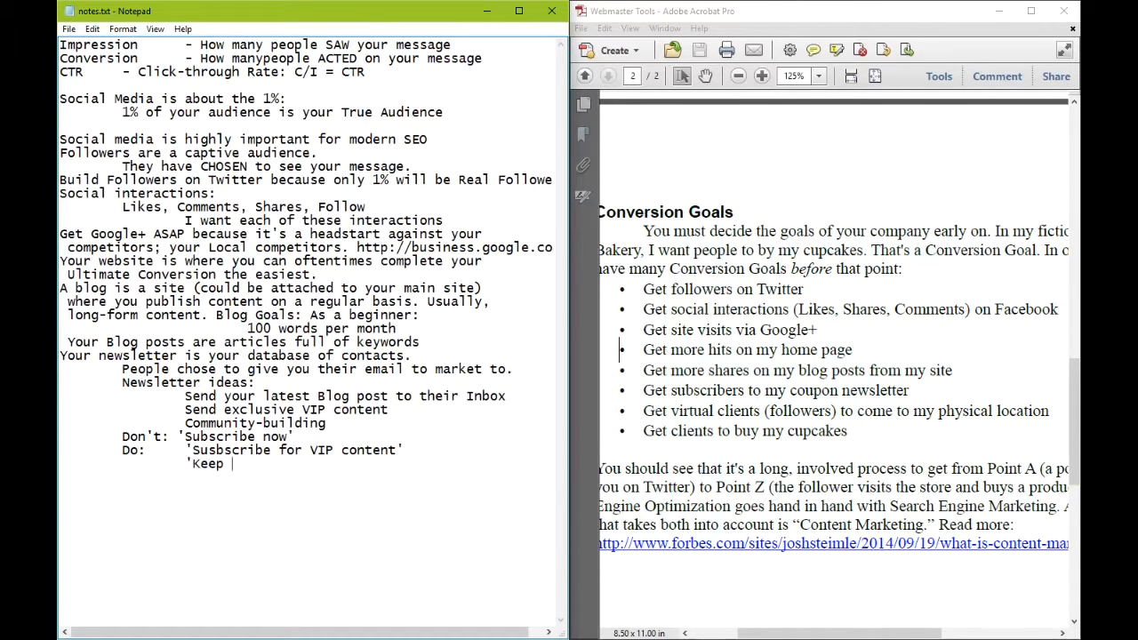
type("up to da")
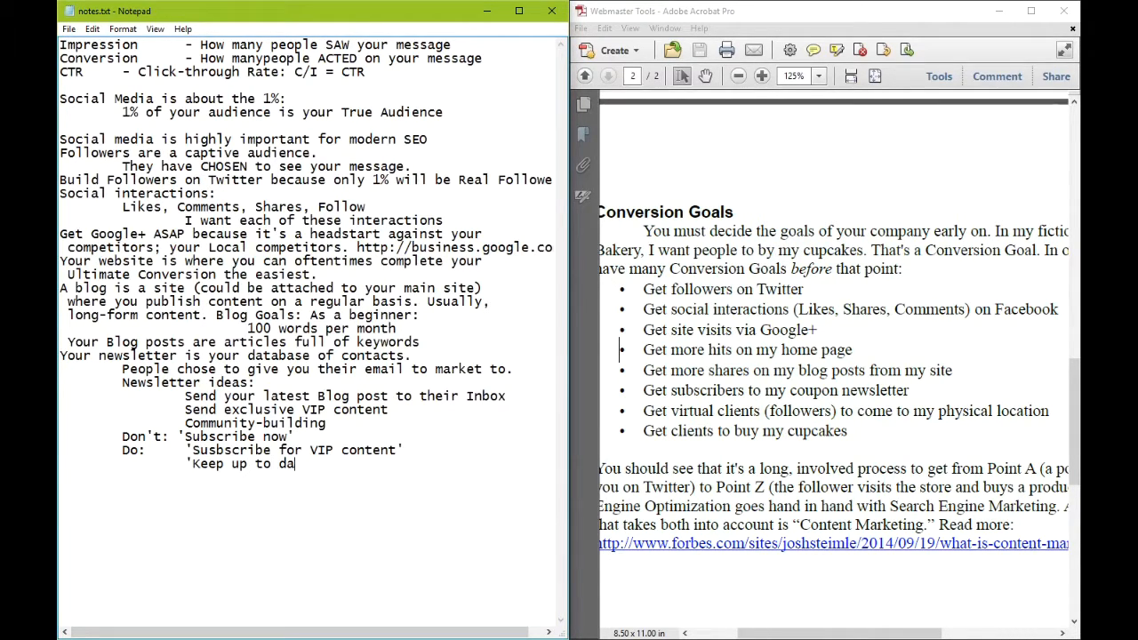
type("te: Sub")
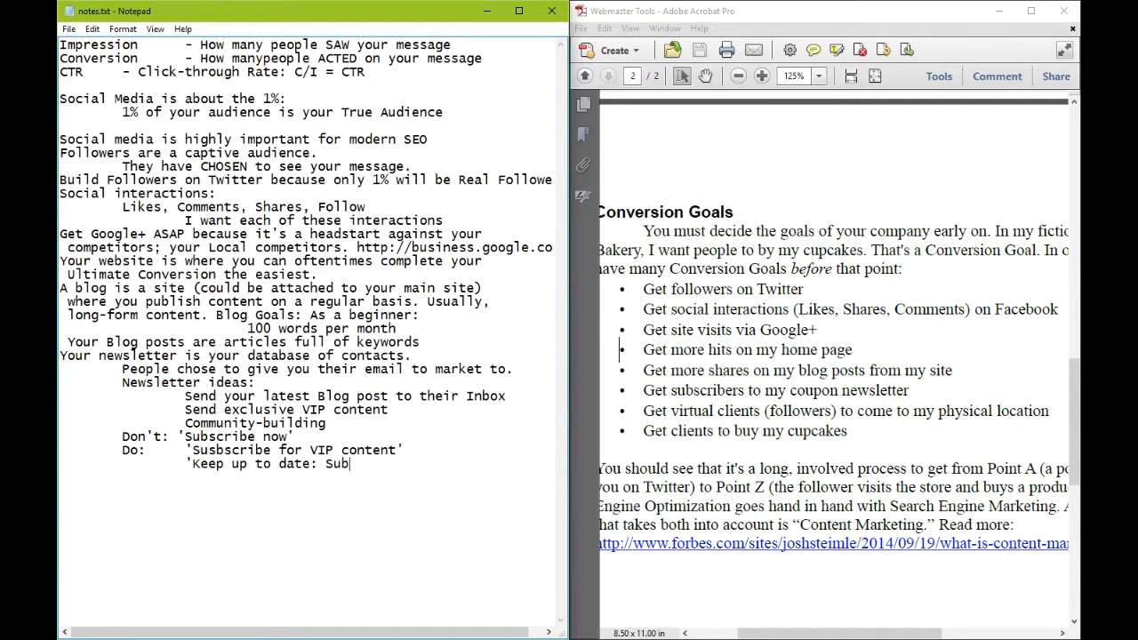
type("scribe'")
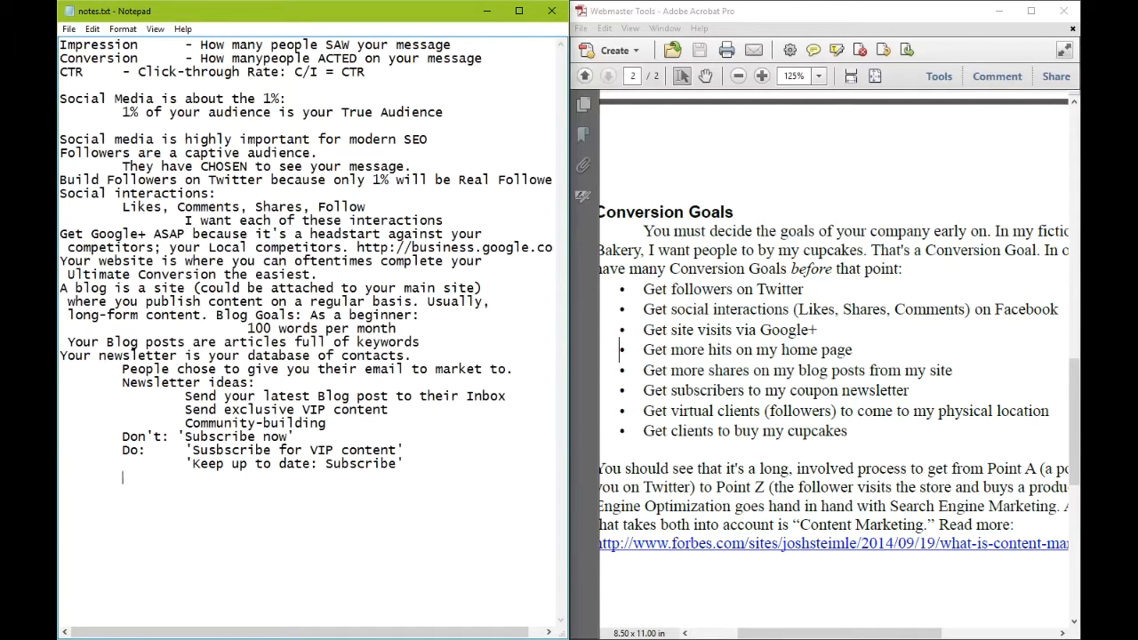
type("'")
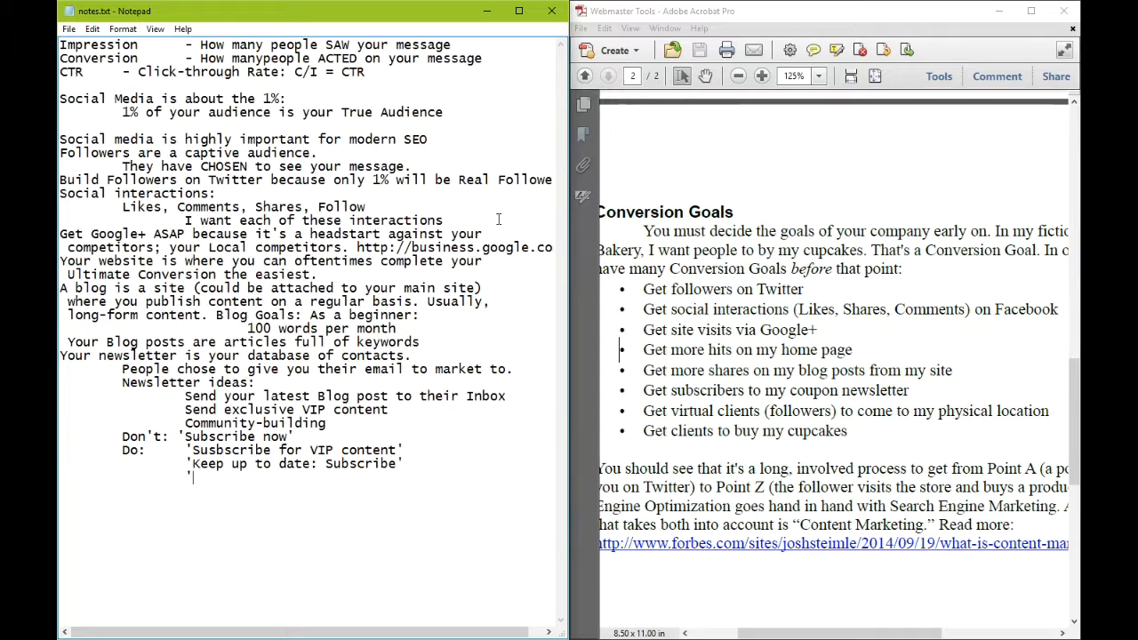
type("Stay in the know")
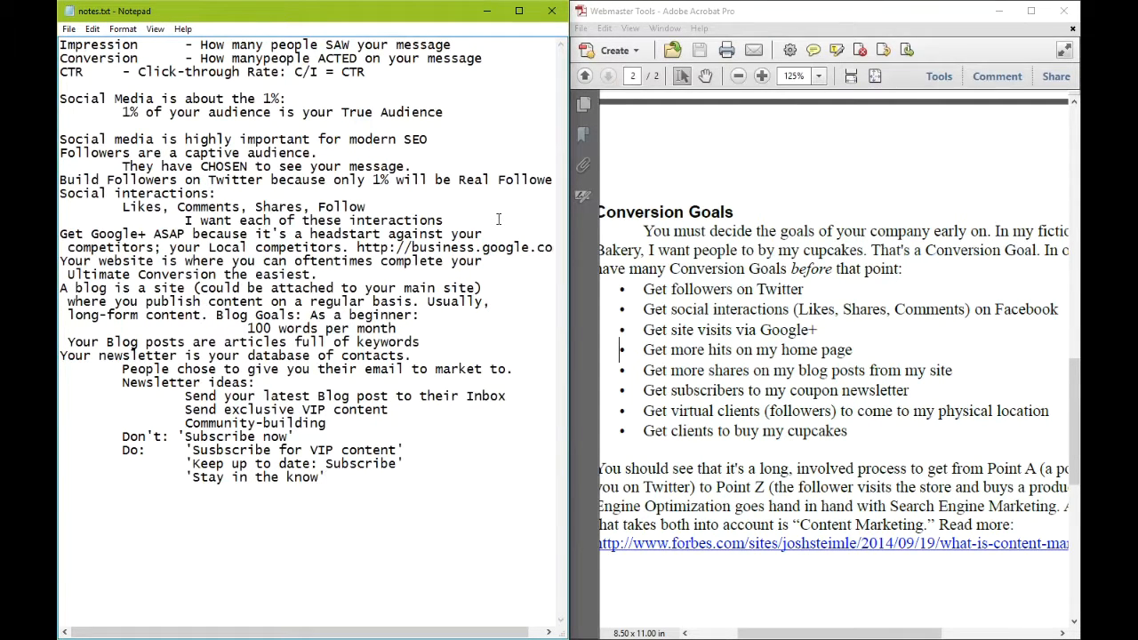
type("'Our excluve perks email'")
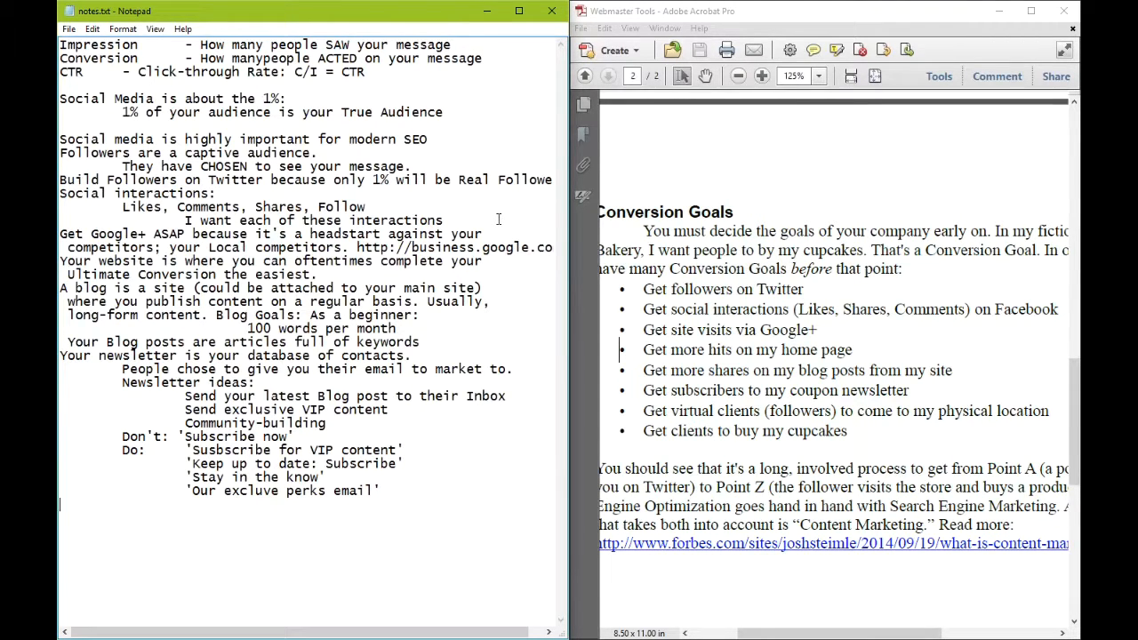
Step: Type 'Use the Local Search Feature of a social network to find customers near you.'
type("Use the")
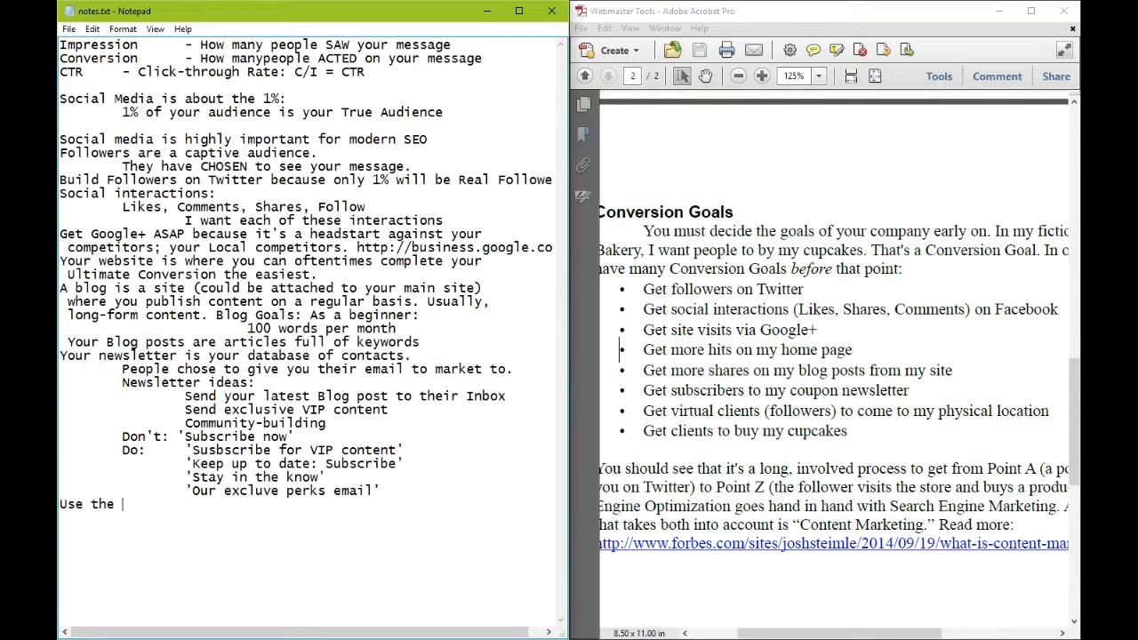
type("Local Search Feature of a social net")
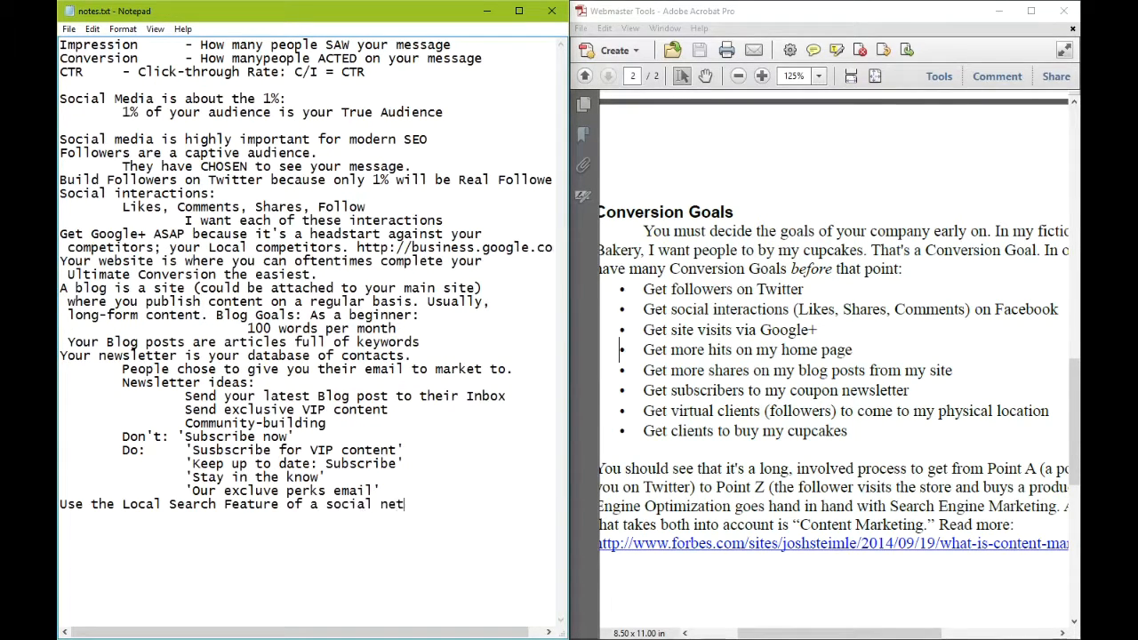
type("work to find")
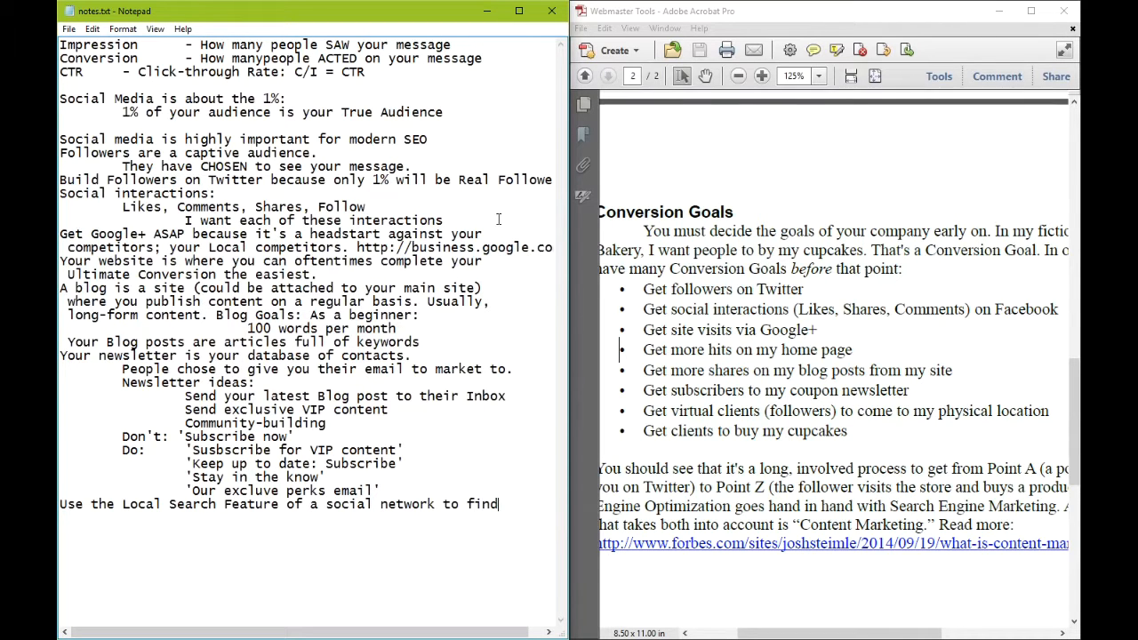
type("customers near")
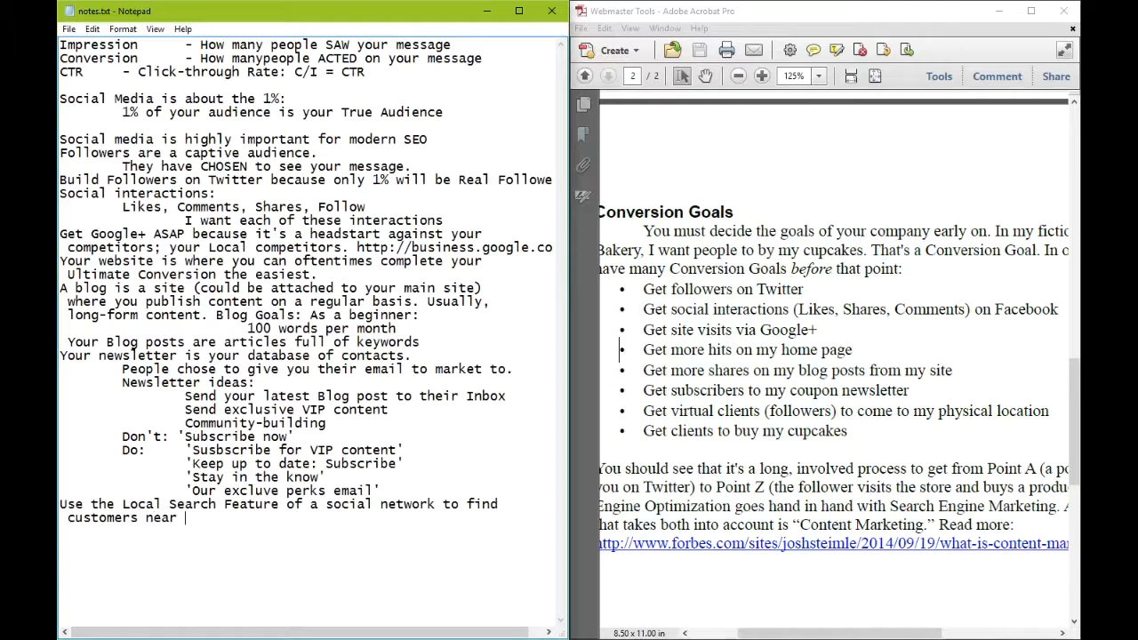
type("you.")
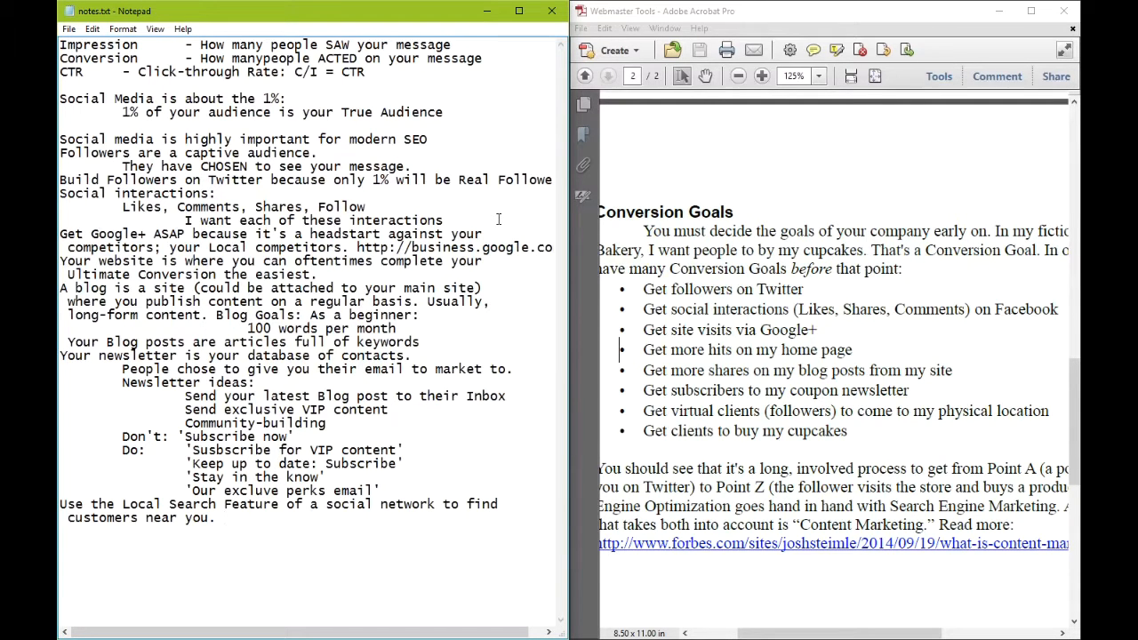
left_click(224, 518)
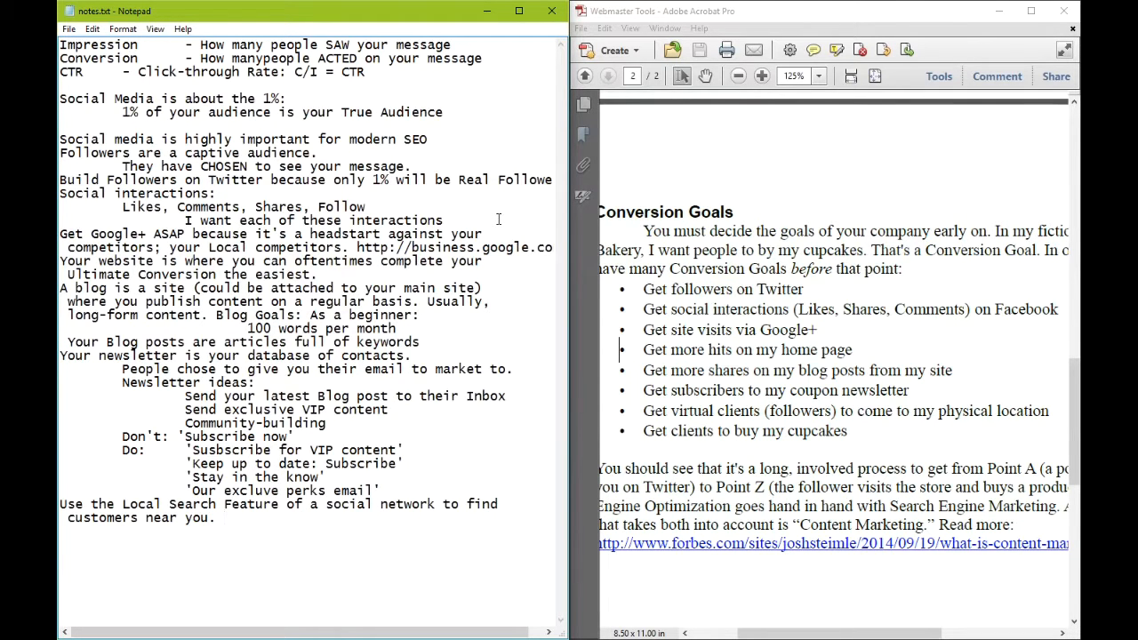
Step: Type the zip codes and keywords (aka hashtags) search tip, then 'Ultimate Conversion Achieved'
type("Search Zip codes")
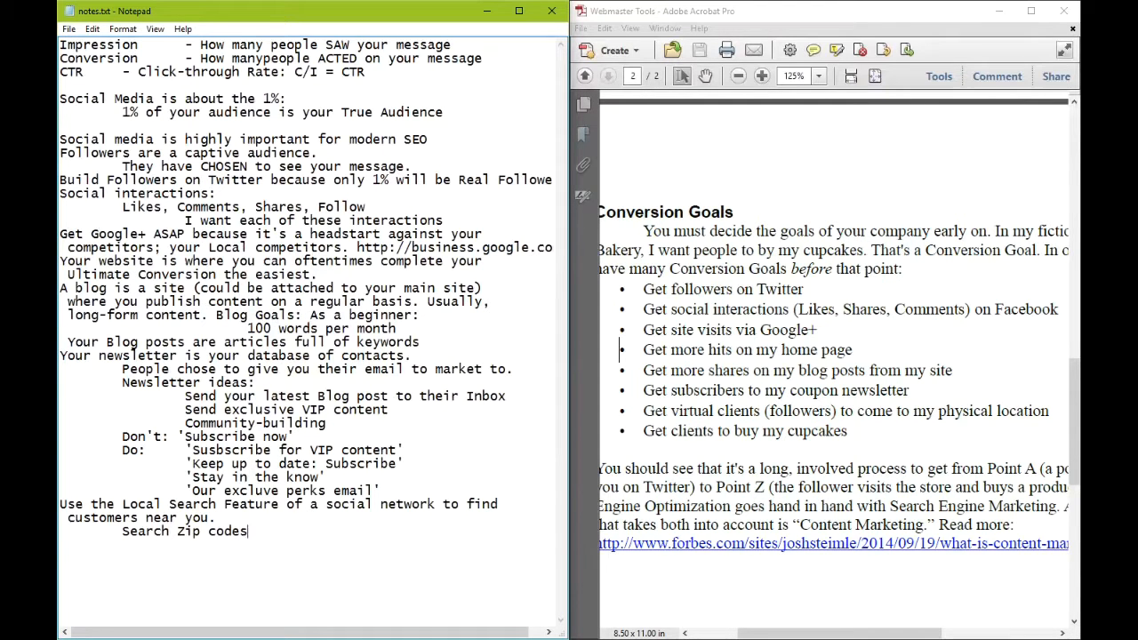
type(", keyword")
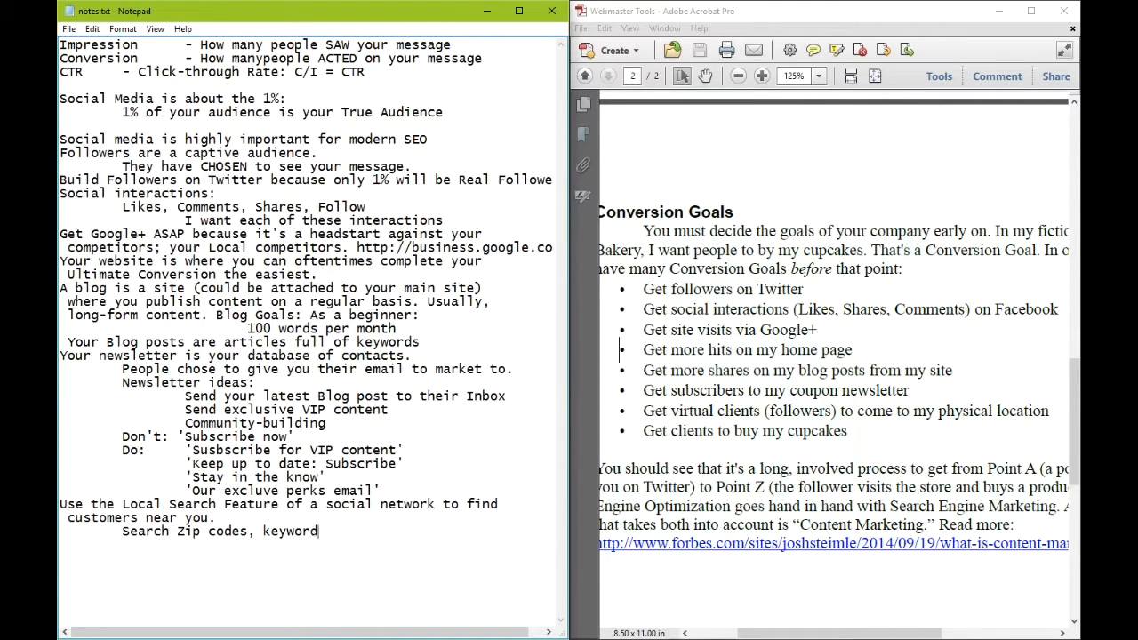
type("s (aka")
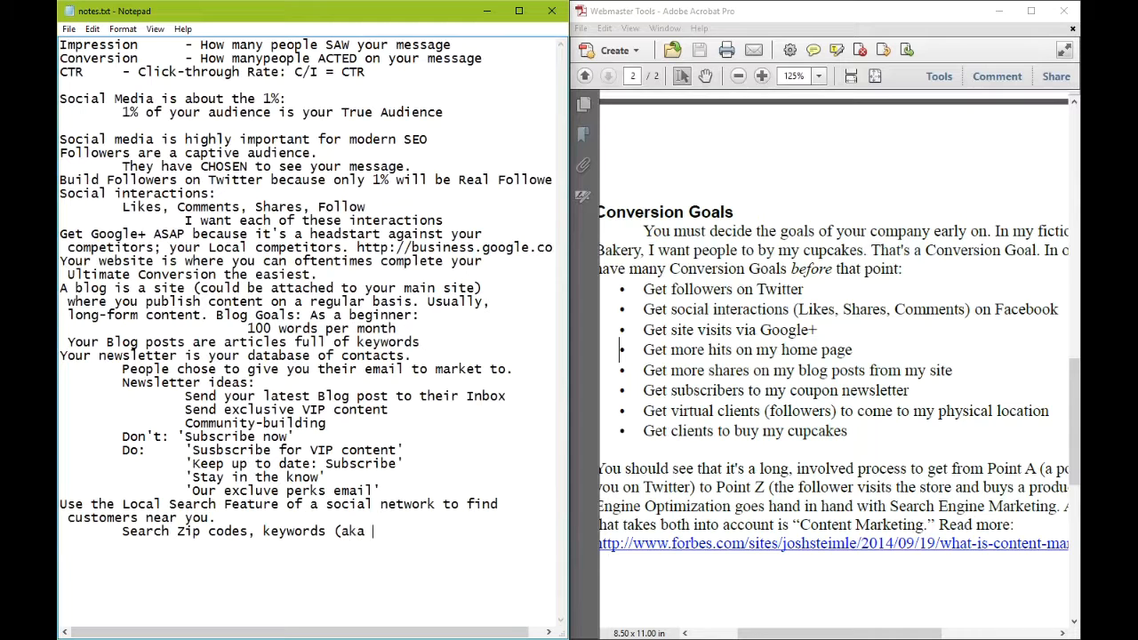
type("hashtags) to find")
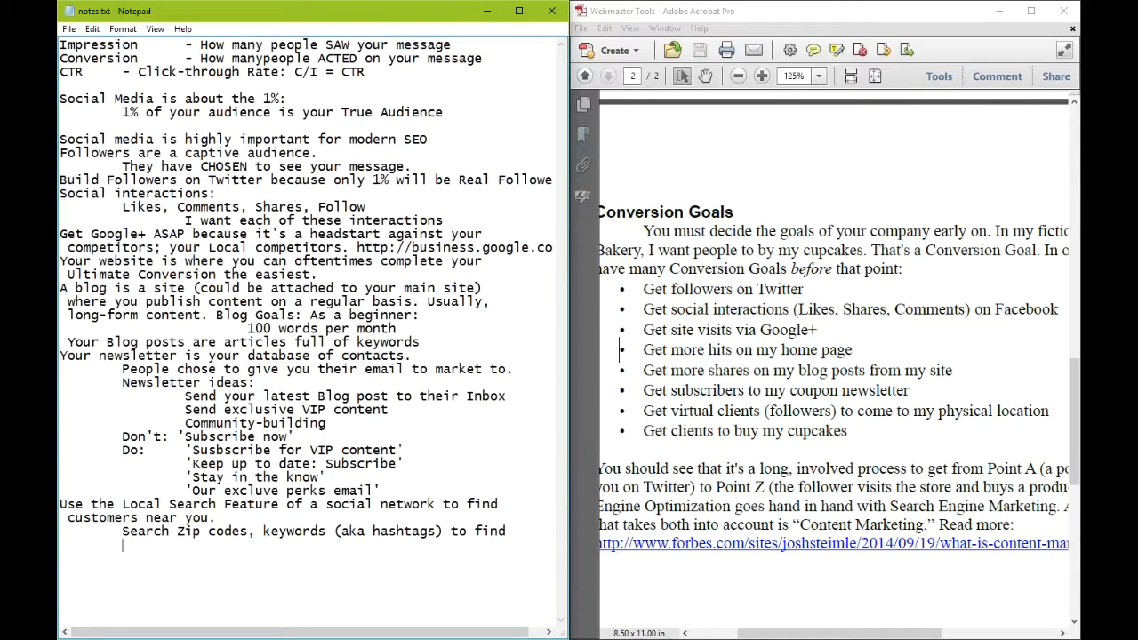
type("local people yo ucan target to bring th")
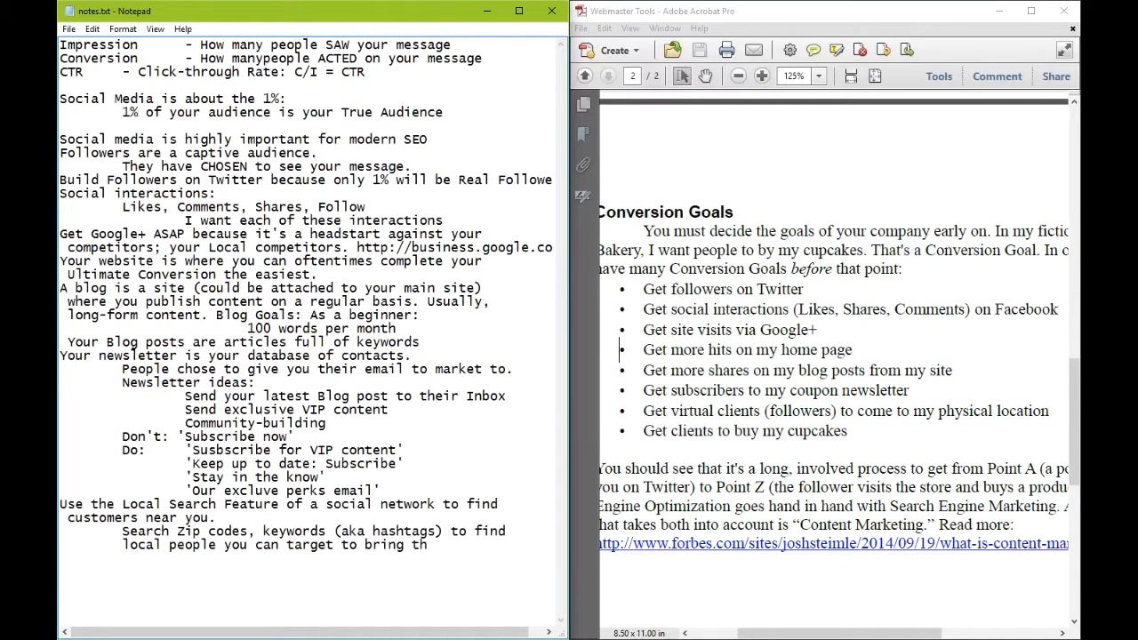
type("em to your shop")
type("Ultimate Conversion Ach")
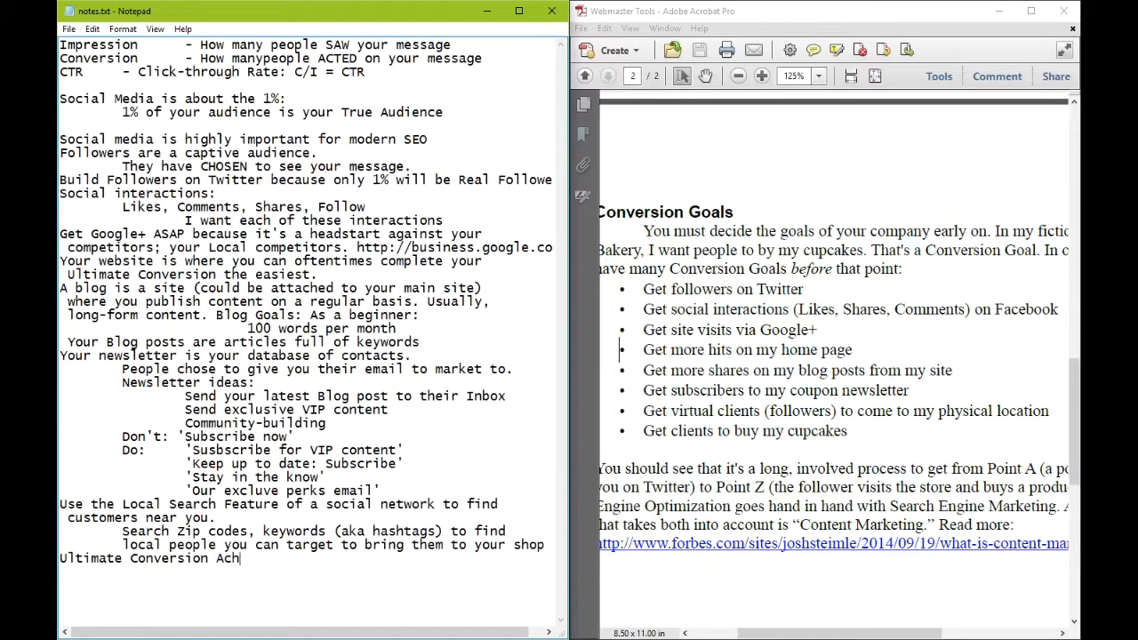
type("ieved")
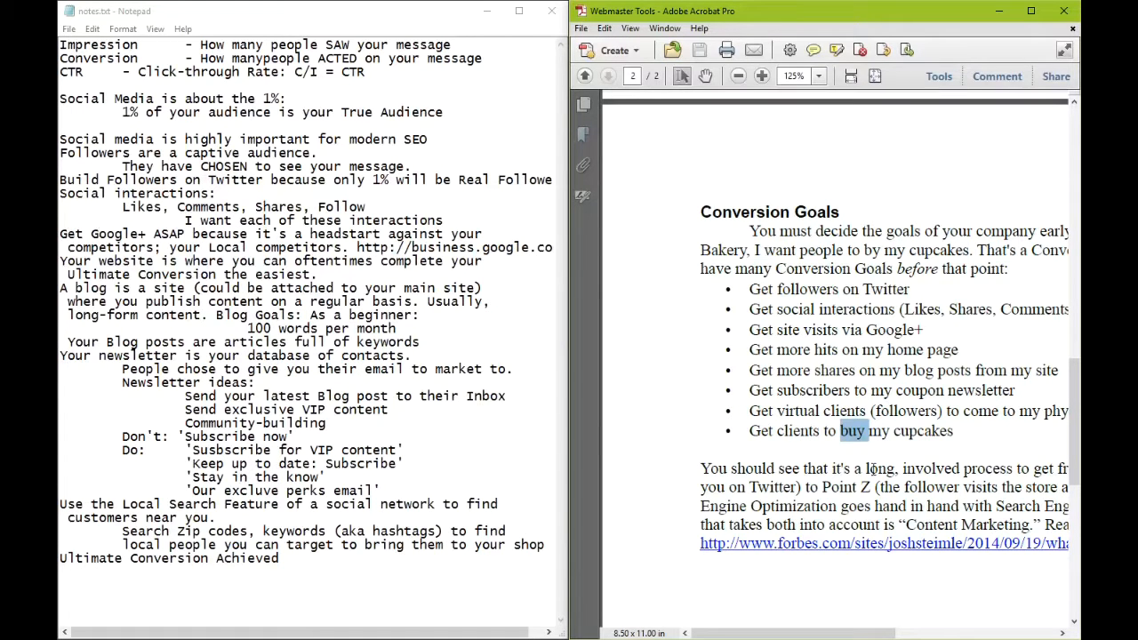
Step: Scroll down to review the finished notes ending with 'Ultimate Conversion Achieved'
scroll("down", 3)
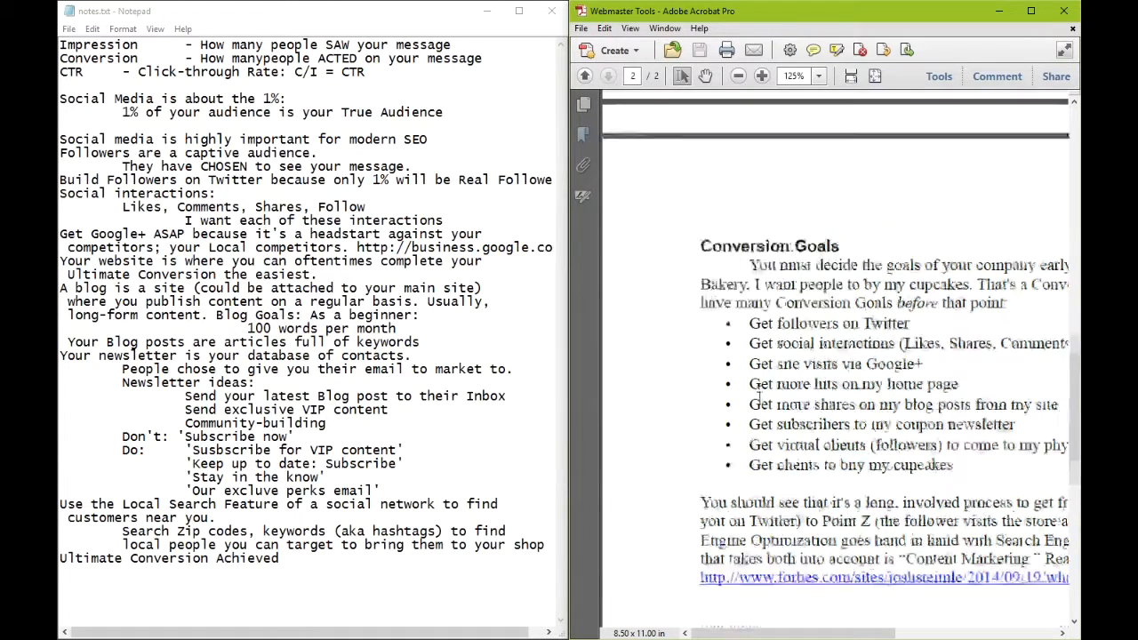